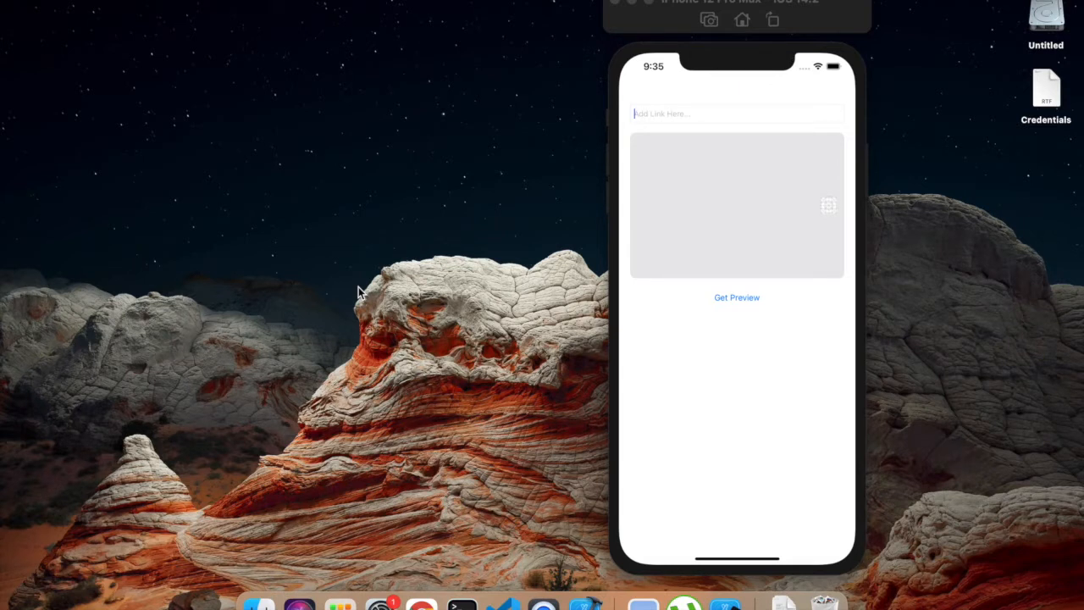
mouse_move(647, 152)
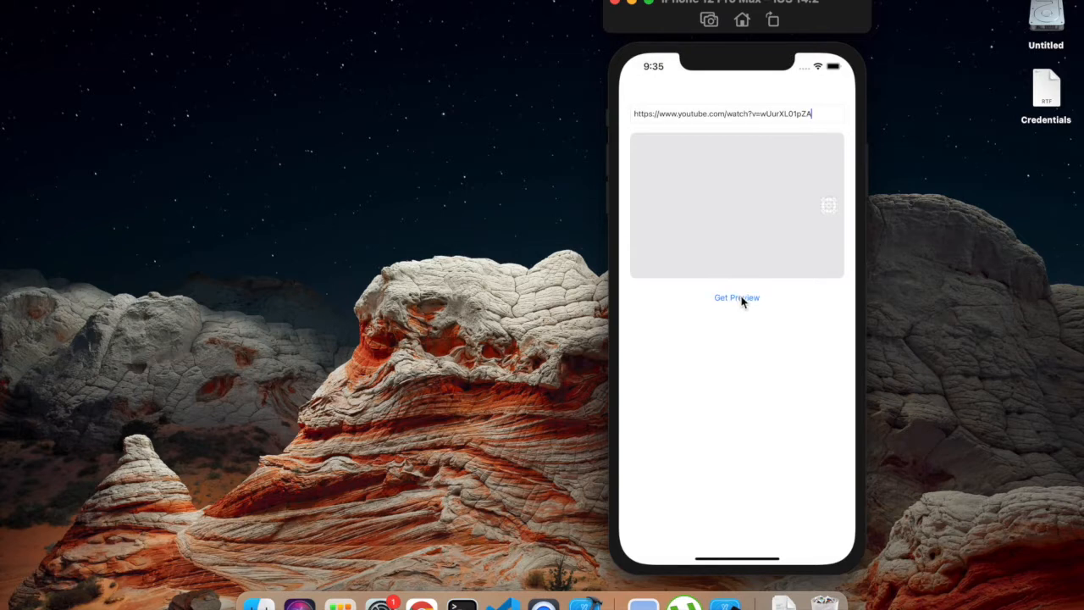
Step: Load the YouTube link's preview card via Get Preview in the simulator
click(735, 298)
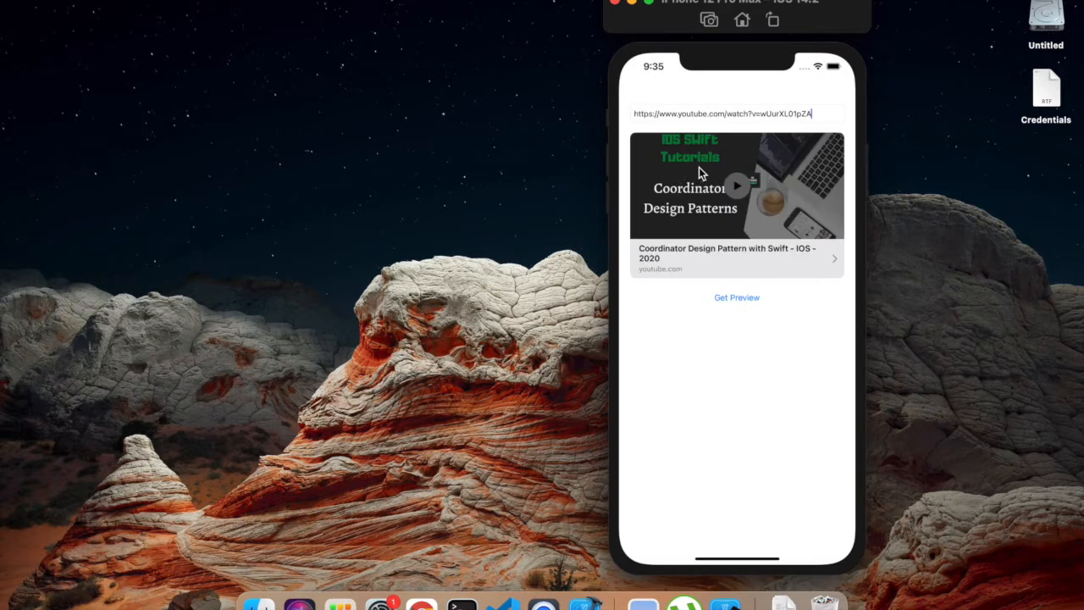
mouse_move(820, 137)
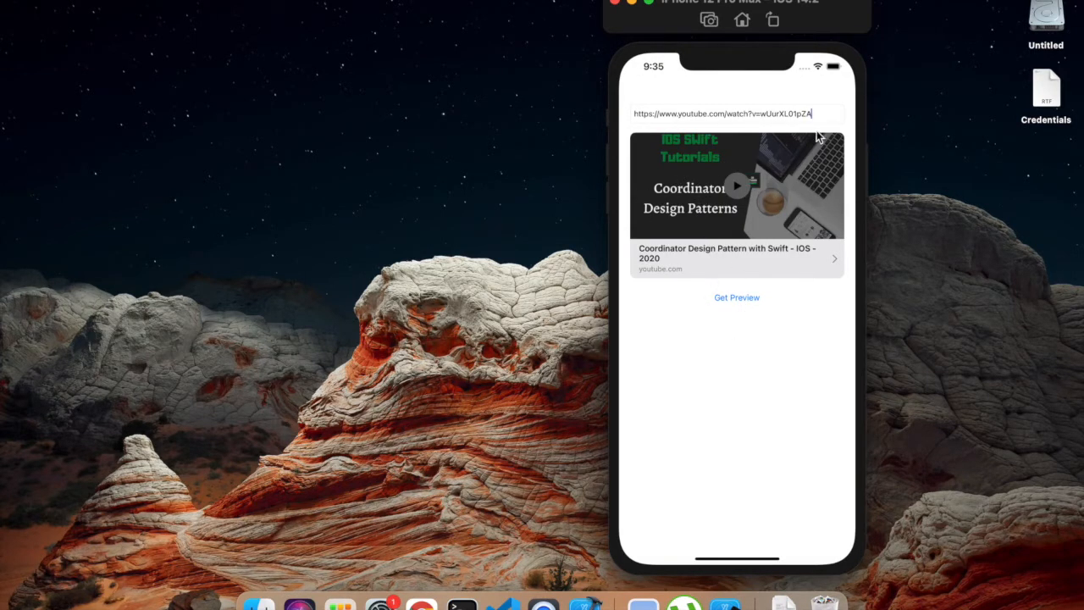
mouse_move(661, 201)
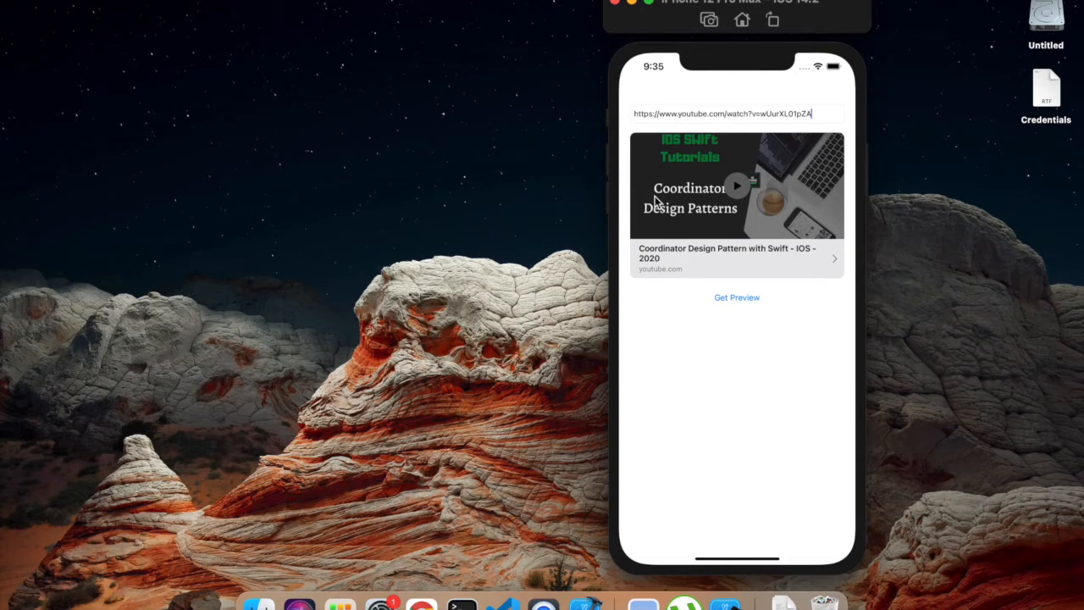
mouse_move(664, 296)
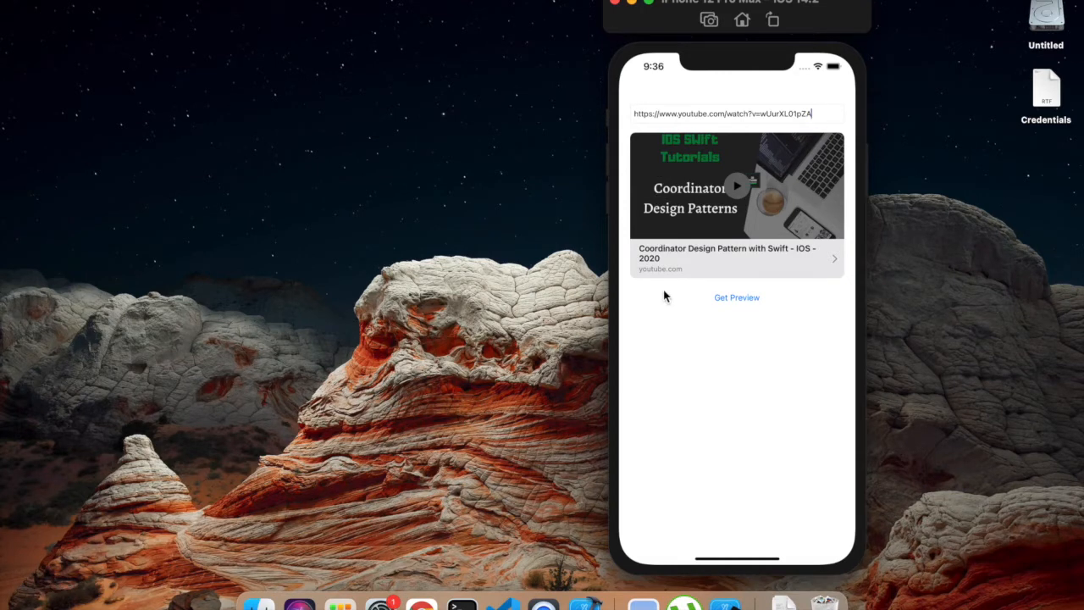
mouse_move(732, 220)
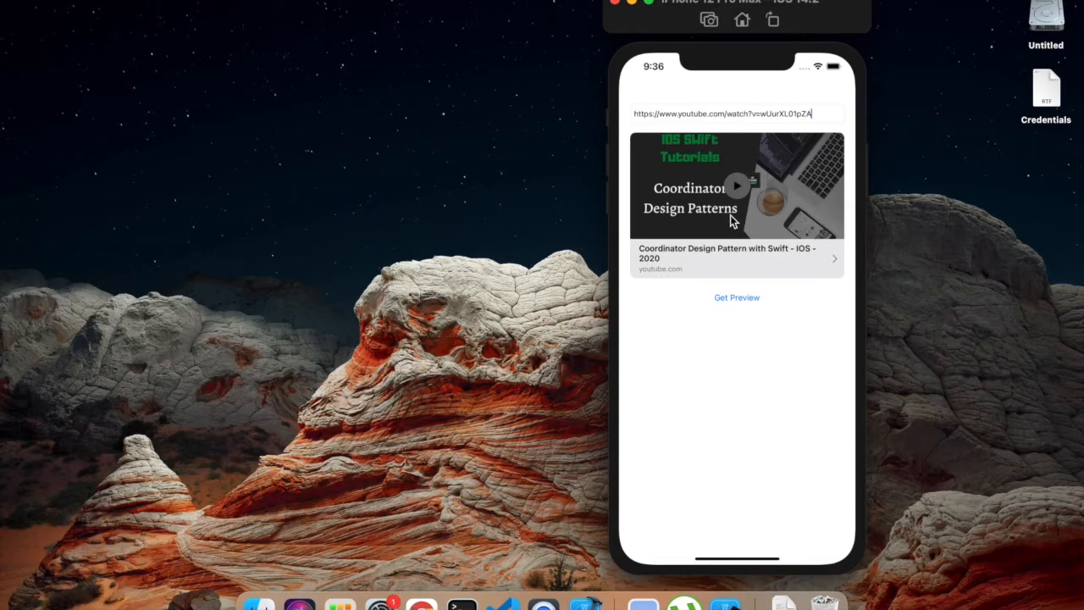
mouse_move(742, 195)
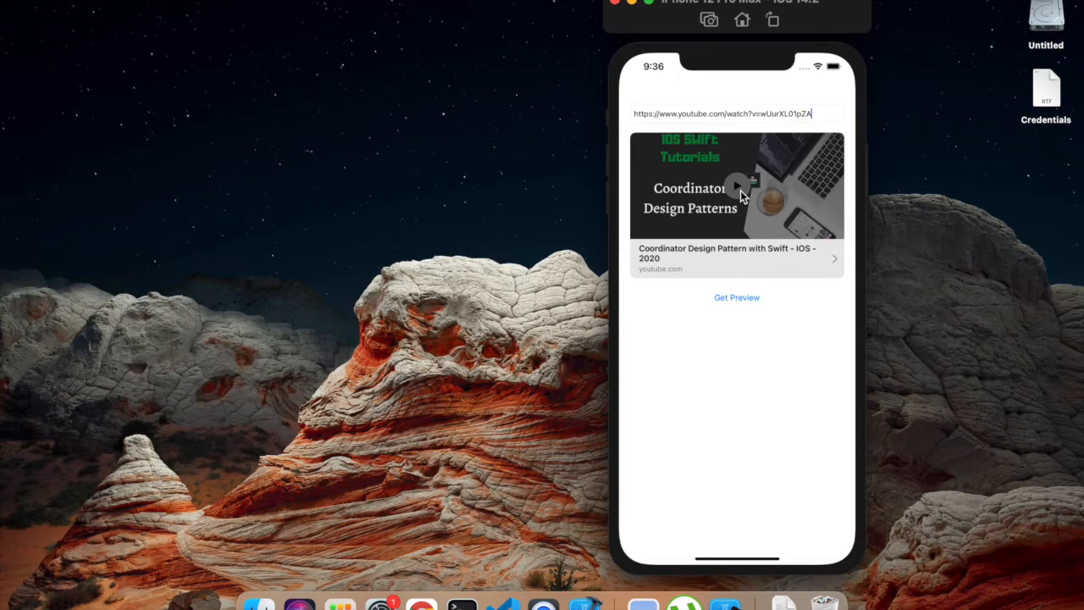
mouse_move(684, 178)
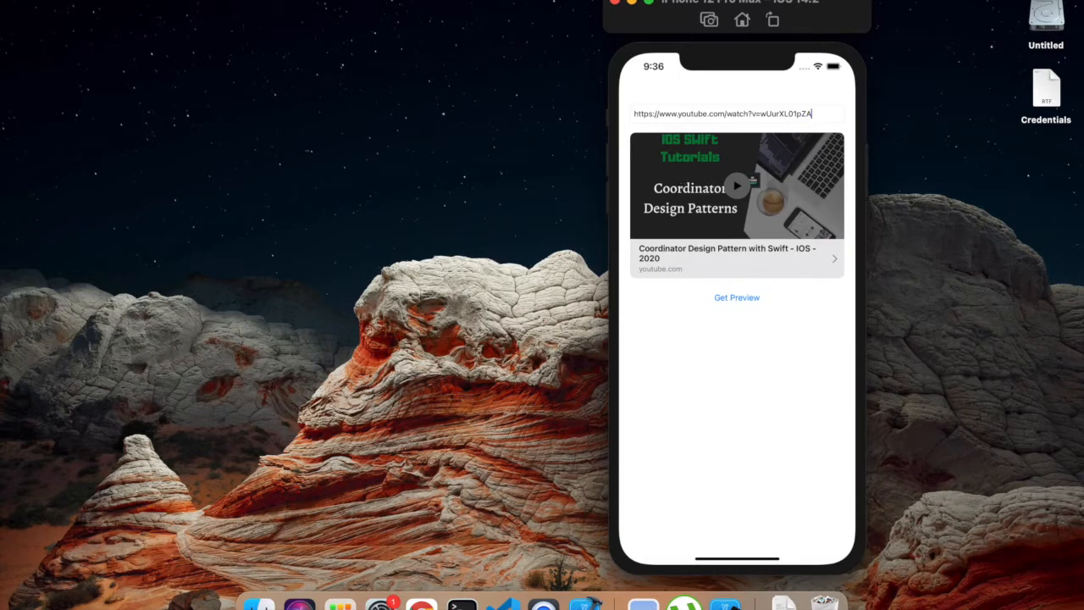
mouse_move(735, 49)
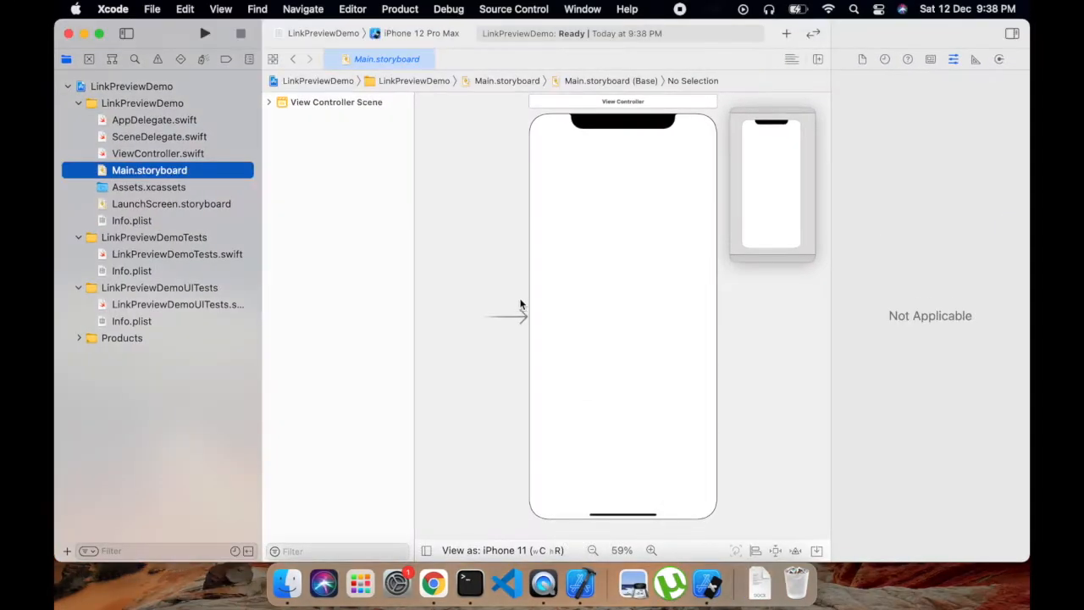
mouse_move(318, 81)
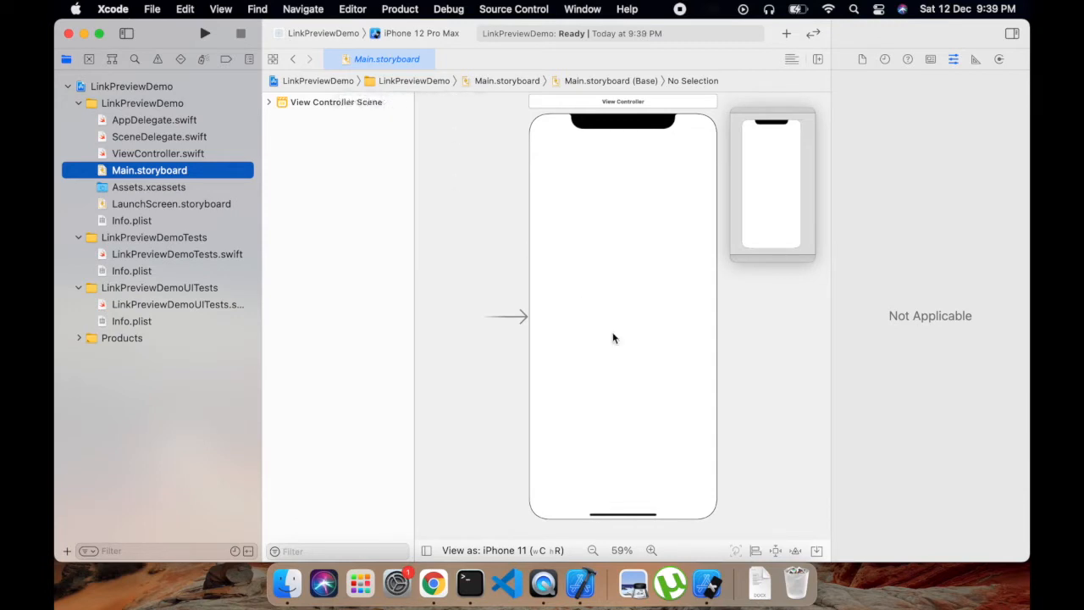
Step: Select the view controller's root View in Main.storyboard to show its attributes
click(624, 319)
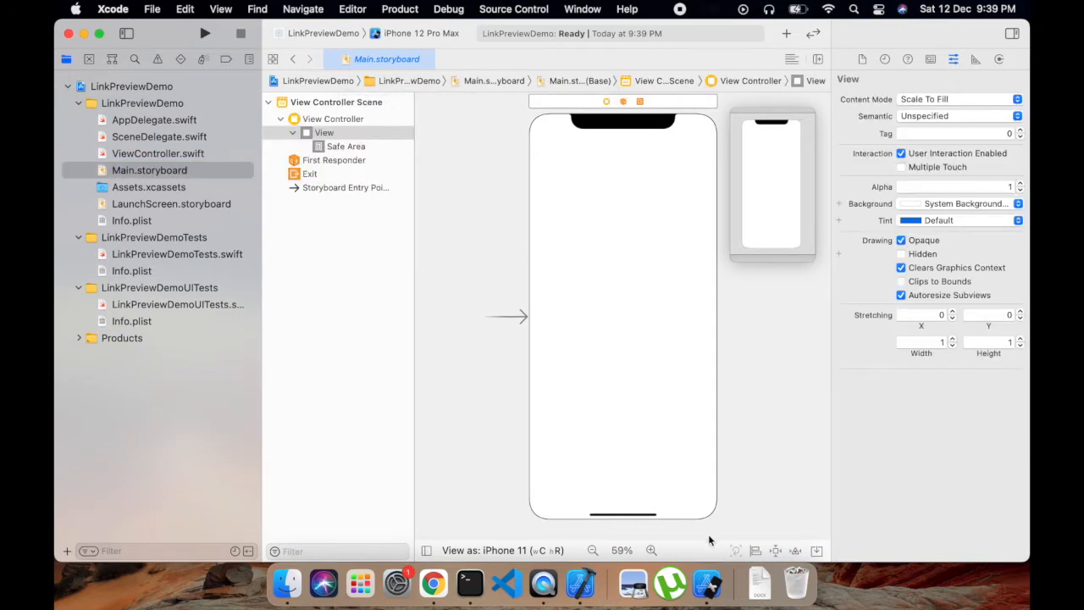
click(203, 34)
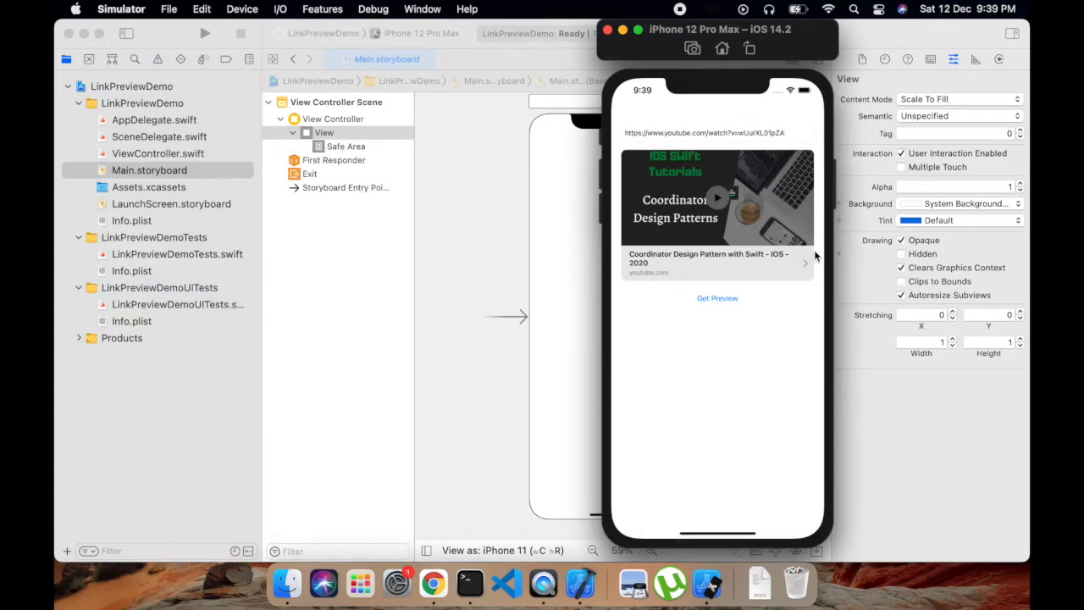
mouse_move(644, 151)
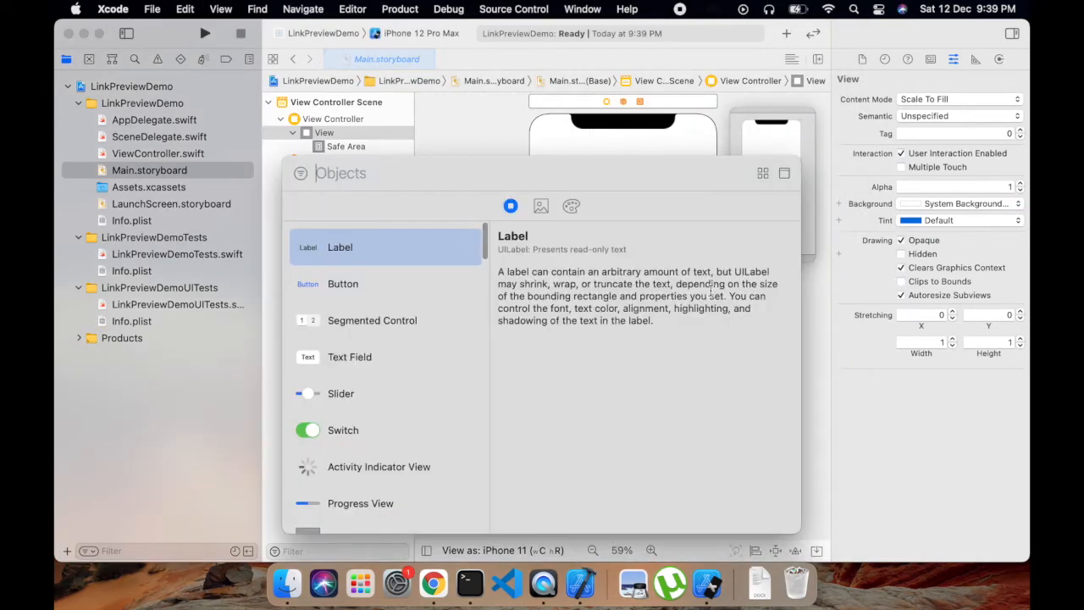
Step: Add a Text Field at the top, pinned to the safe area's top, leading and trailing edges
text(Text)
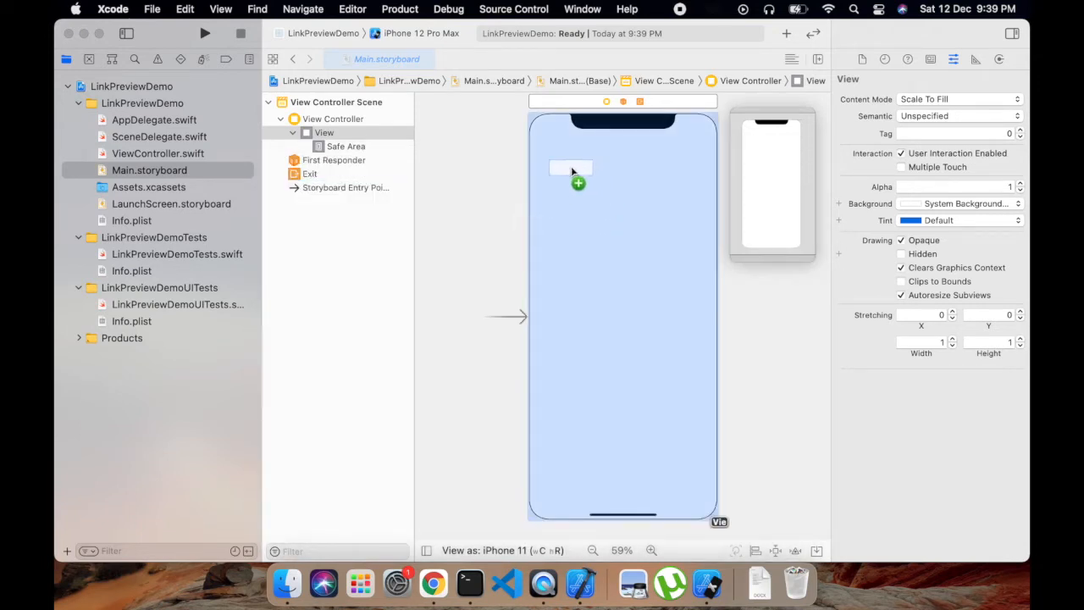
click(580, 183)
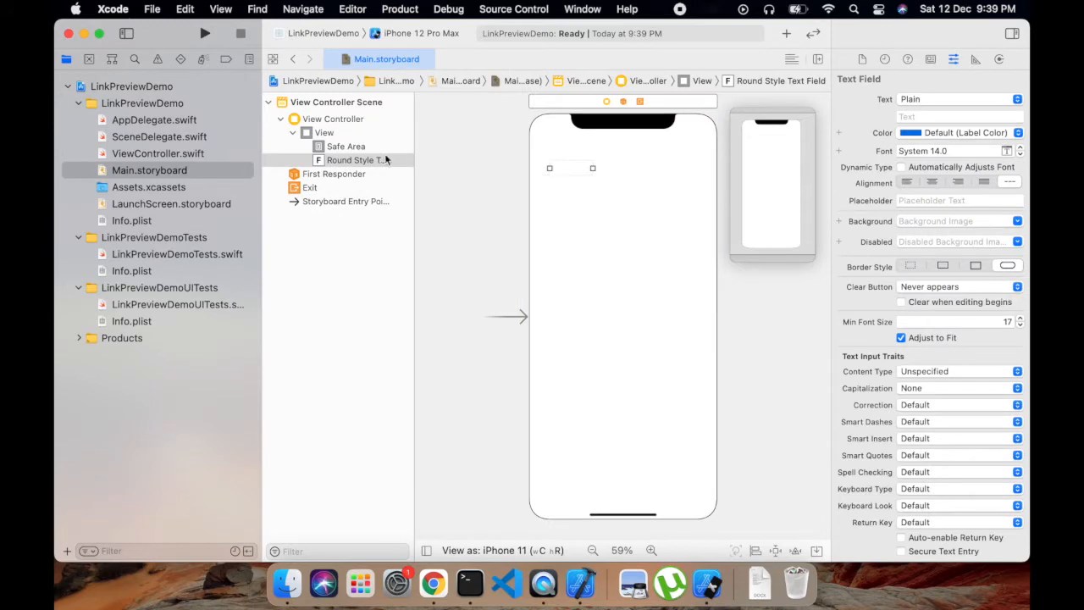
click(354, 159)
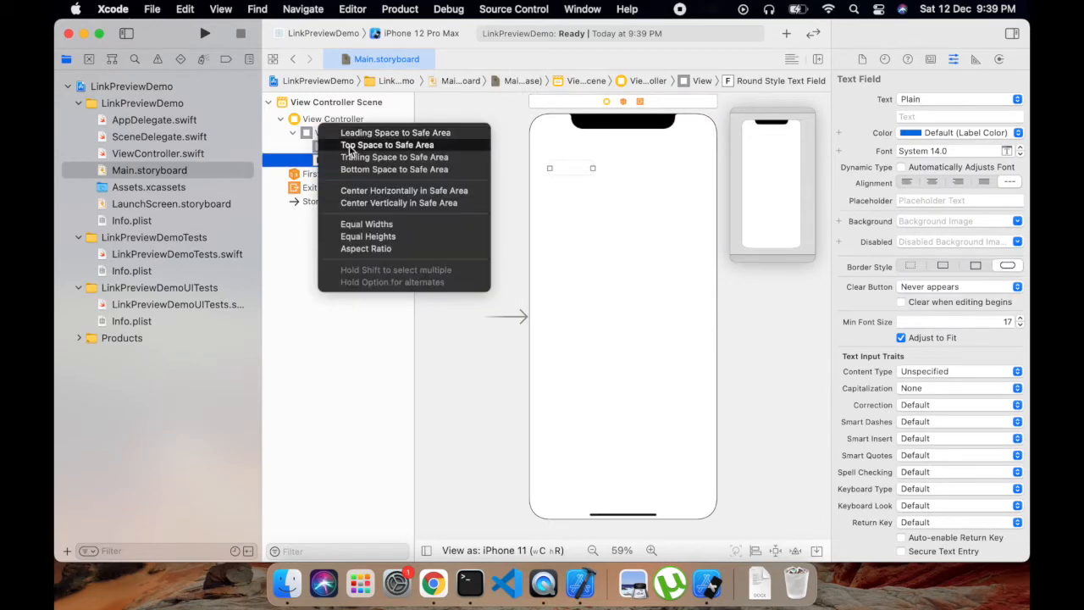
click(386, 144)
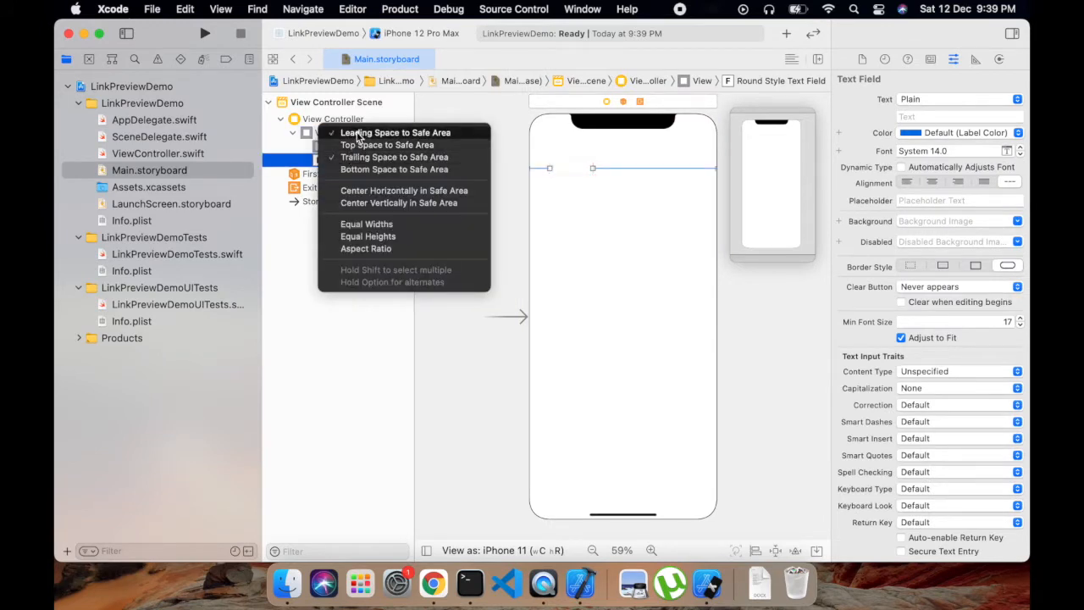
click(387, 144)
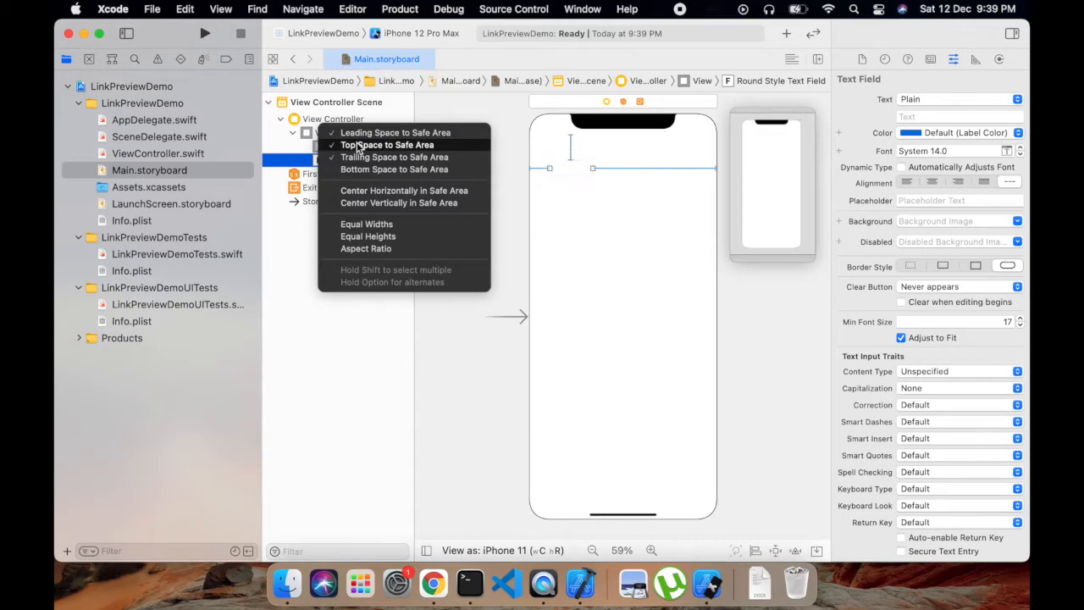
click(392, 156)
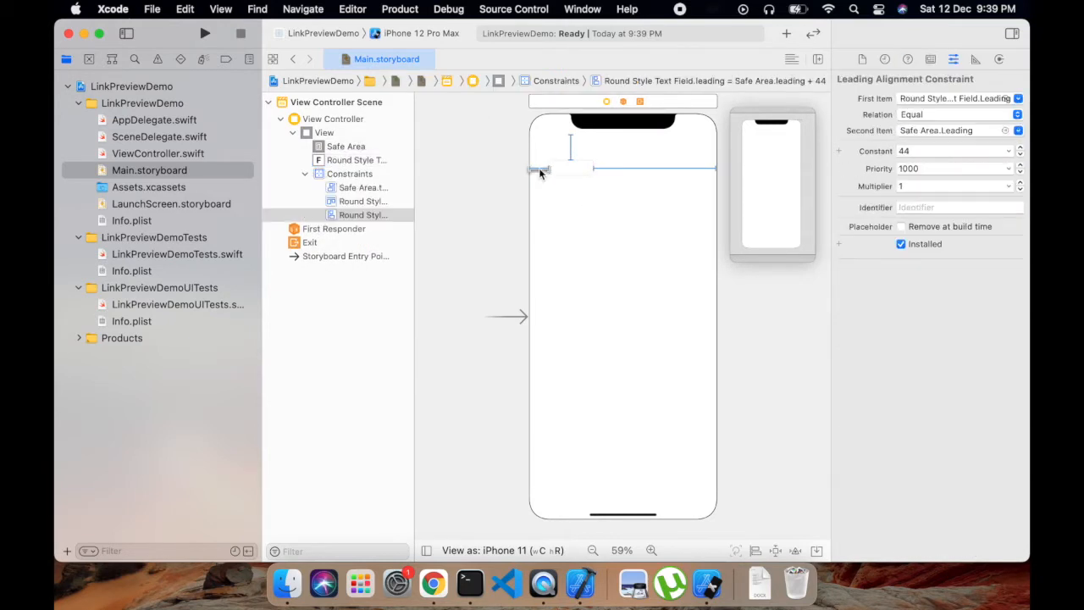
Step: Set the text field's trailing constraint constant to 20
click(540, 169)
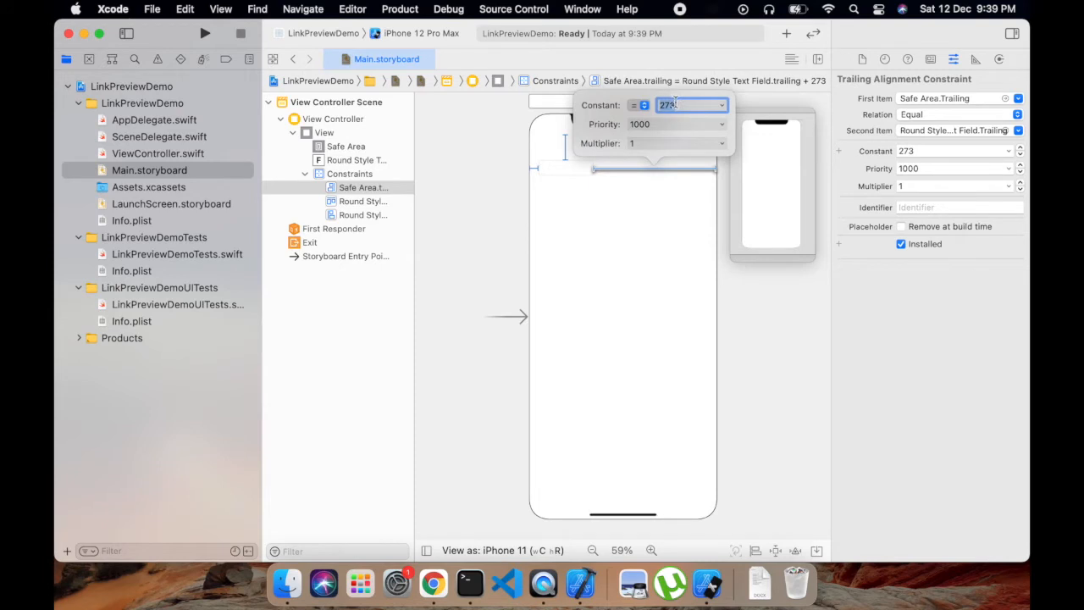
text(20)
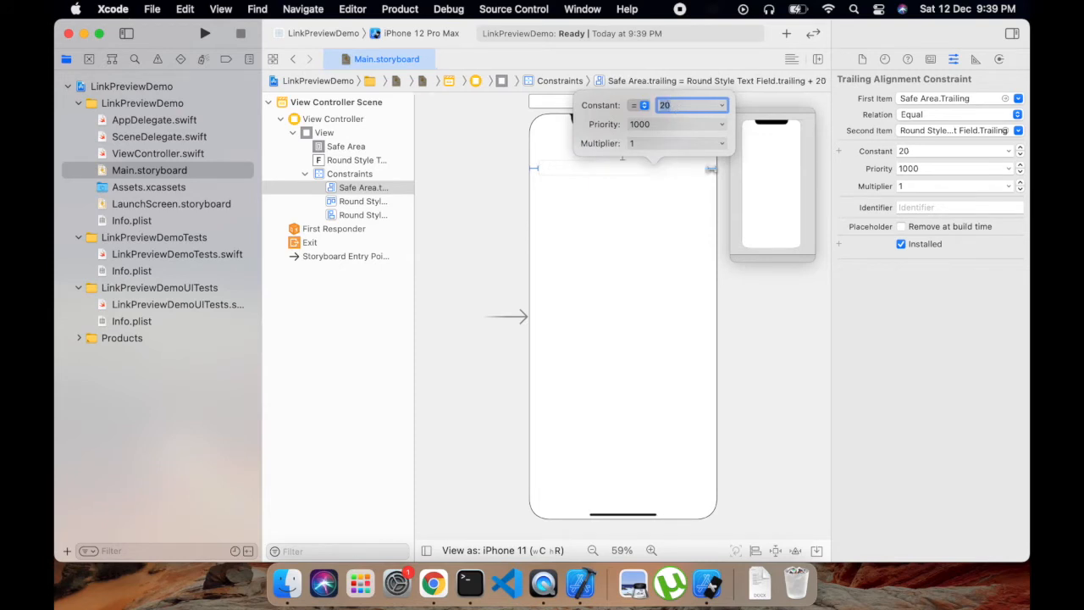
click(323, 132)
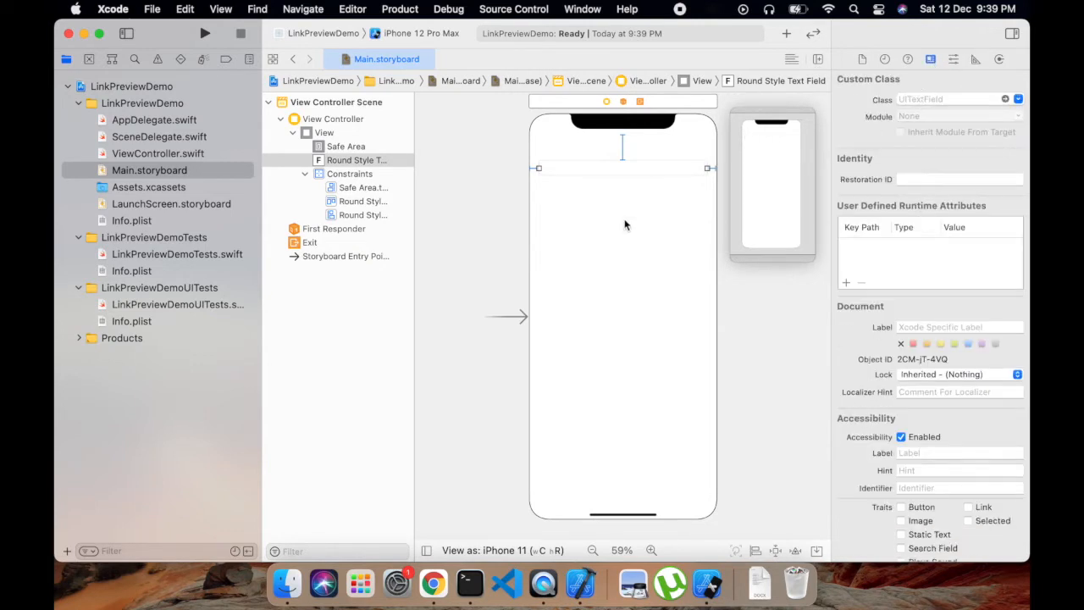
mouse_move(947, 45)
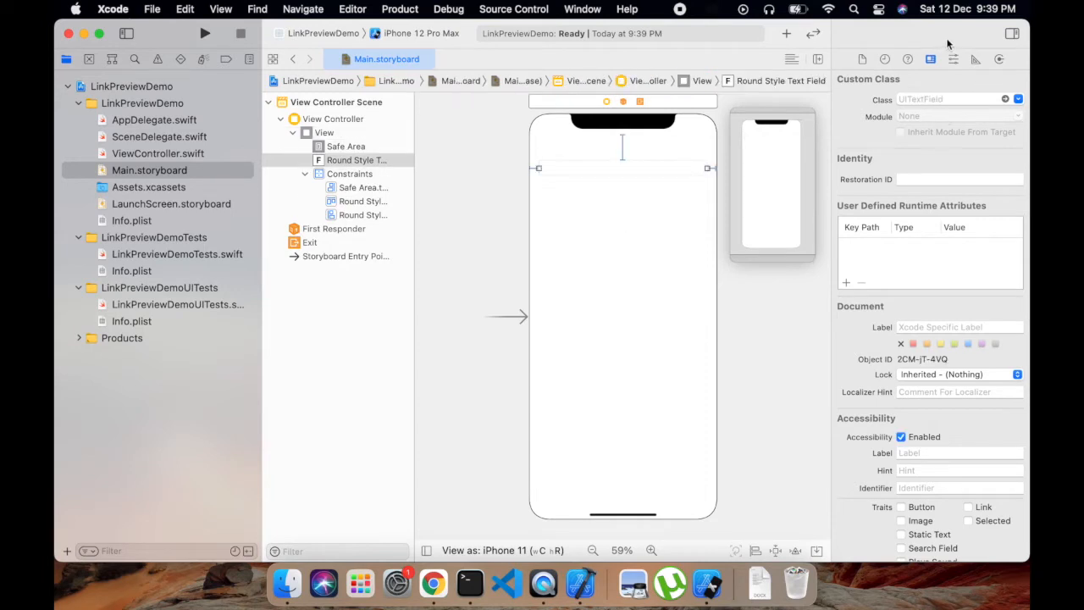
Step: Give the text field the placeholder 'Add link here' in the Attributes inspector
click(908, 60)
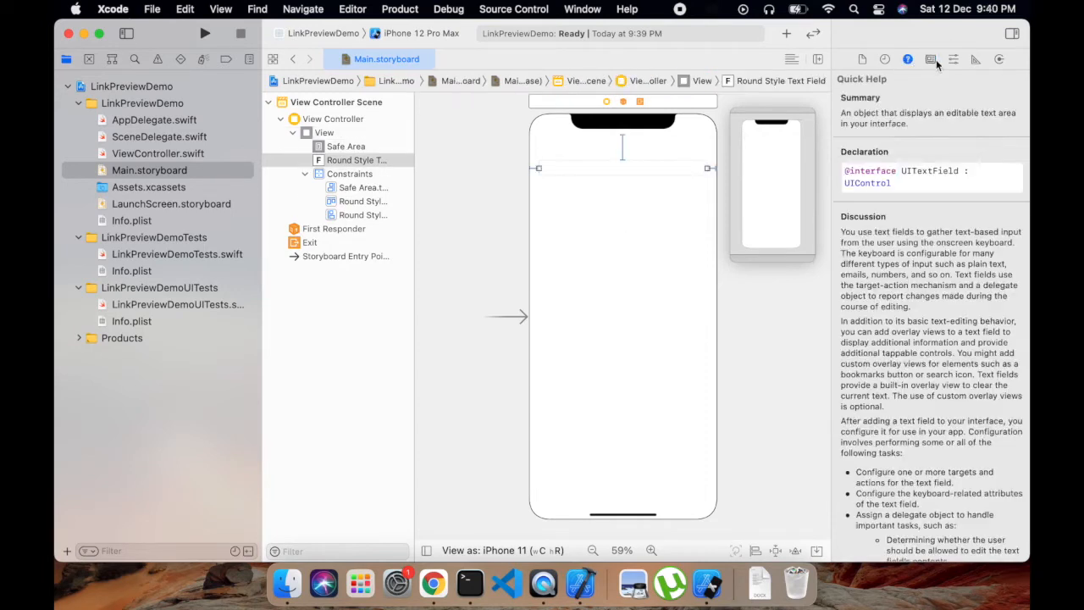
click(952, 57)
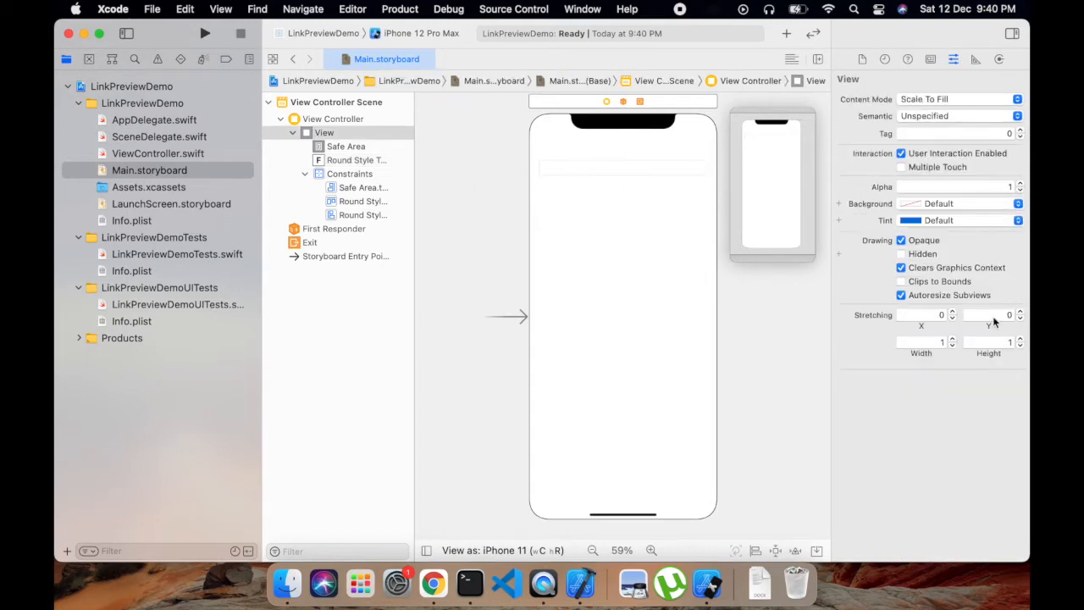
click(356, 159)
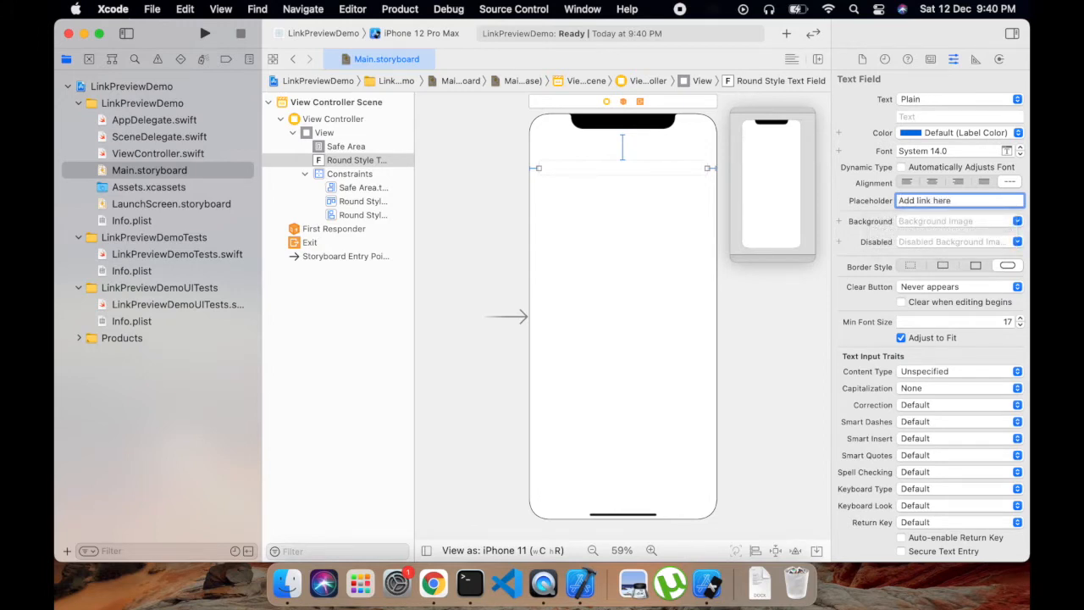
text(Add link here)
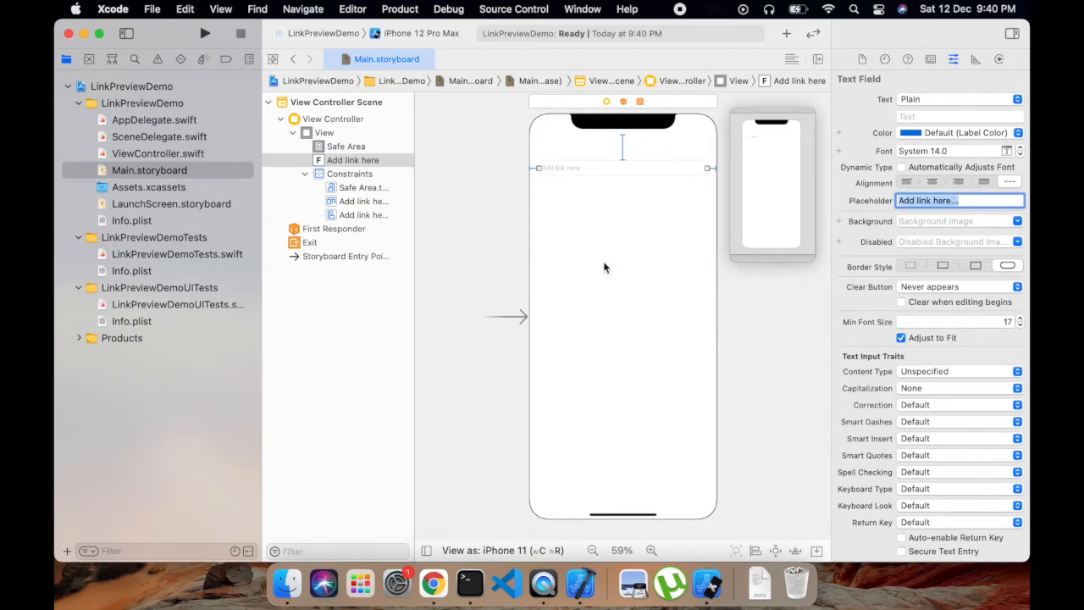
click(325, 133)
text(Vie)
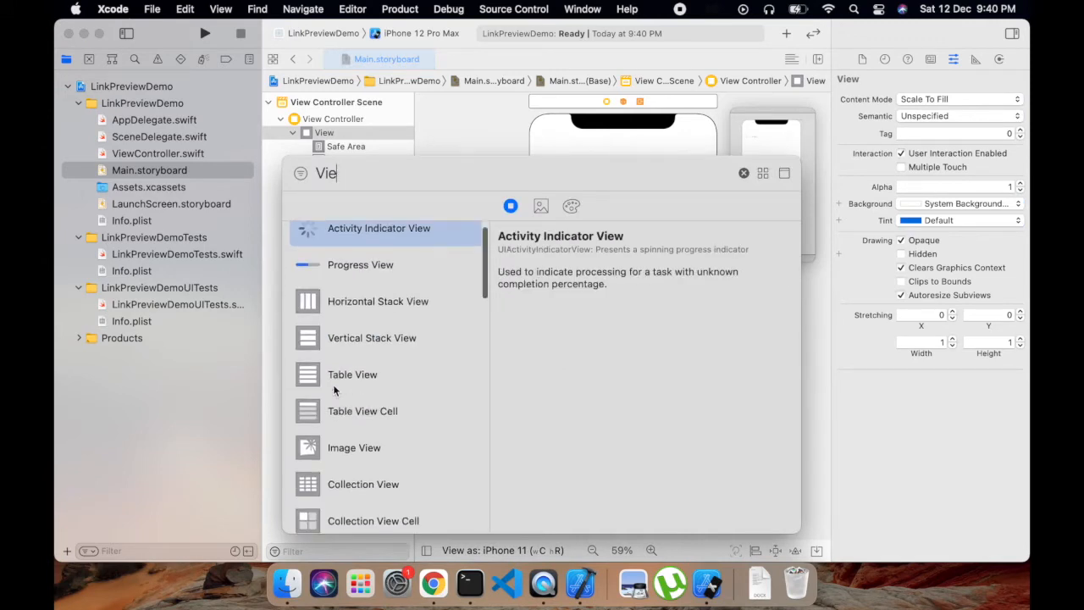
Step: Add a plain View below the text field and centre it horizontally in the safe area
scroll(down, 3)
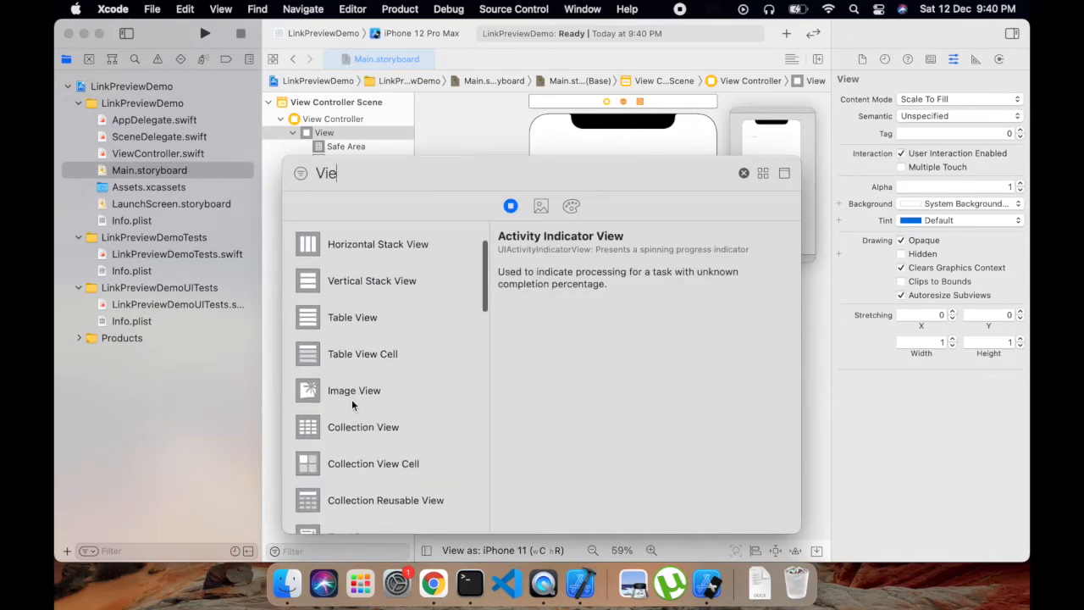
scroll(down, 3)
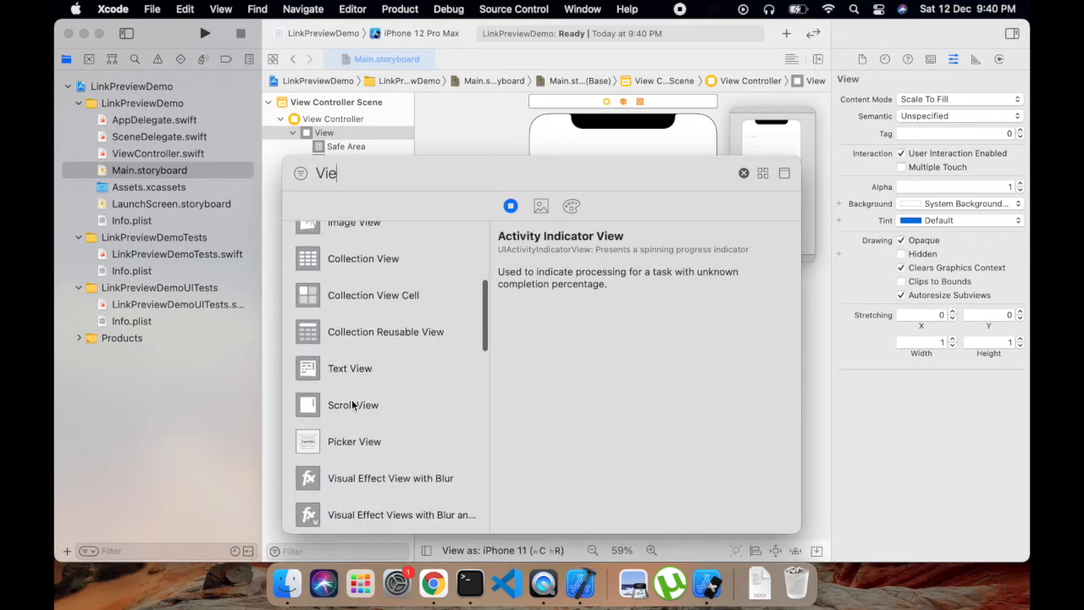
scroll(down, 3)
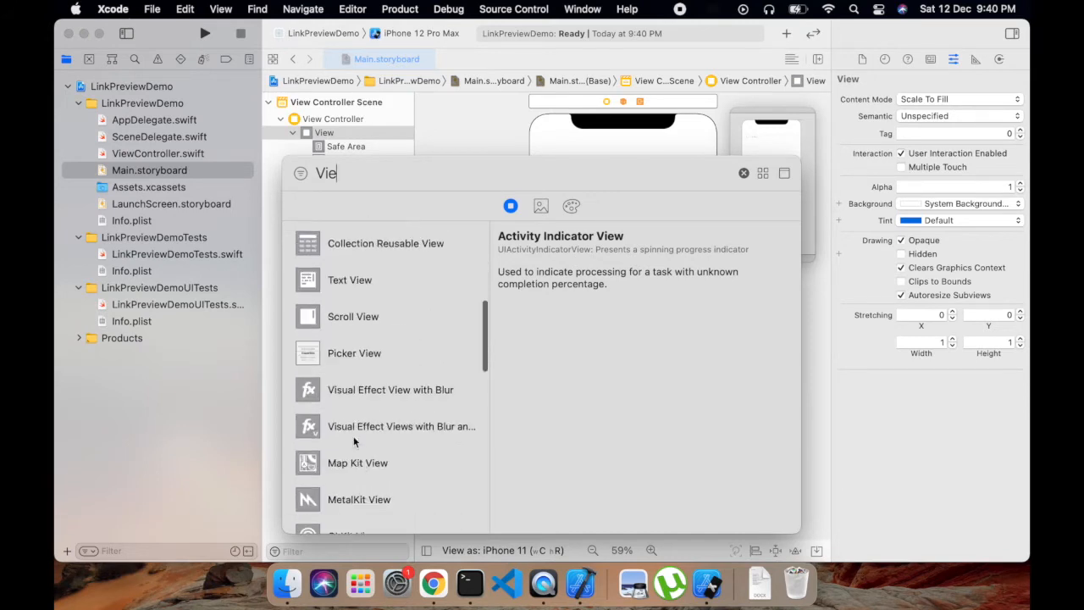
scroll(down, 3)
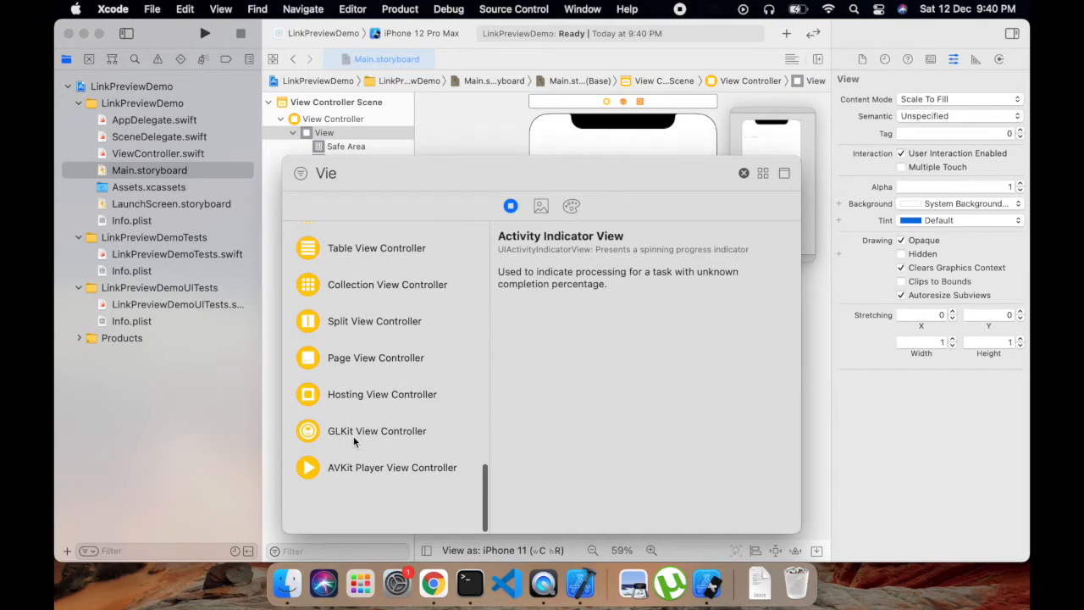
scroll(down, 3)
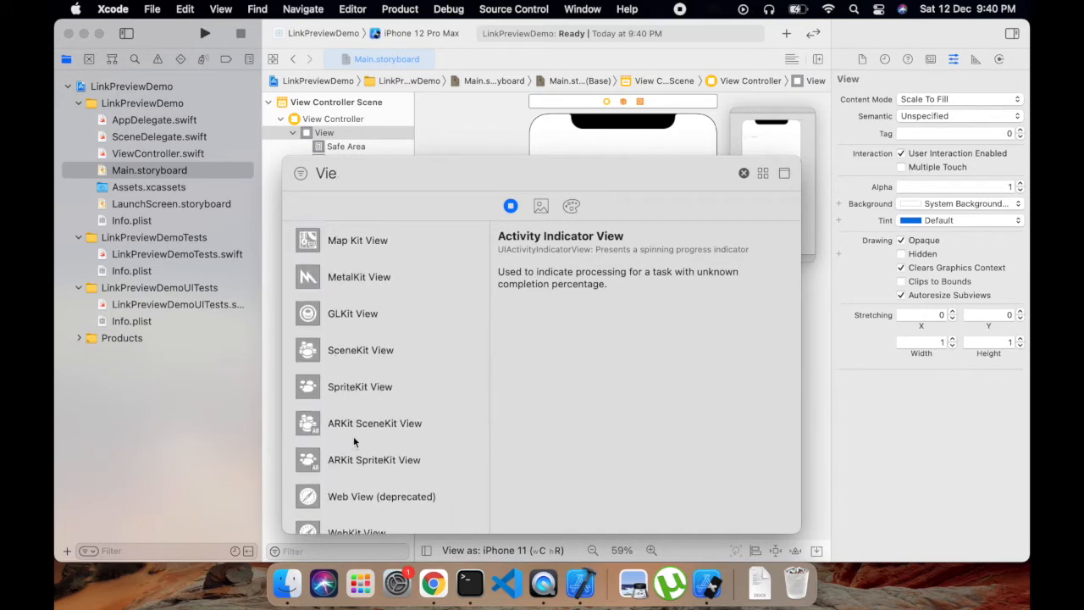
text(w)
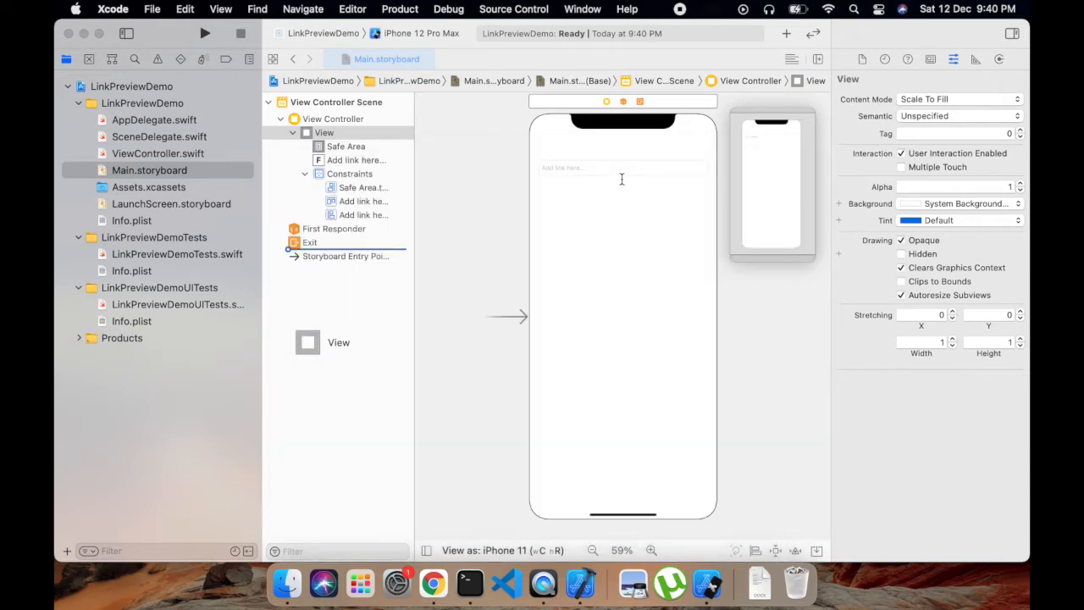
drag(308, 342, 624, 261)
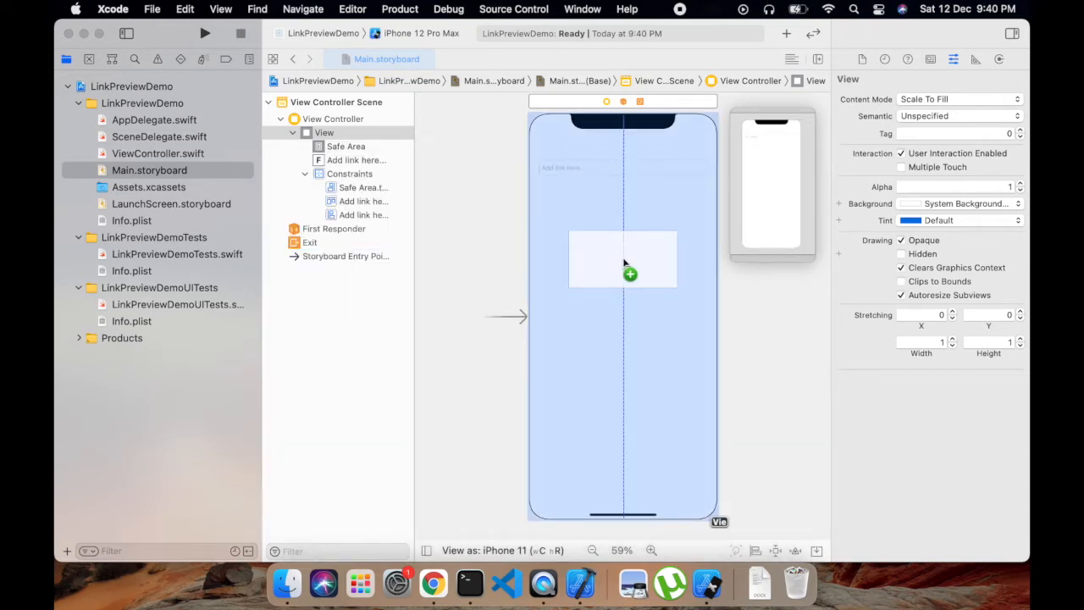
click(622, 258)
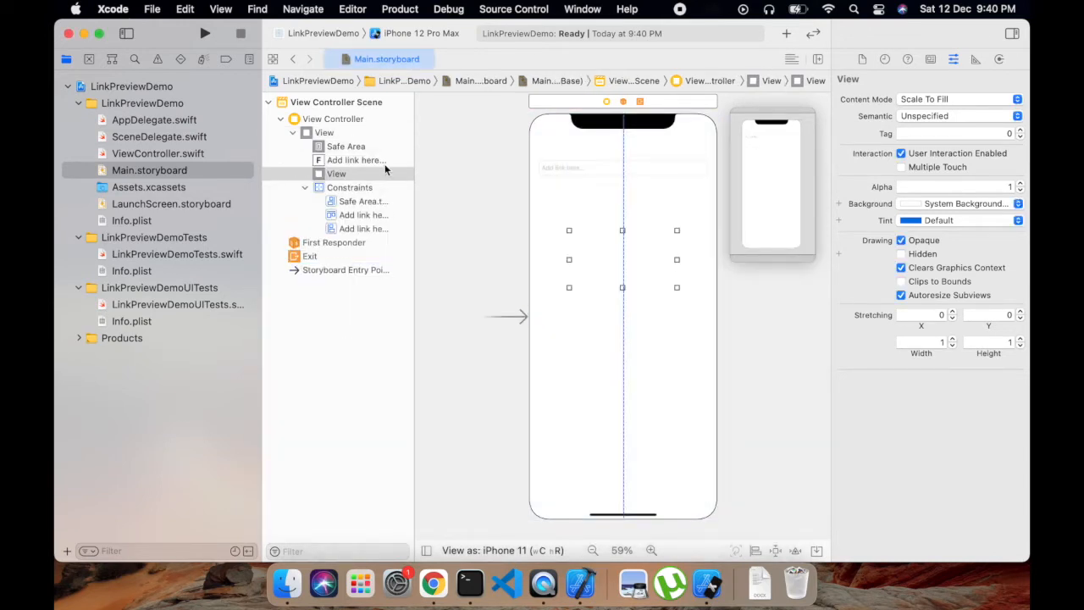
click(335, 173)
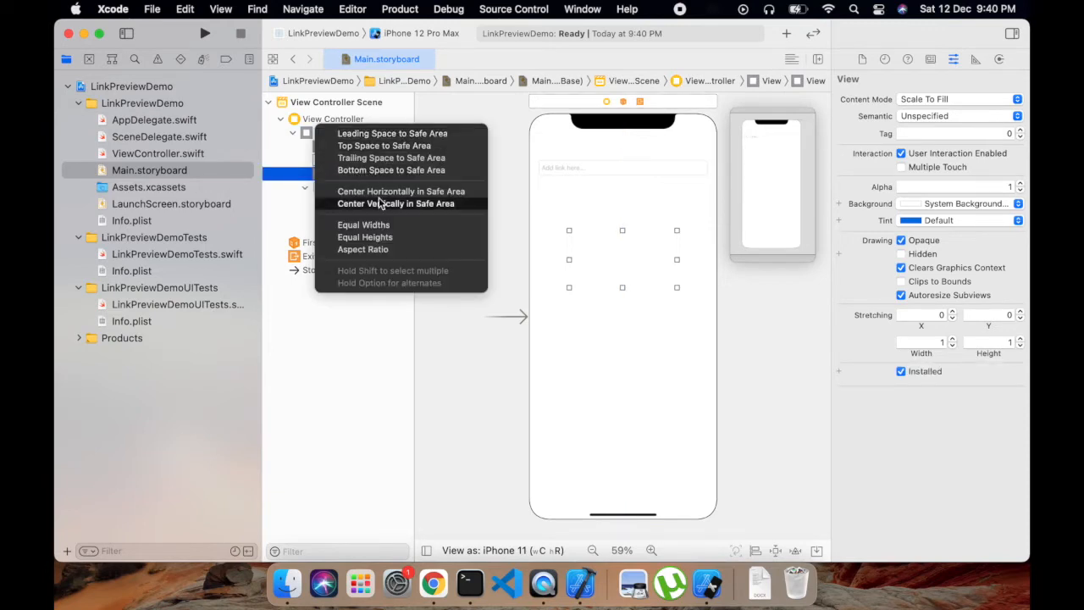
click(400, 190)
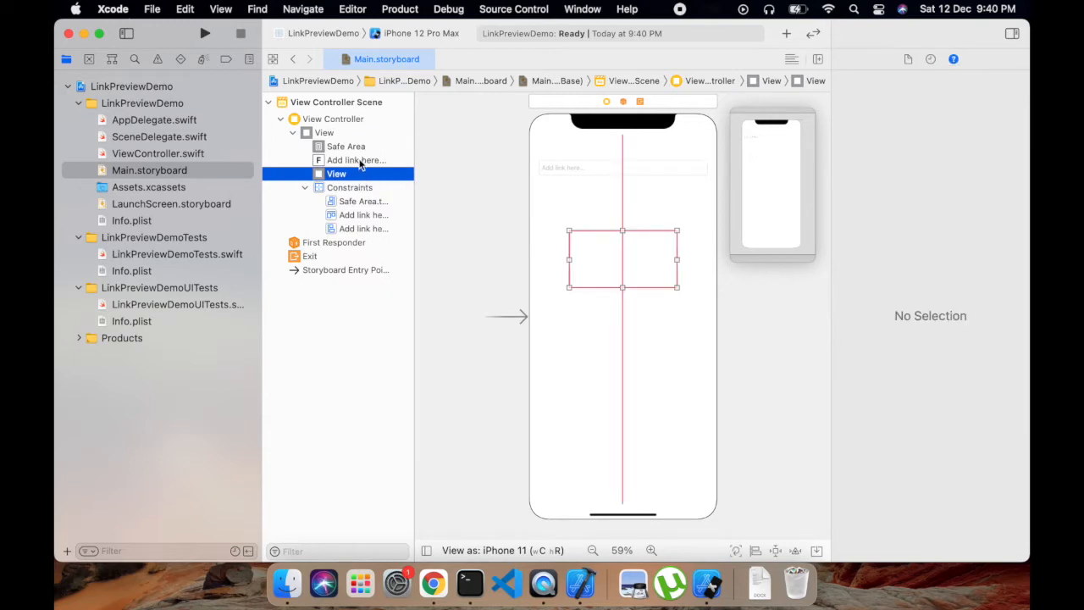
Step: Align the view's leading, trailing and top edges with the link text field
click(355, 159)
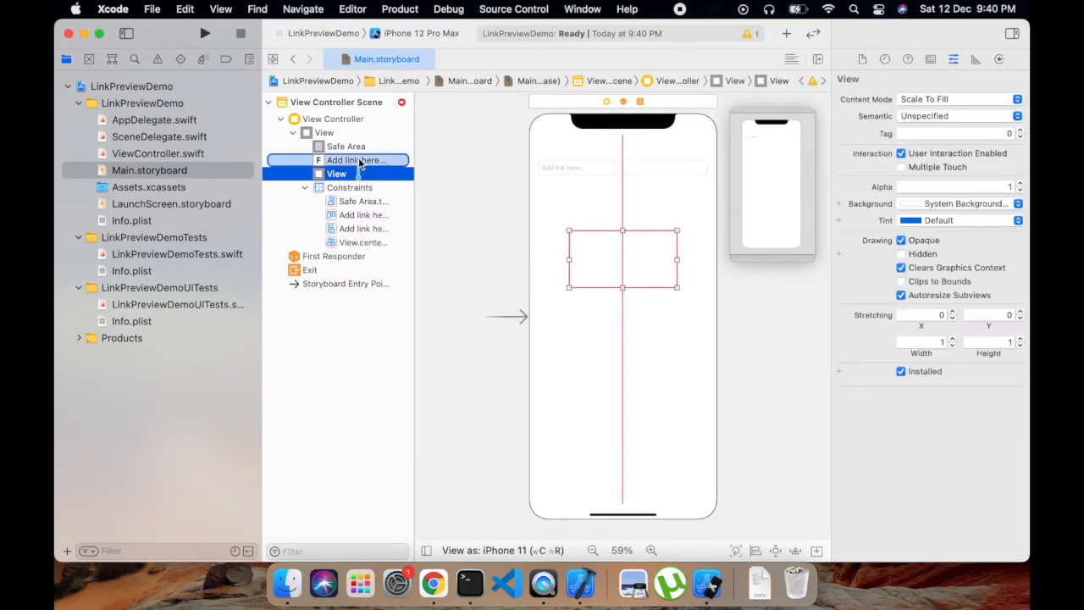
click(336, 172)
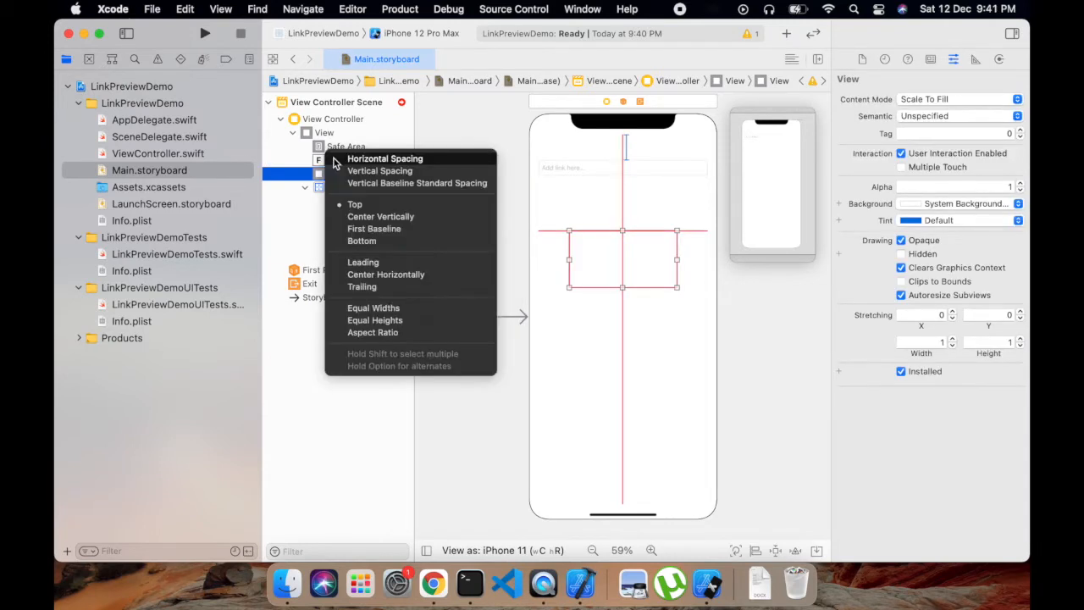
click(362, 261)
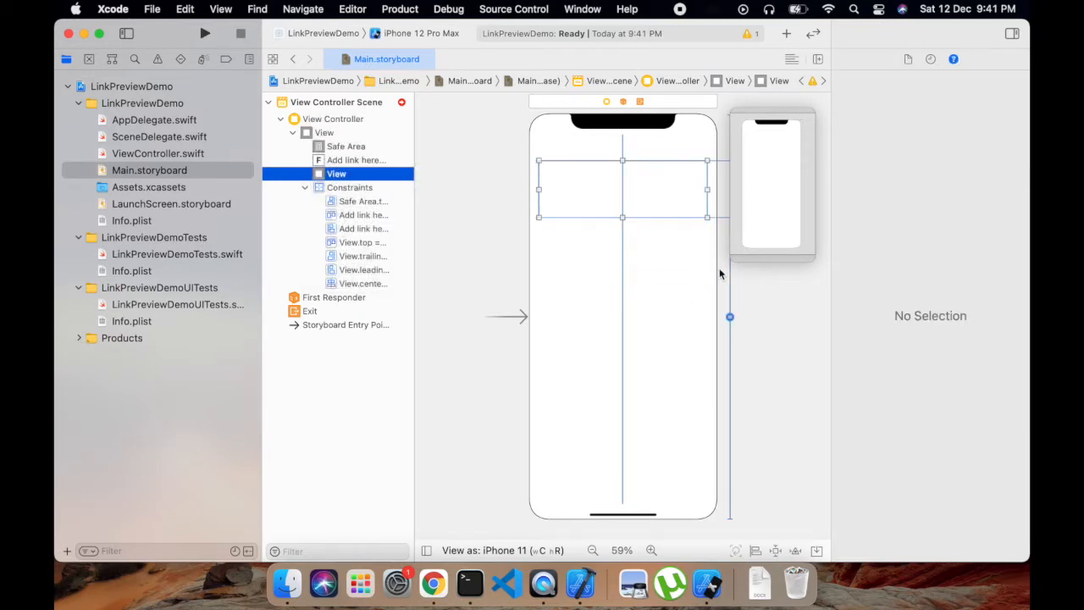
Step: Delete the view's Align Top constraint in the Size inspector
click(952, 59)
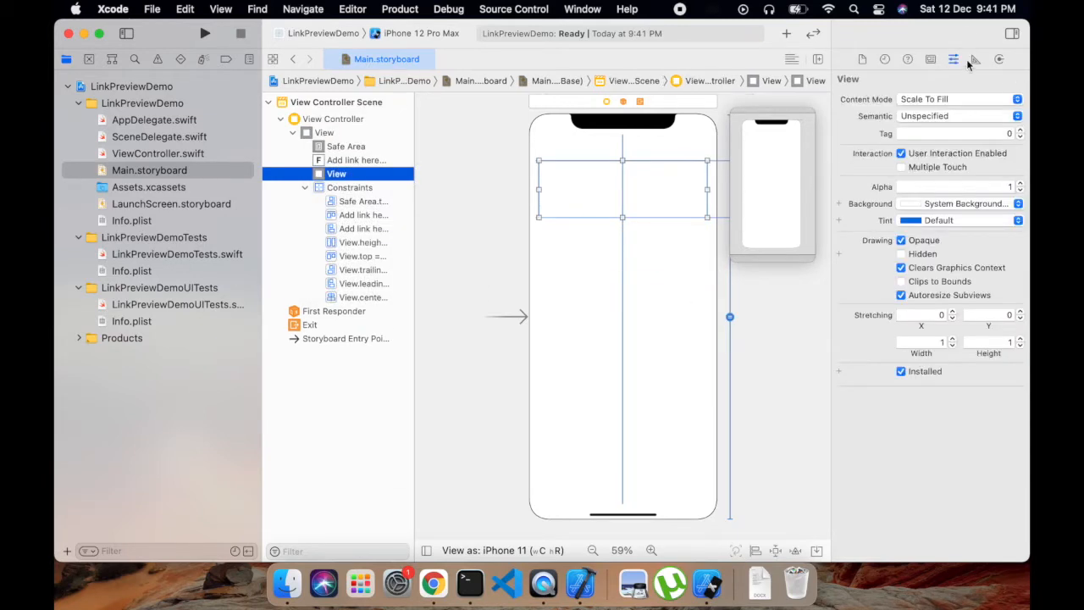
click(974, 59)
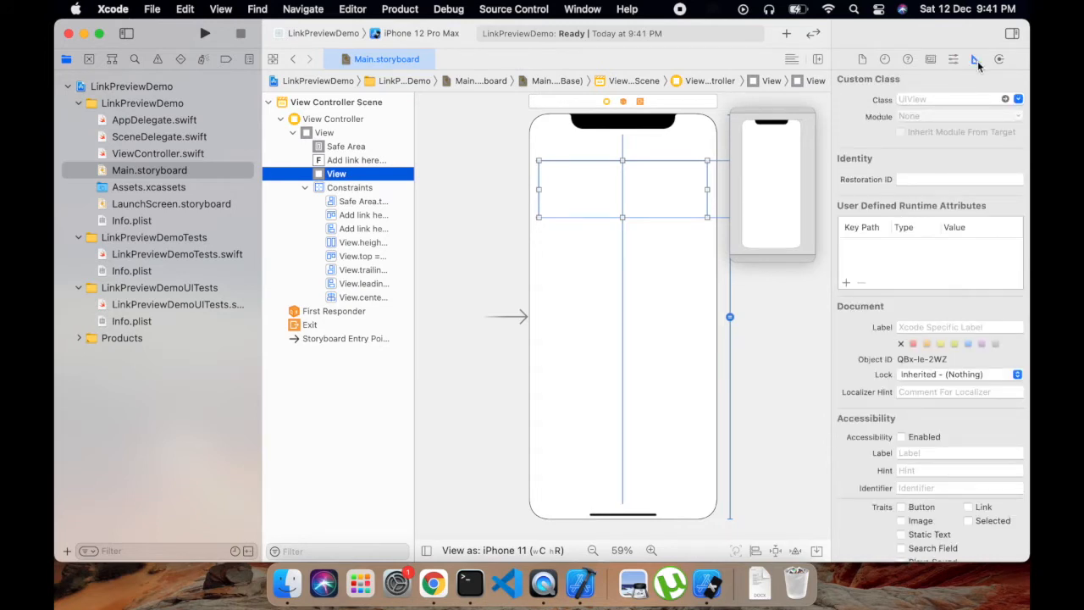
click(976, 59)
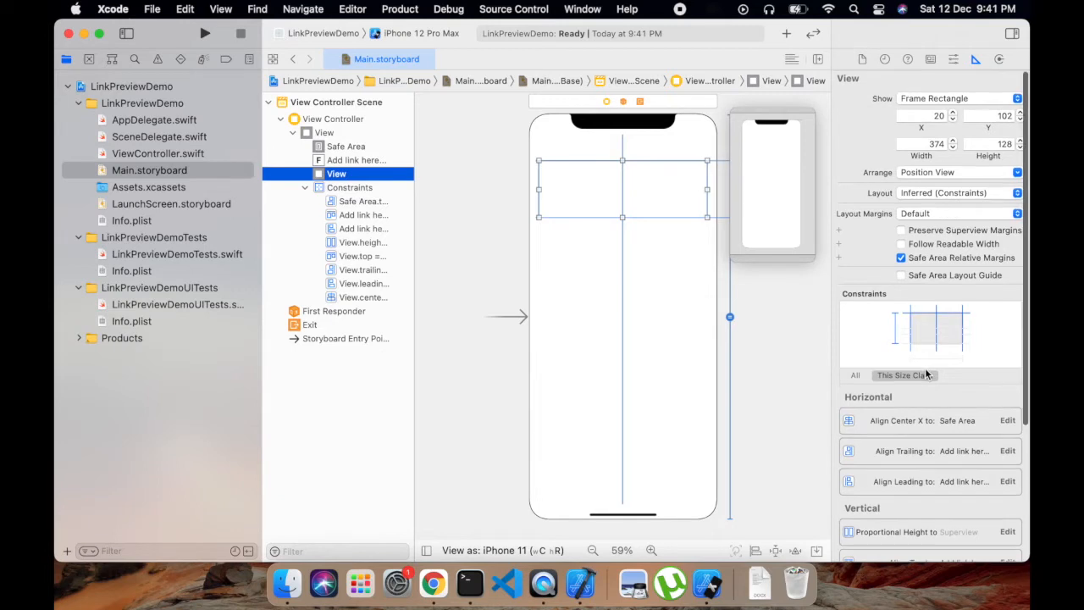
scroll(down, 3)
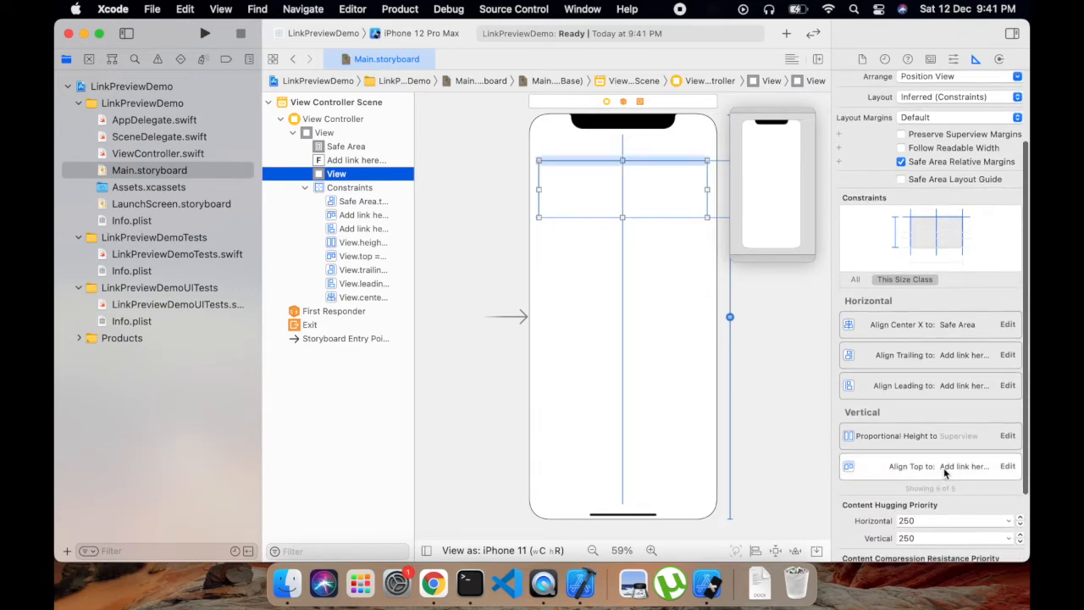
click(362, 256)
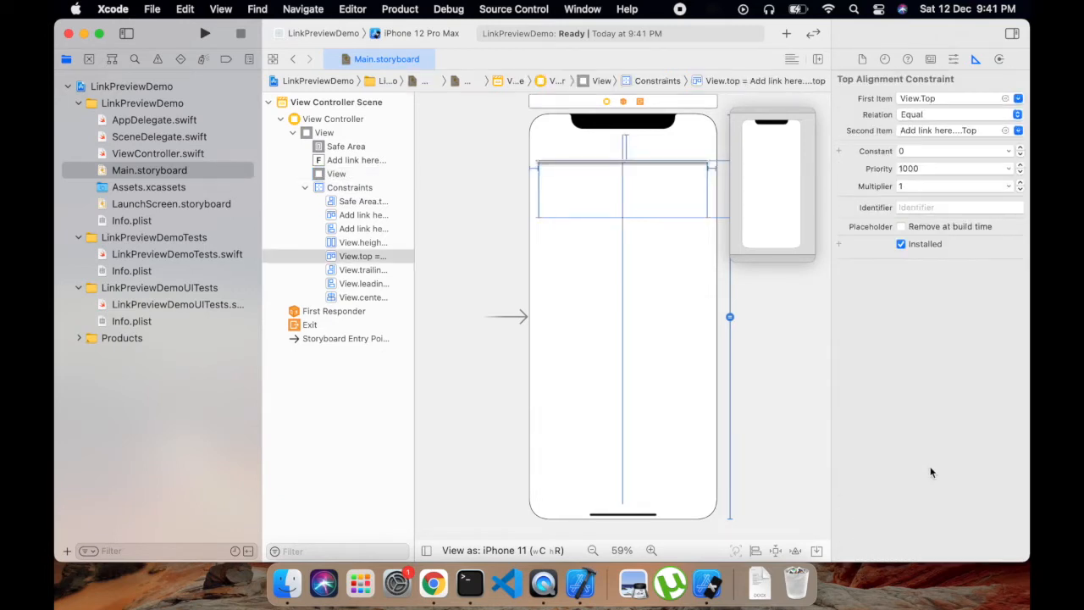
click(363, 256)
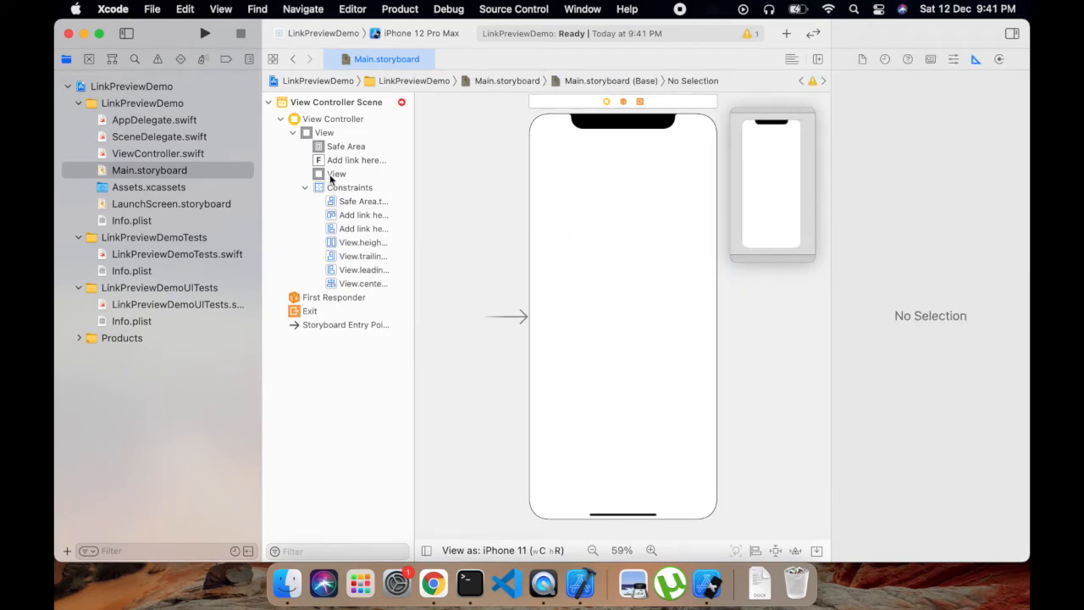
Step: Add a Vertical Spacing constraint to the text field and set it to 30 points
click(336, 172)
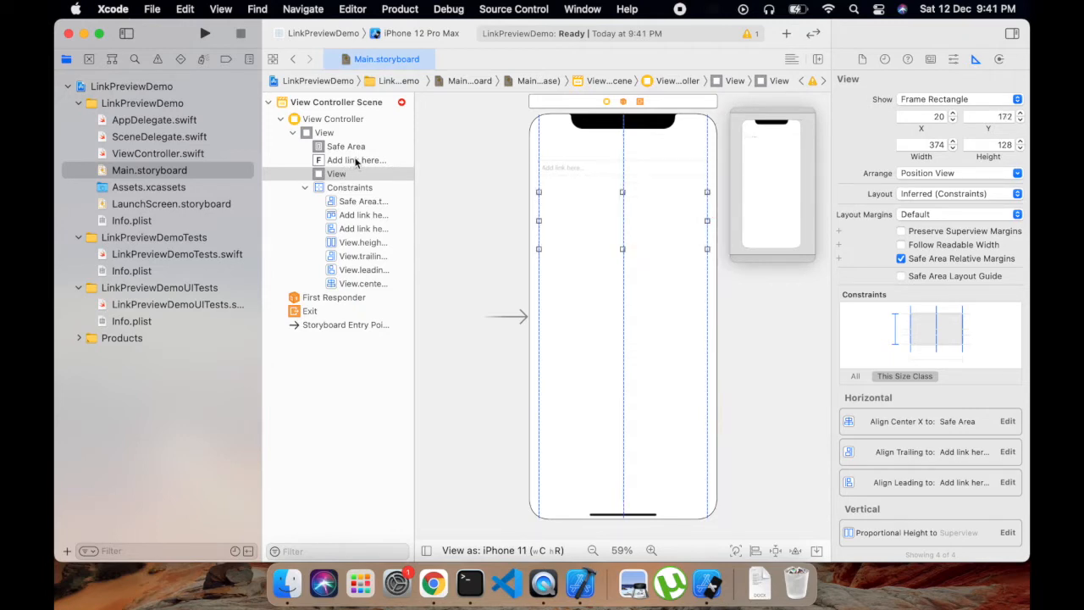
click(355, 159)
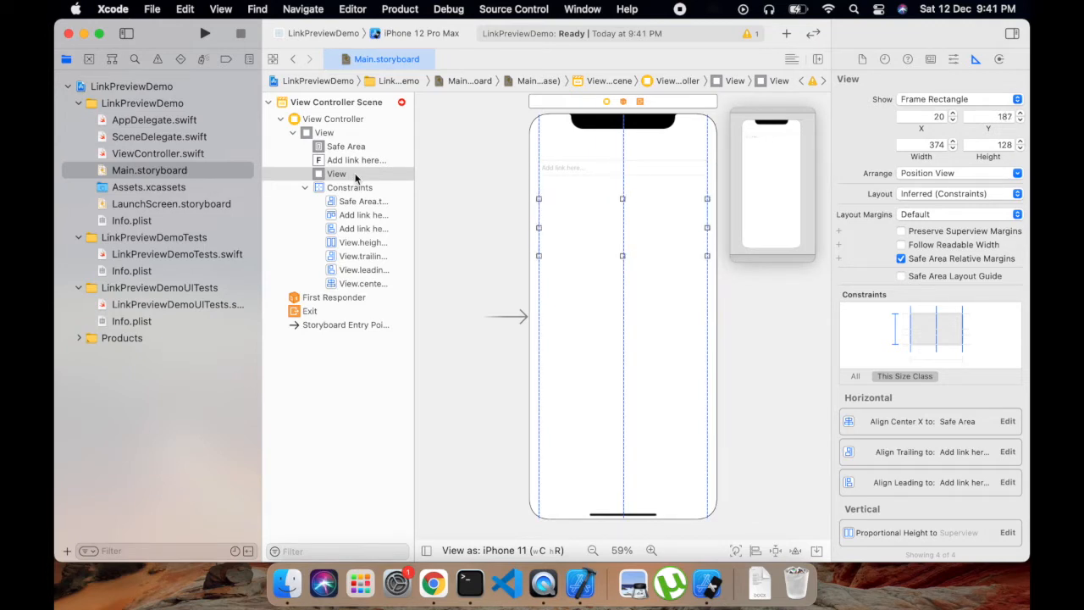
click(355, 159)
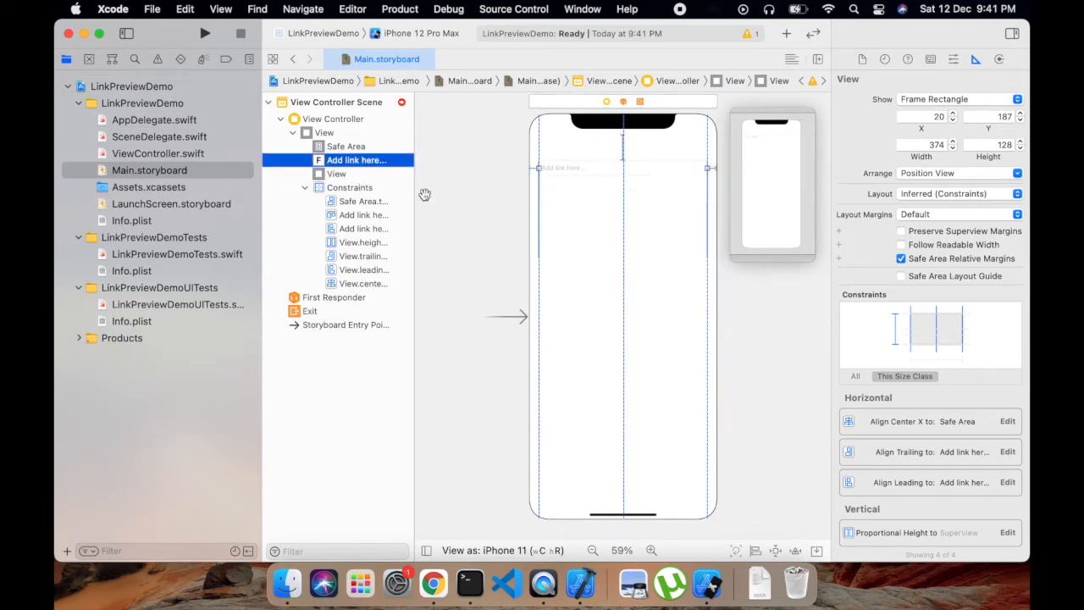
click(337, 173)
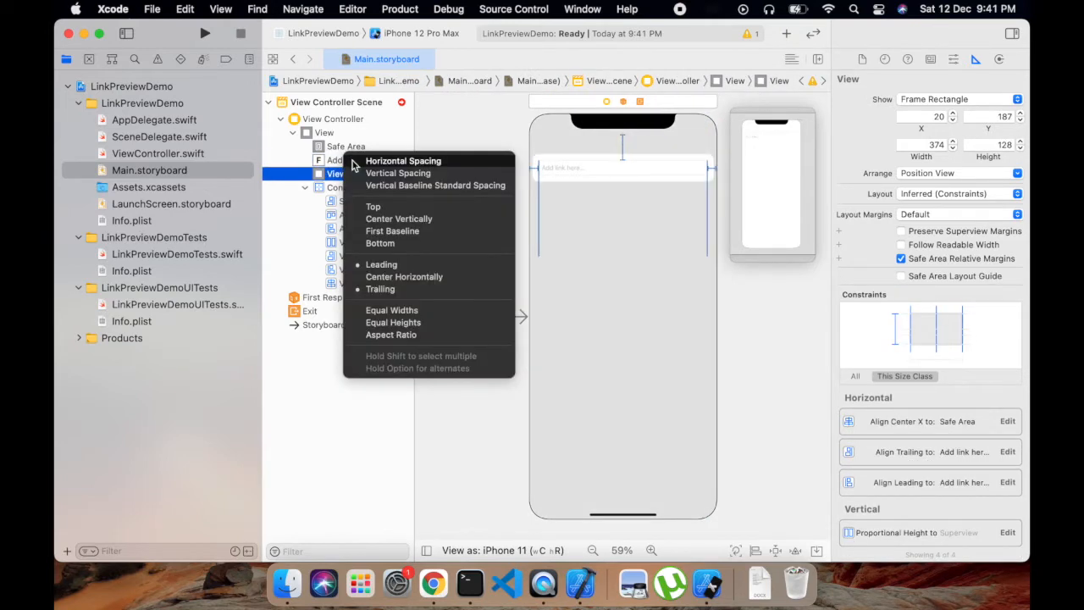
mouse_move(398, 173)
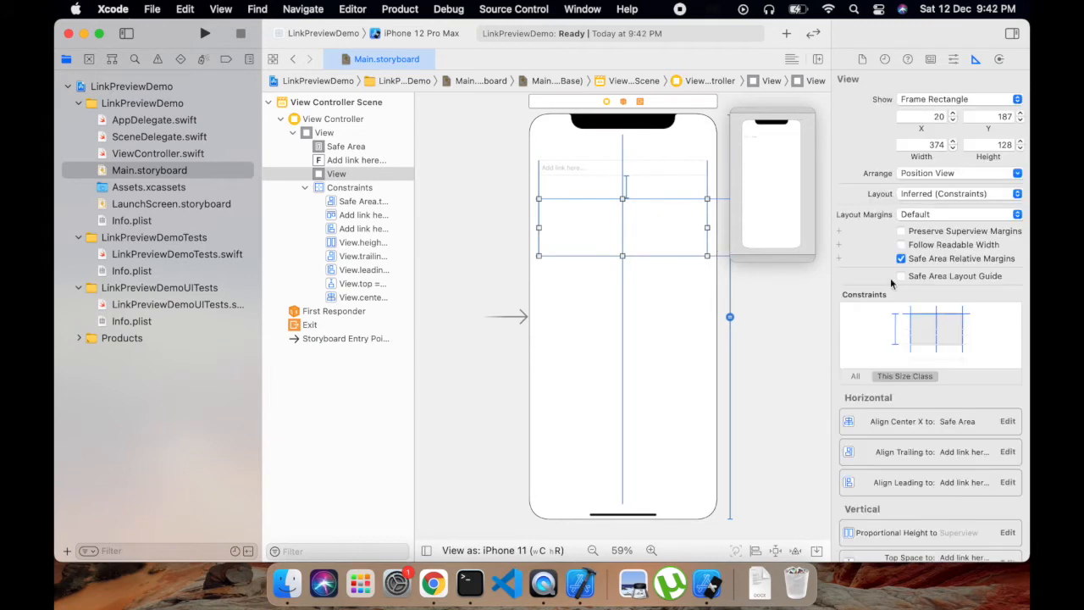
scroll(down, 3)
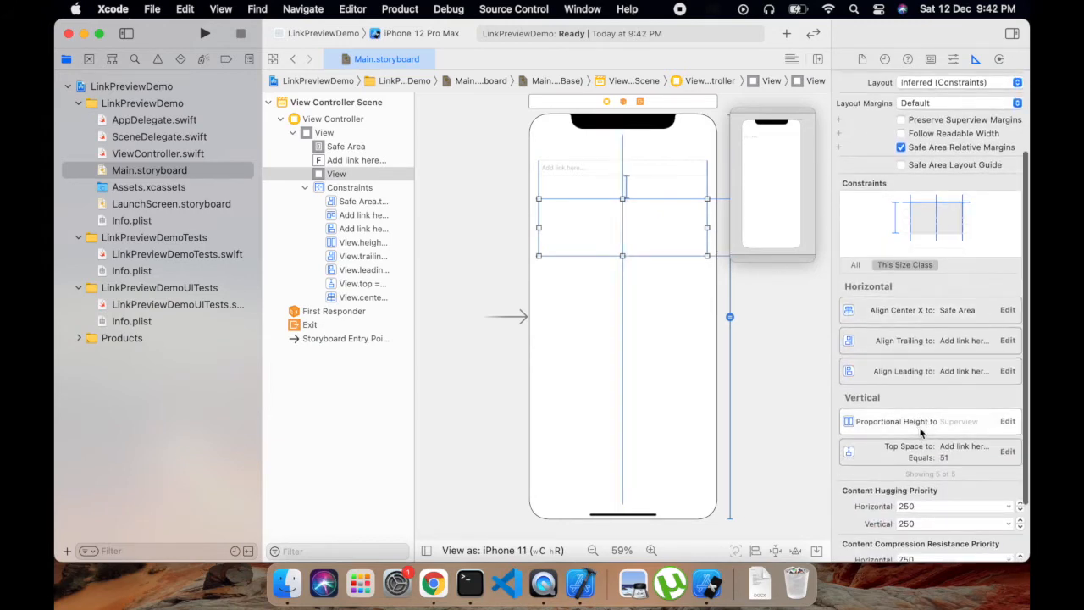
click(364, 242)
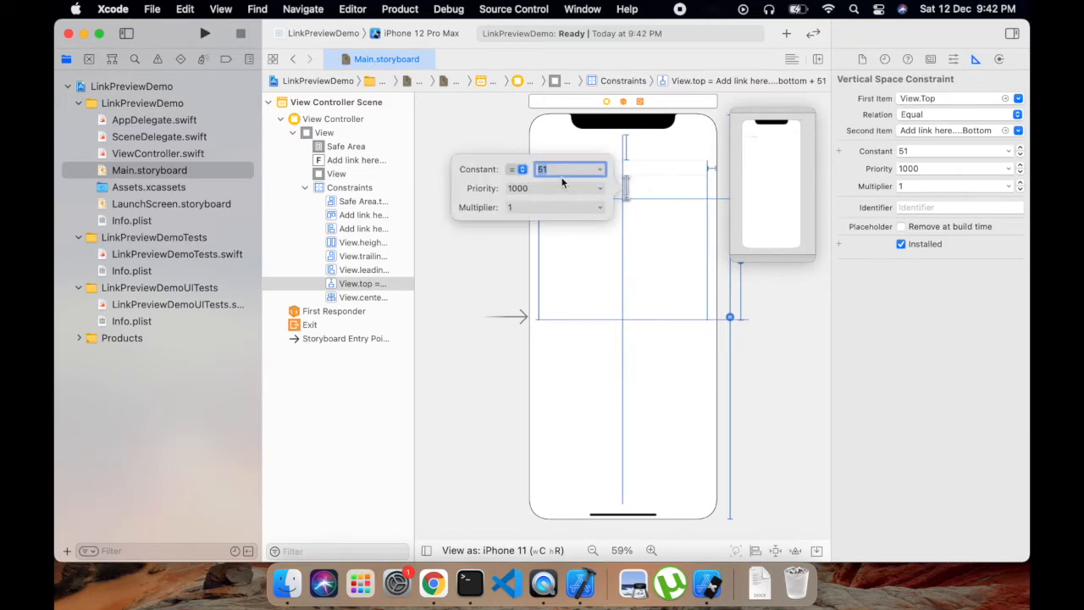
text(30)
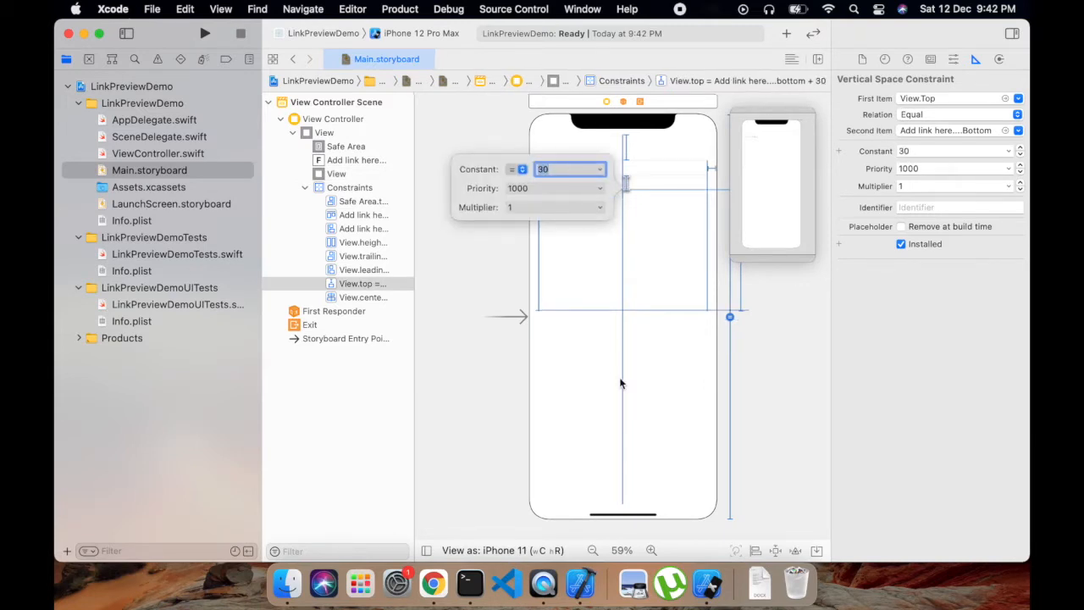
click(650, 371)
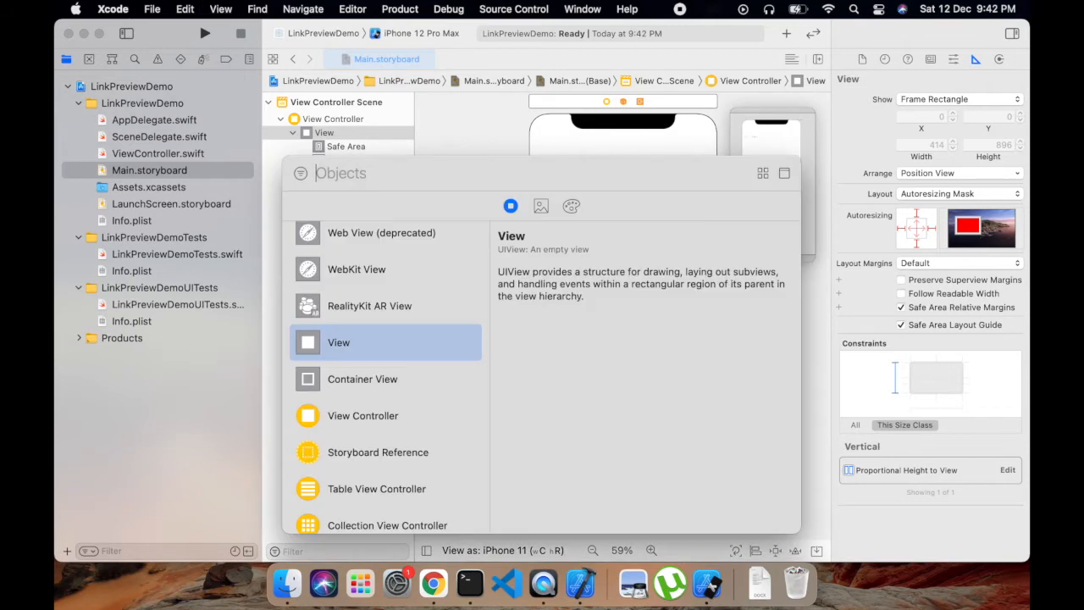
Step: Add a Button beneath the container view and select the container view in the outline
text(Button)
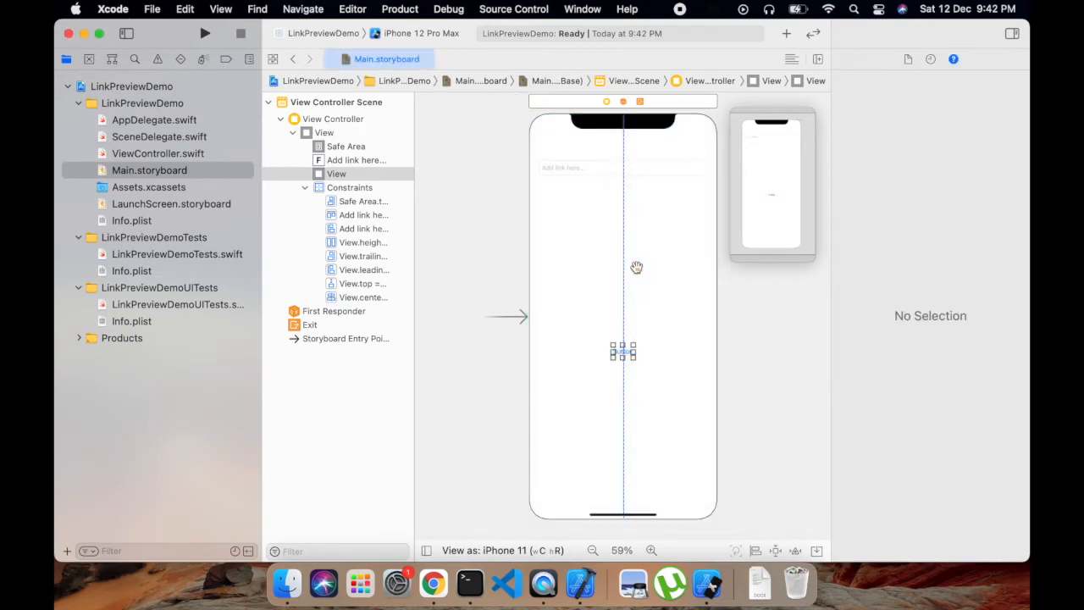
click(623, 351)
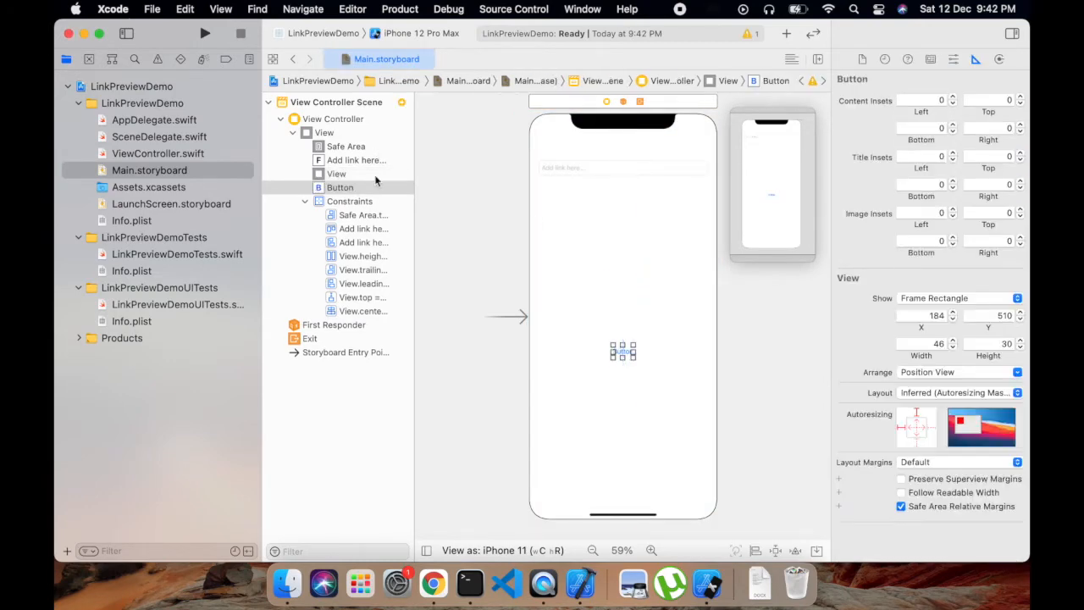
click(336, 173)
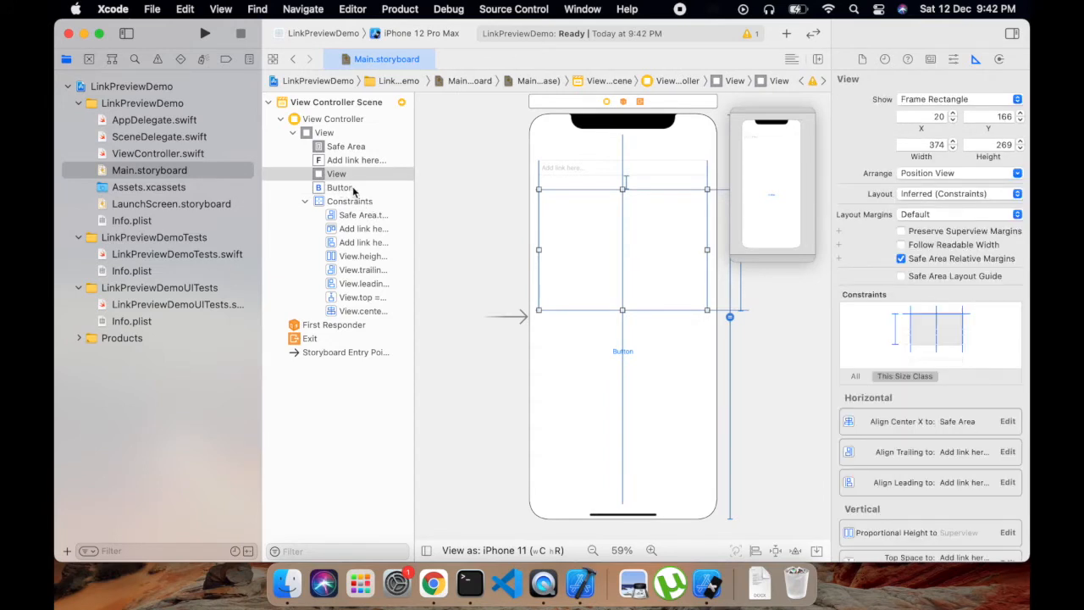
click(339, 186)
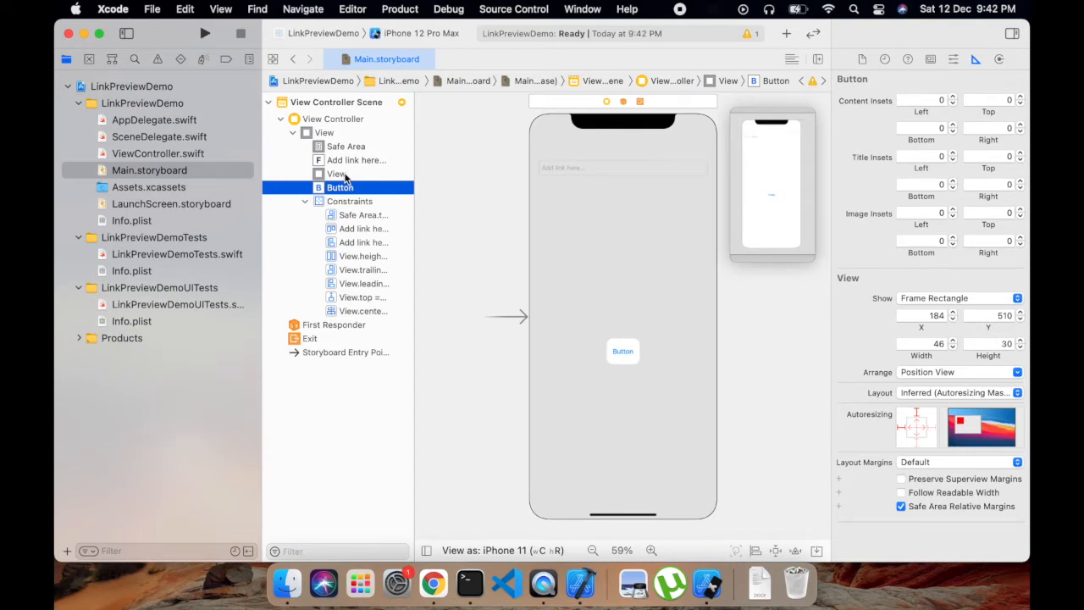
mouse_move(359, 203)
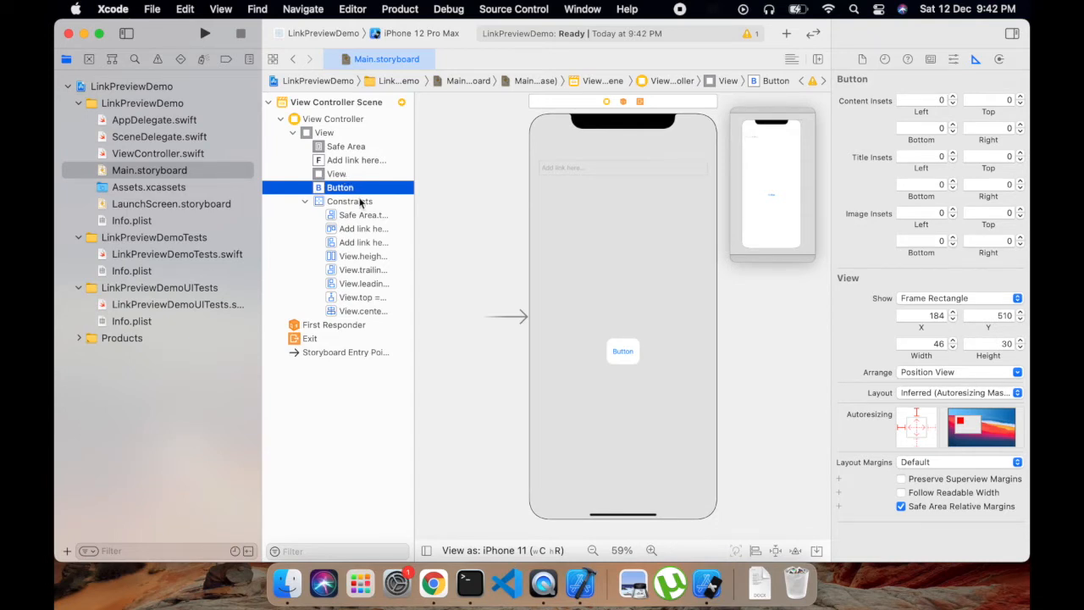
click(337, 172)
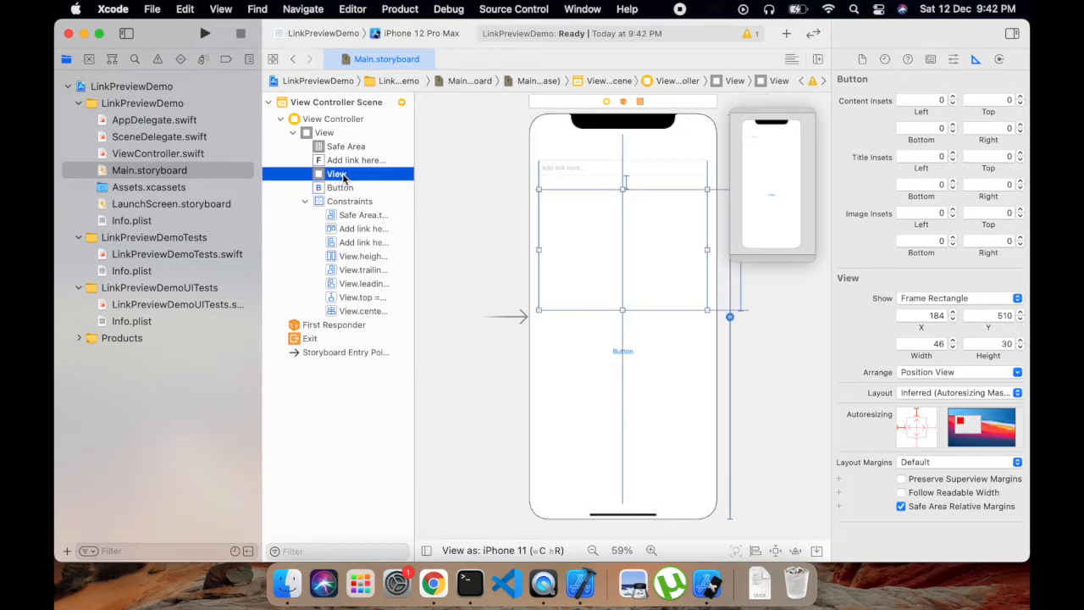
Step: Give the button a fixed Vertical Spacing constraint below the container view
click(339, 186)
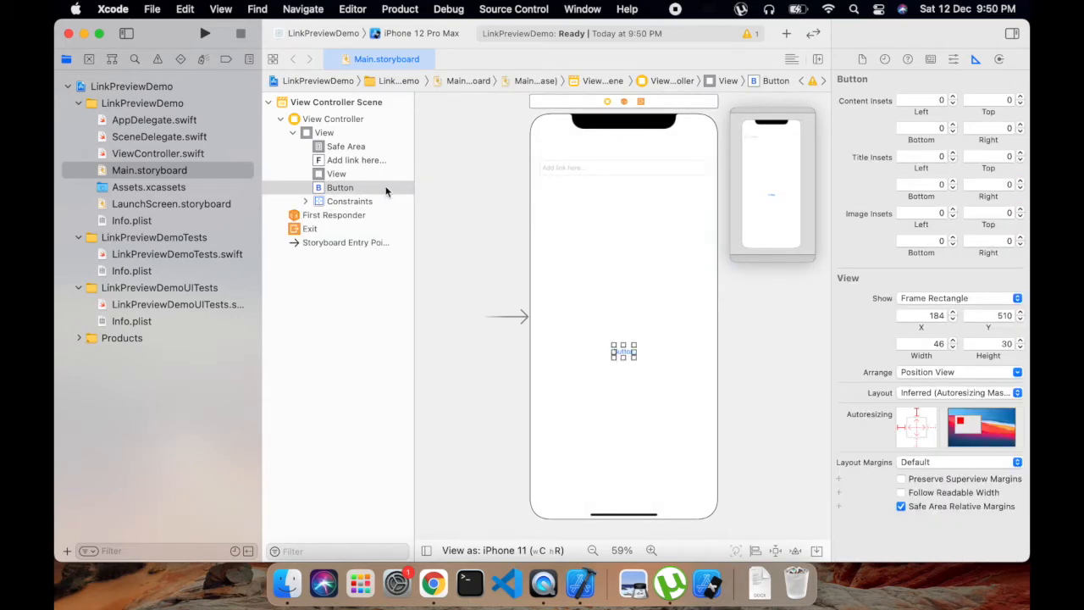
drag(623, 351, 624, 339)
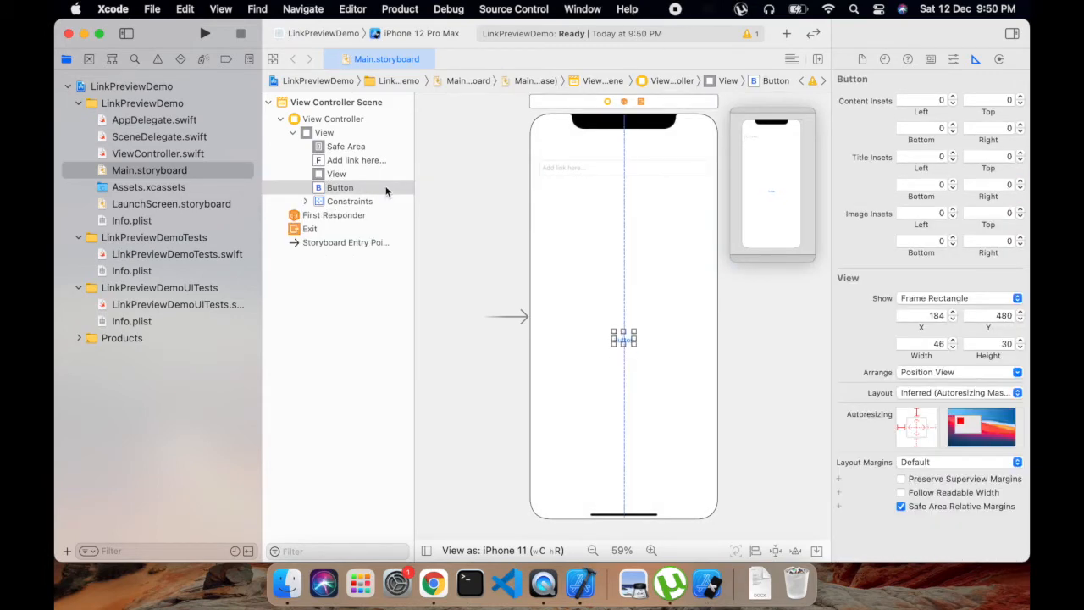
click(336, 173)
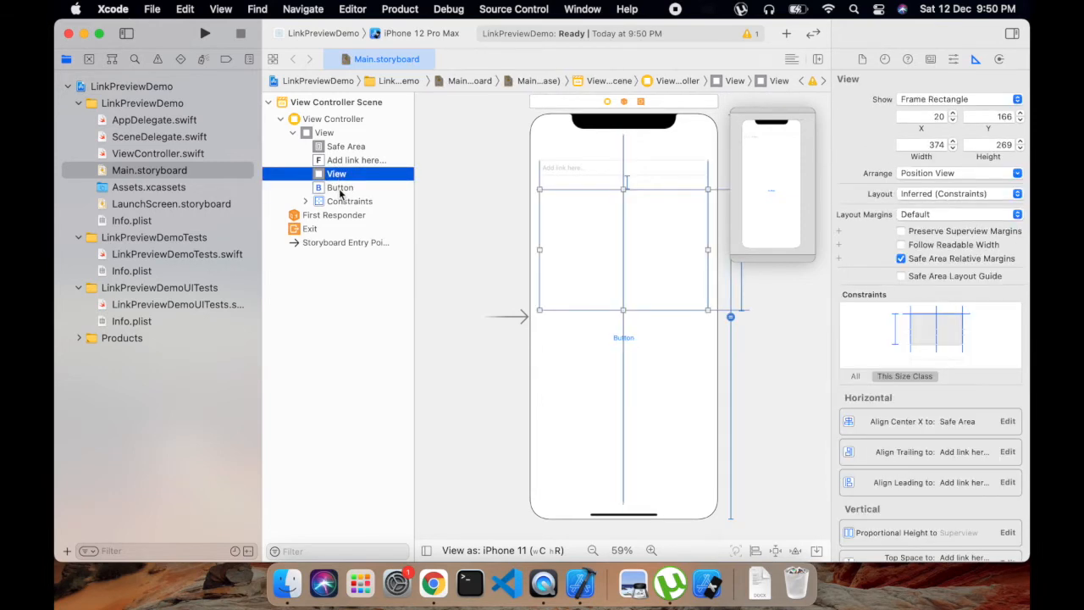
click(341, 186)
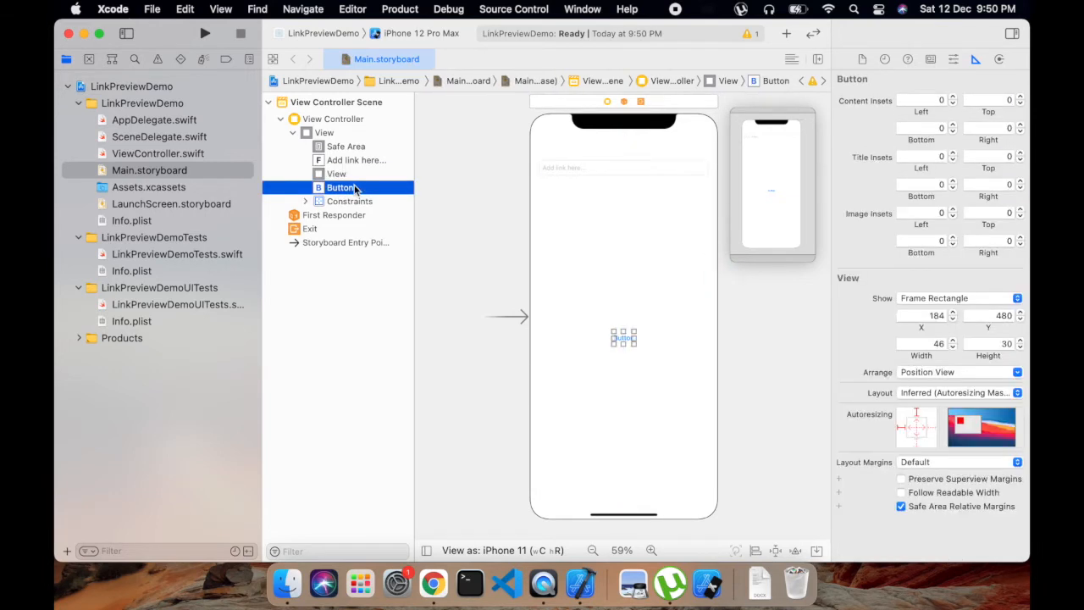
right_click(341, 187)
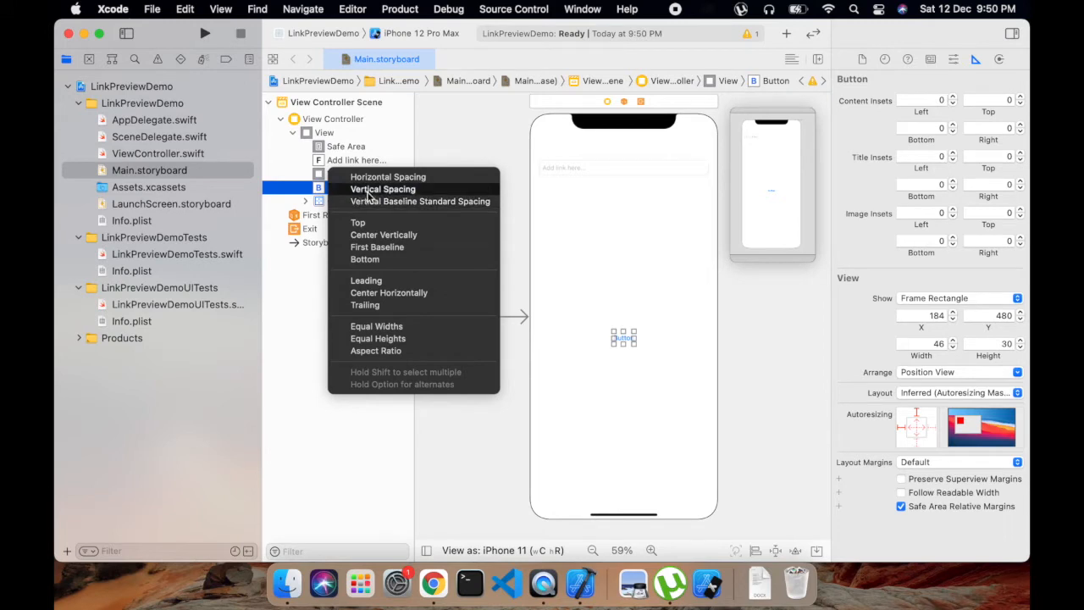
click(382, 190)
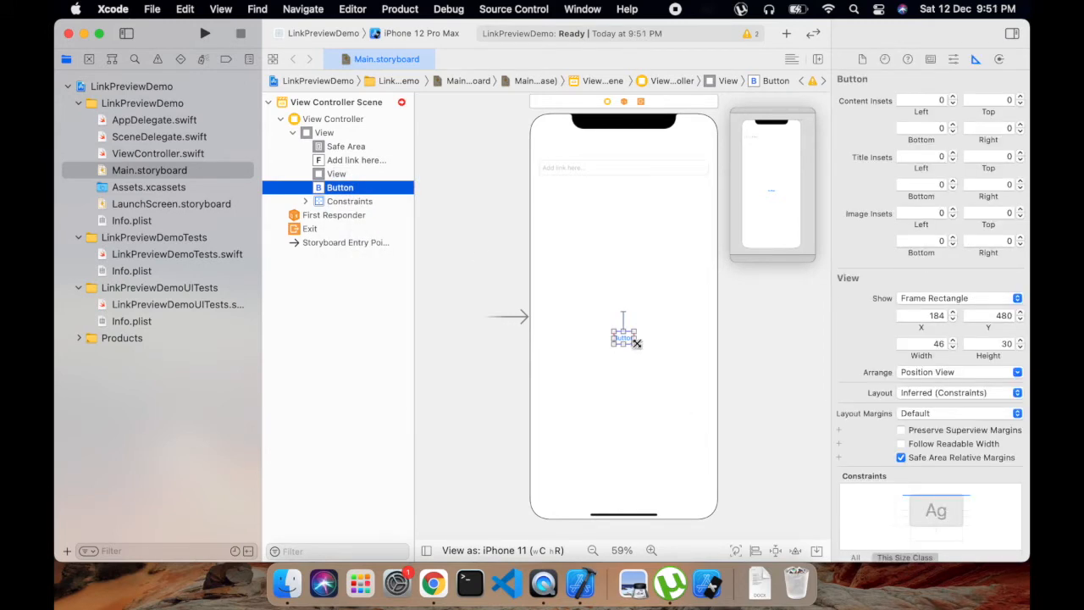
Step: Rename the button to Get Preview and show the Assistant editor alongside
click(324, 132)
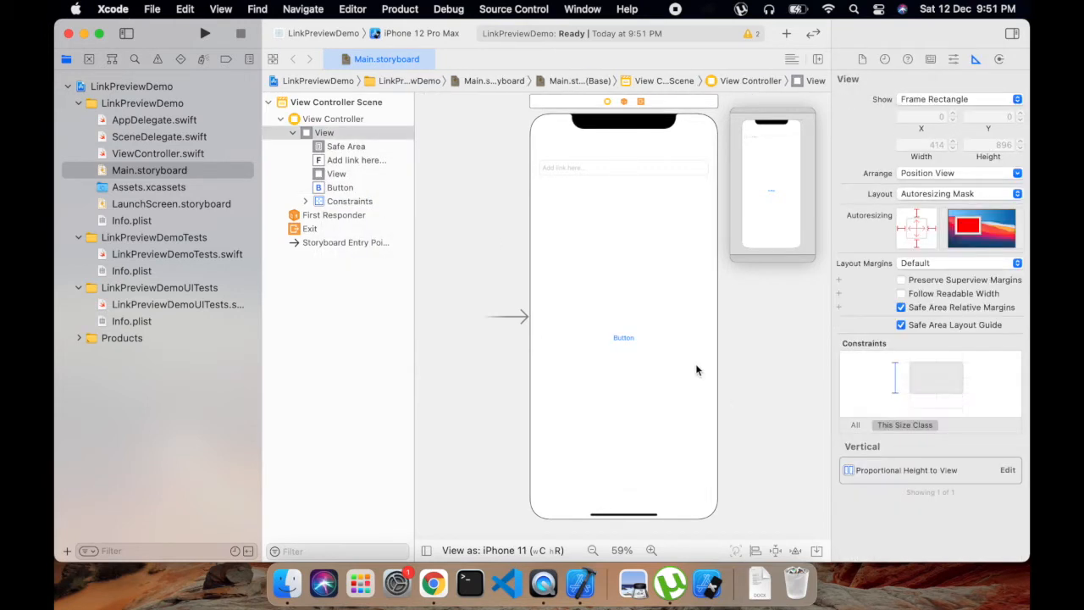
click(623, 337)
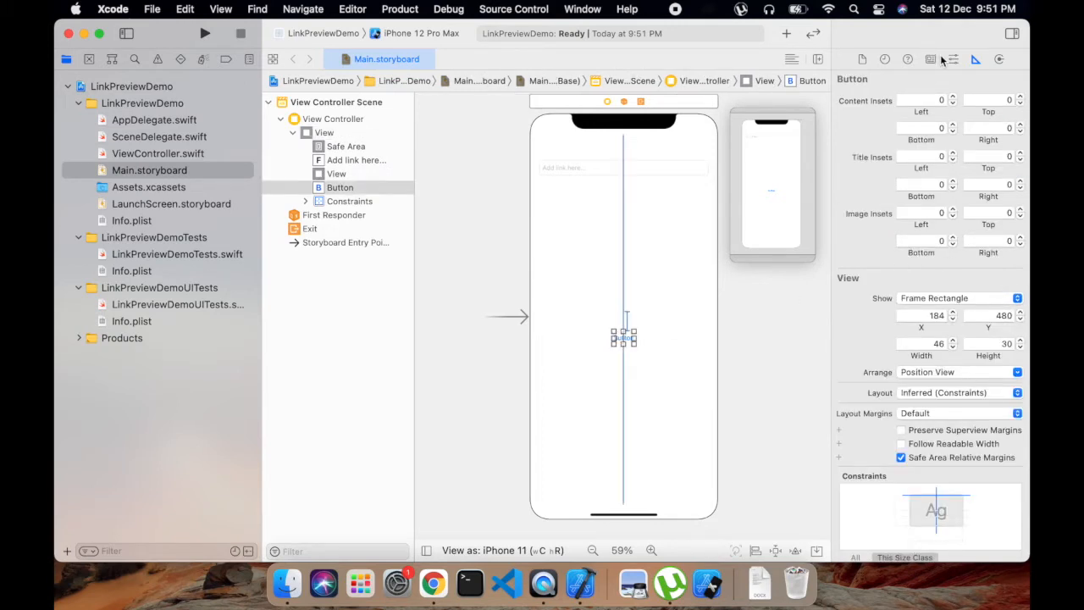
click(952, 59)
text(Get Preview)
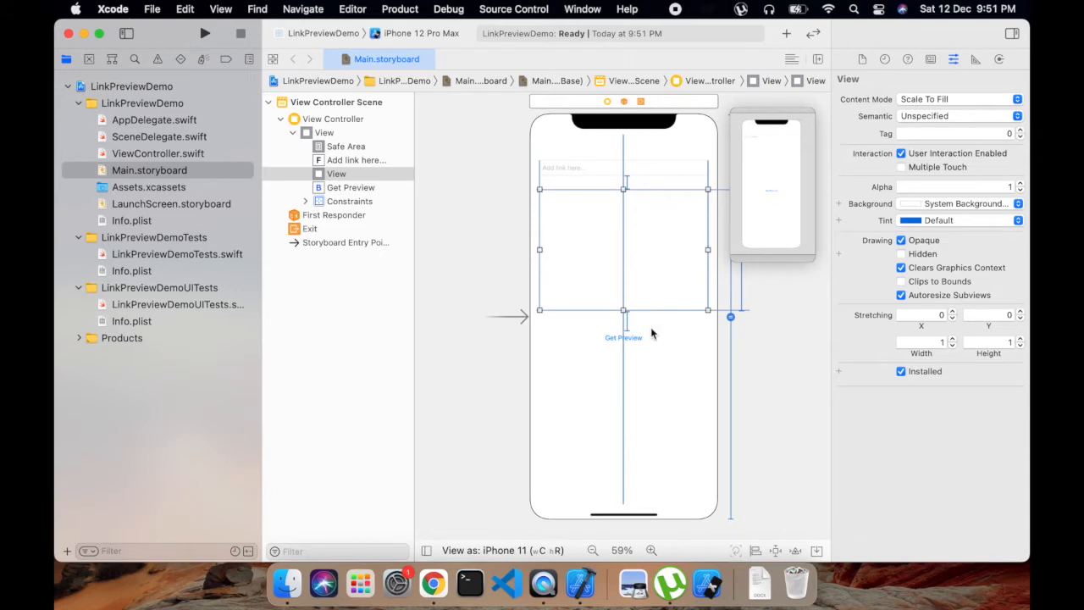
mouse_move(659, 170)
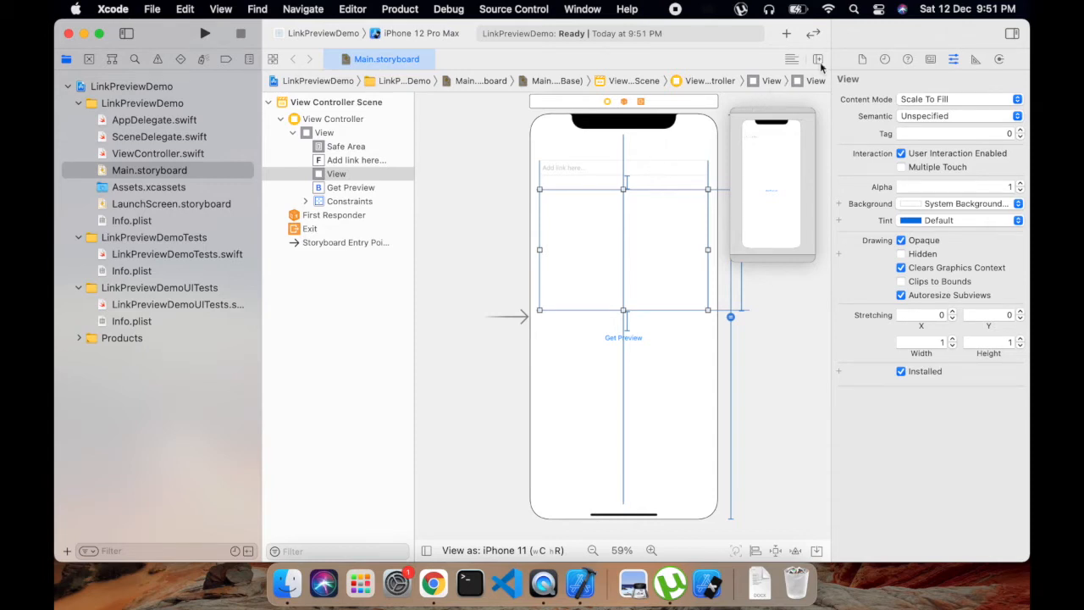
click(818, 60)
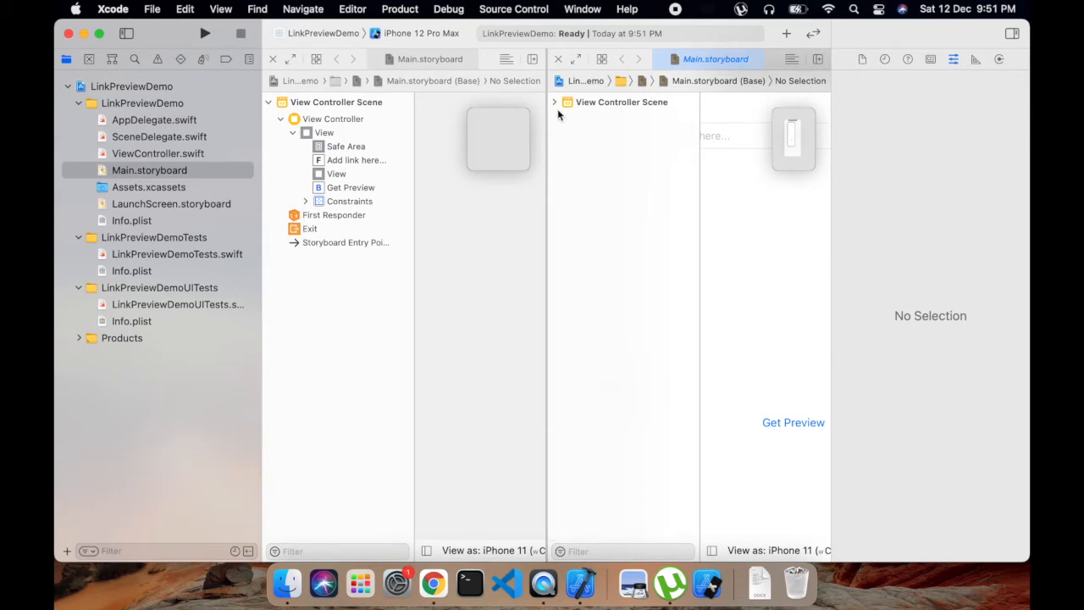
Step: Open ViewController.swift via Open Quickly and connect the text field as linkTextView outlet
key(cmd+shift+o)
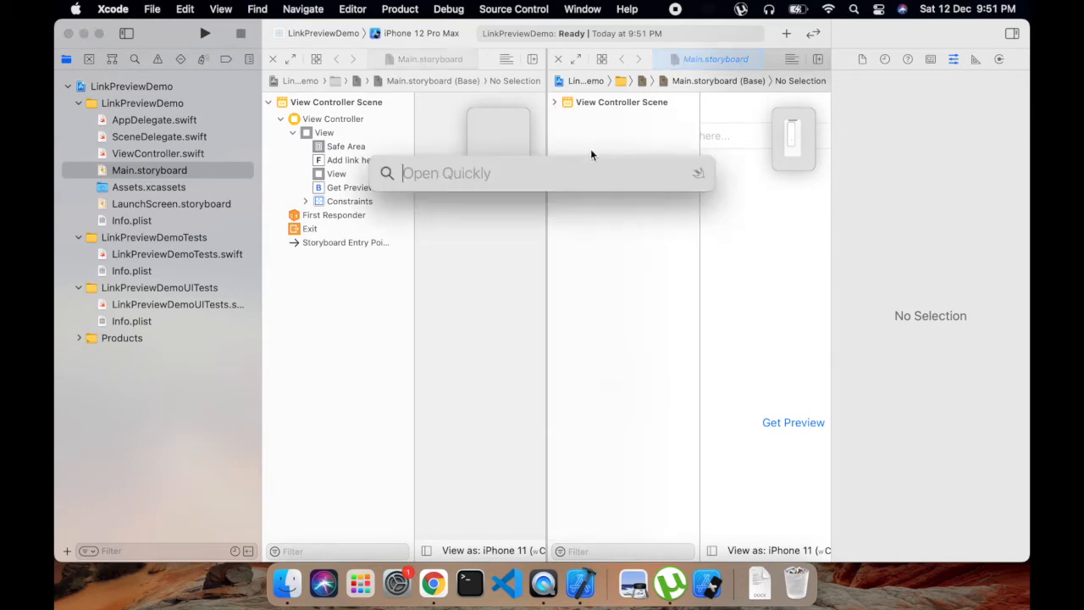
text(View)
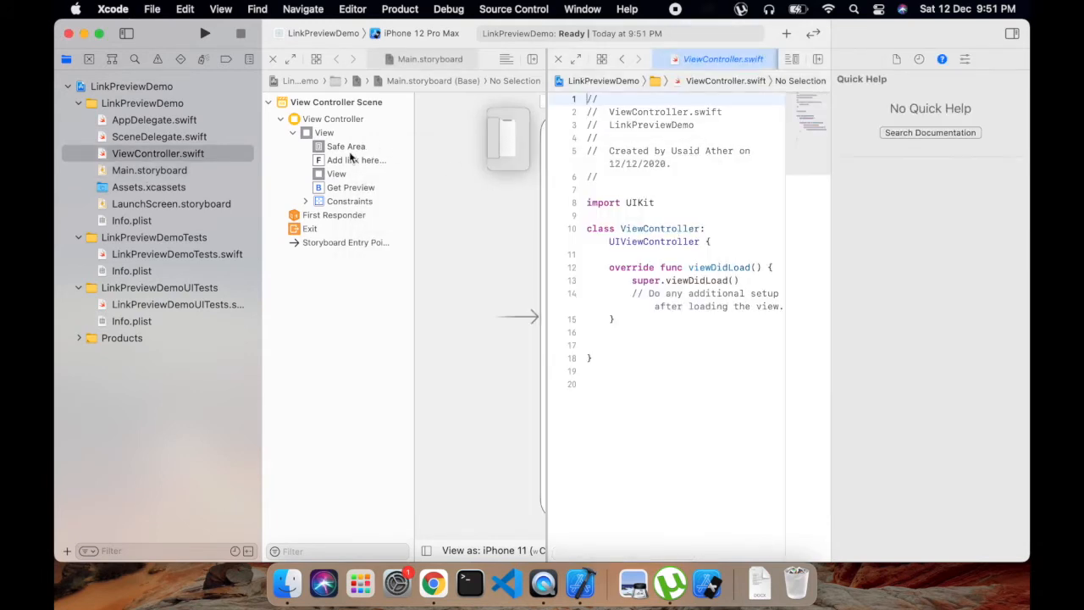
click(356, 159)
text(link)
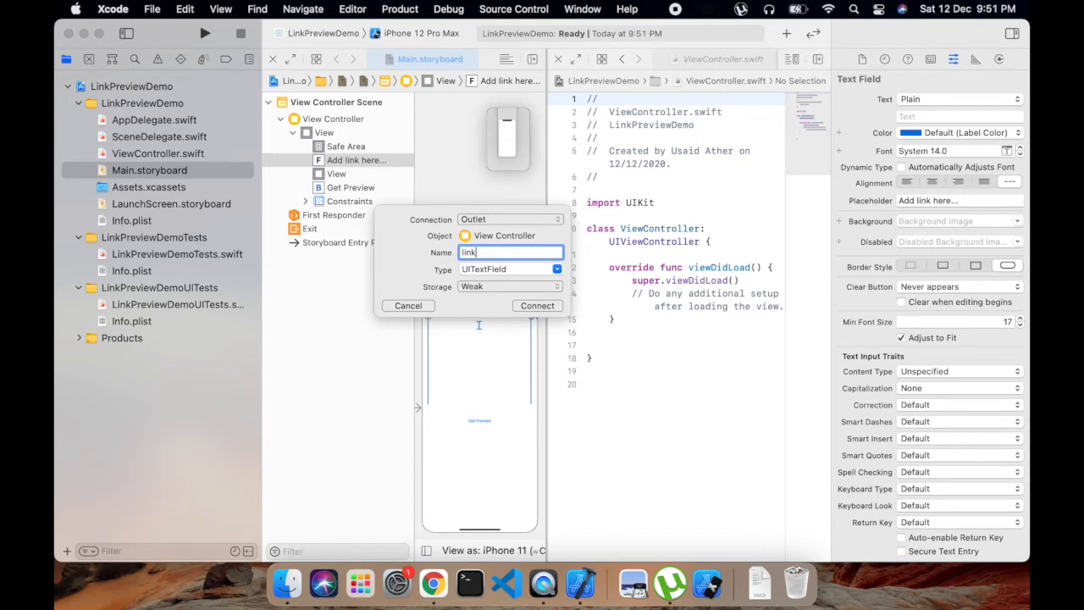
text(Text)
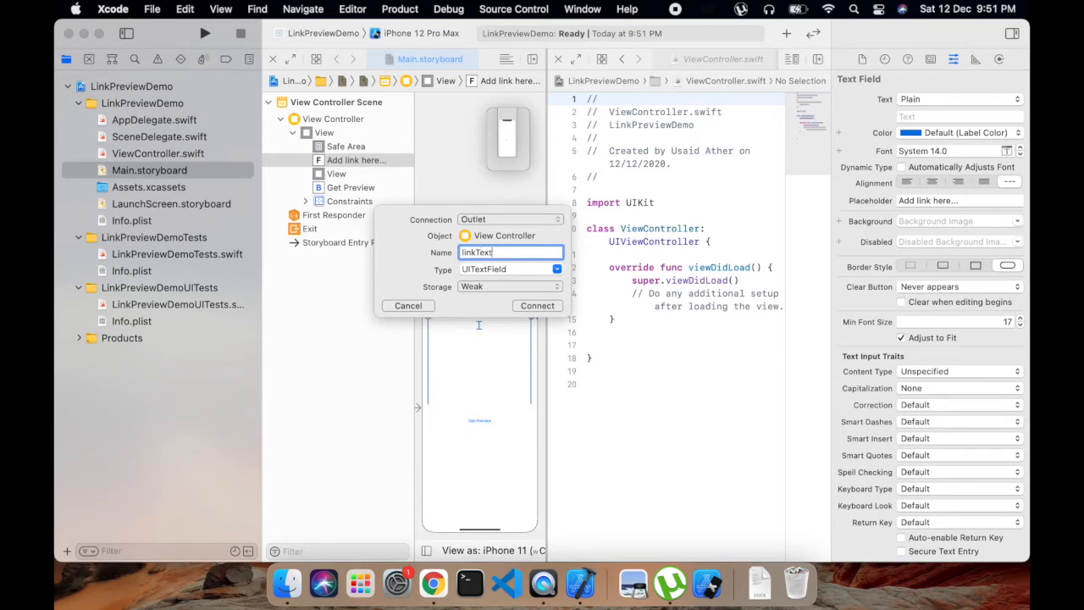
click(537, 305)
text(linkContain)
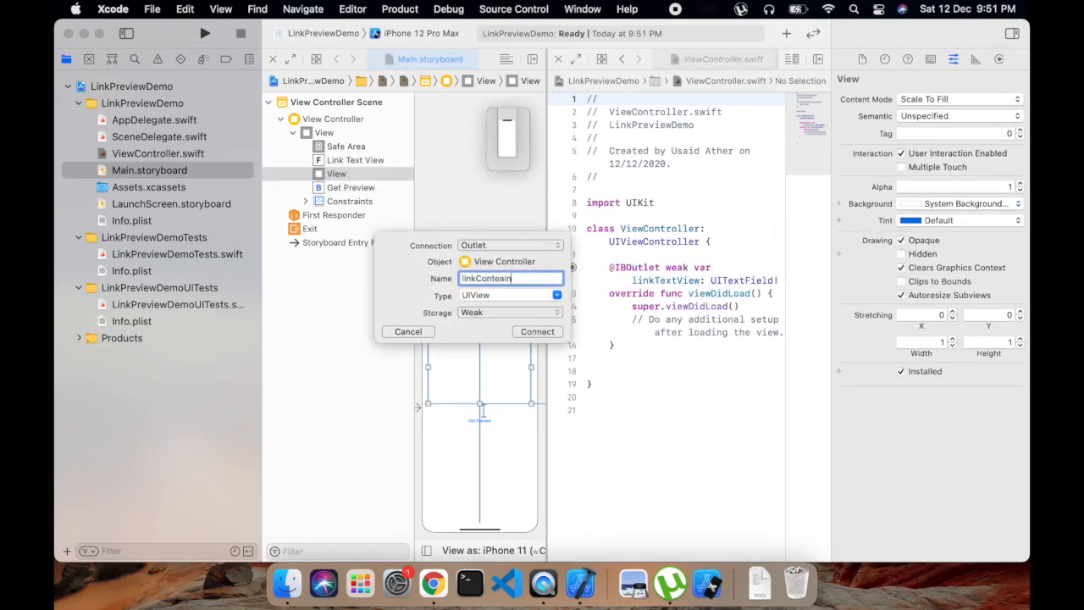
Step: Connect the view and button as linkContainerView and getPreviewButton outlets
text(erView)
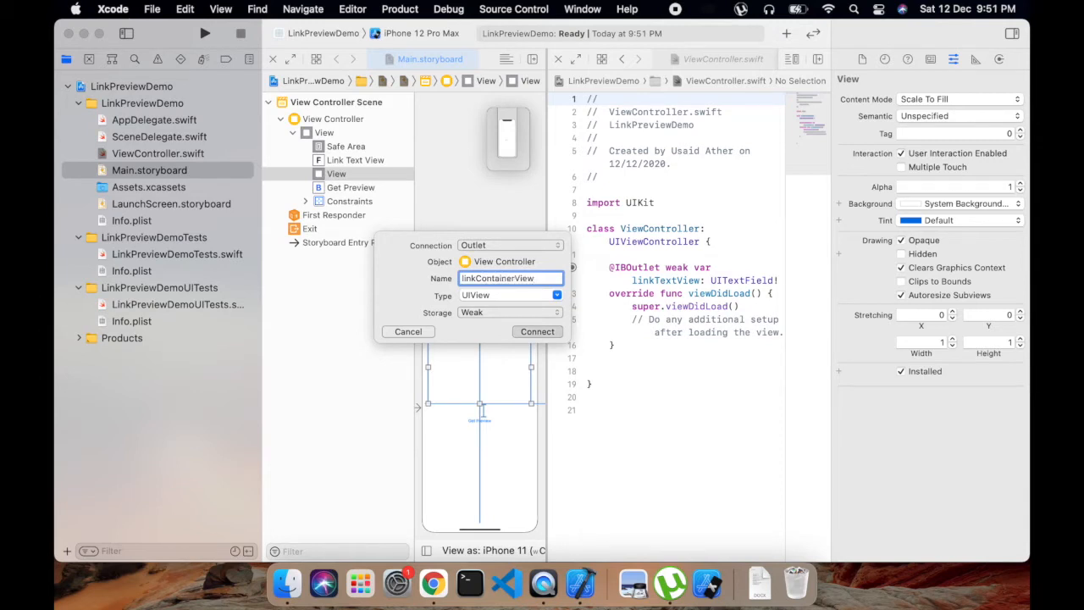
click(536, 330)
text(getPreive)
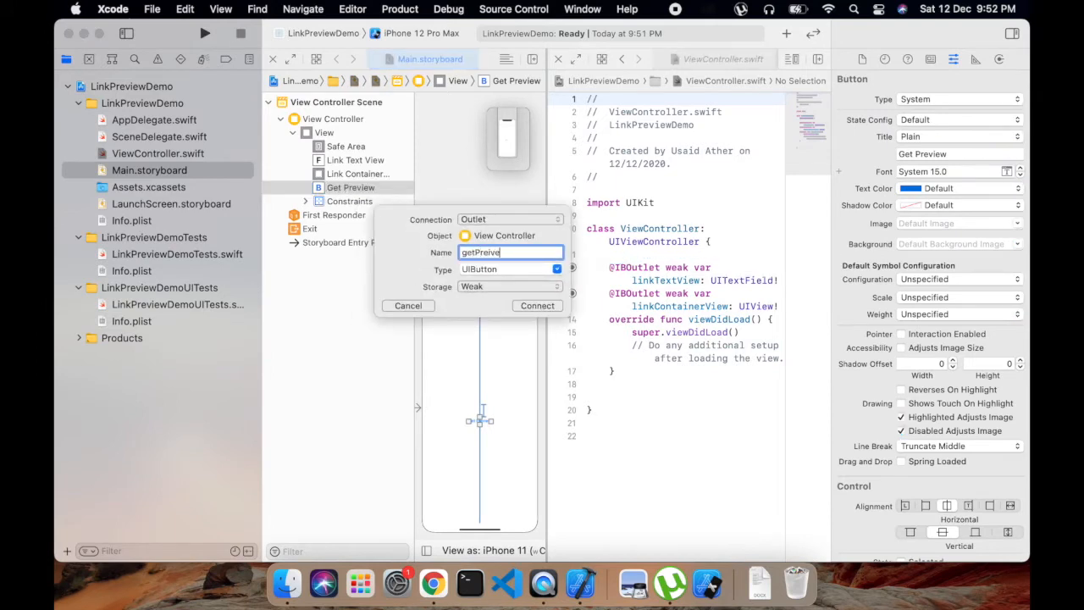
text(w)
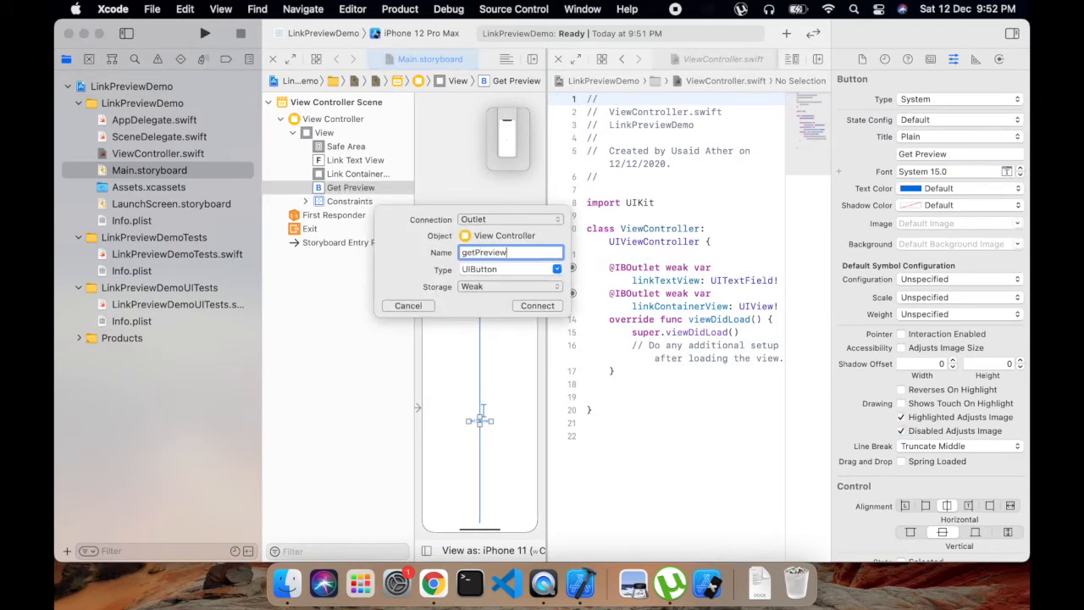
click(537, 305)
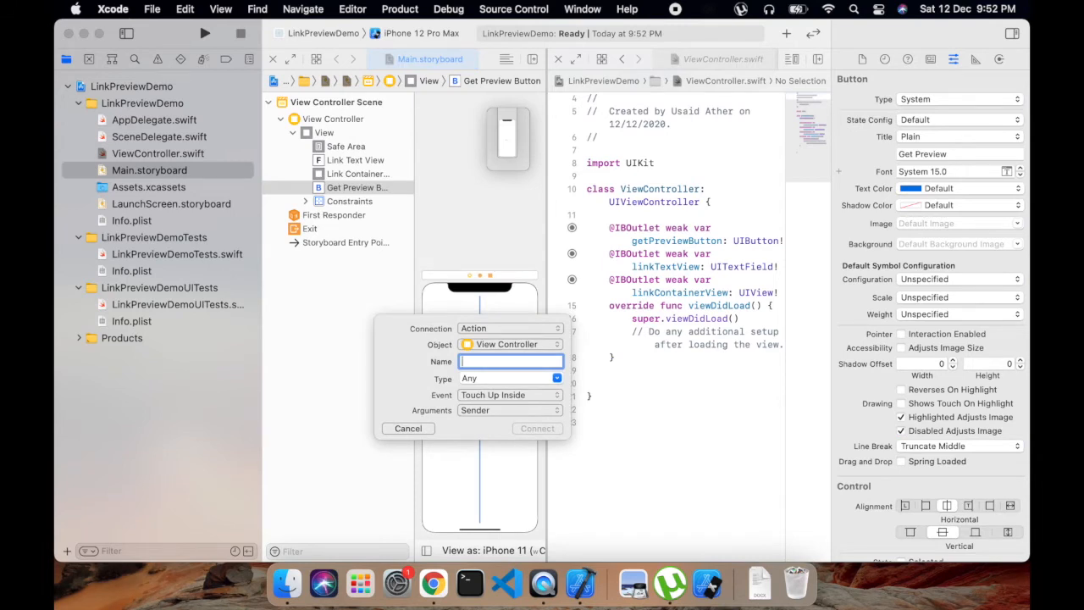
Step: Connect the Get Preview button to an IBAction named getPreviewButtonTapped
text(getPreview)
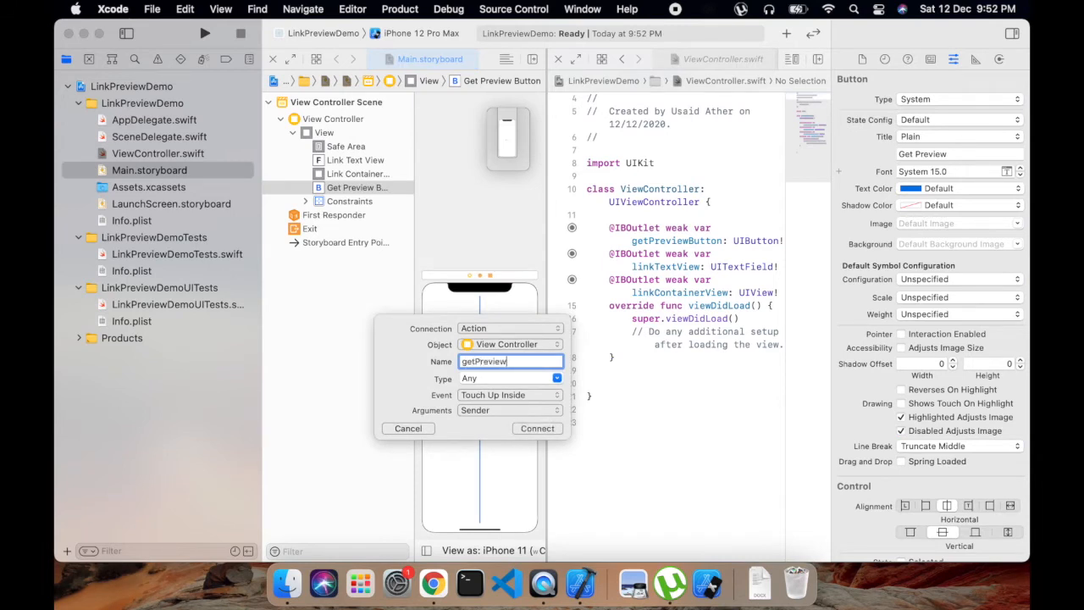
text(ButtonTa)
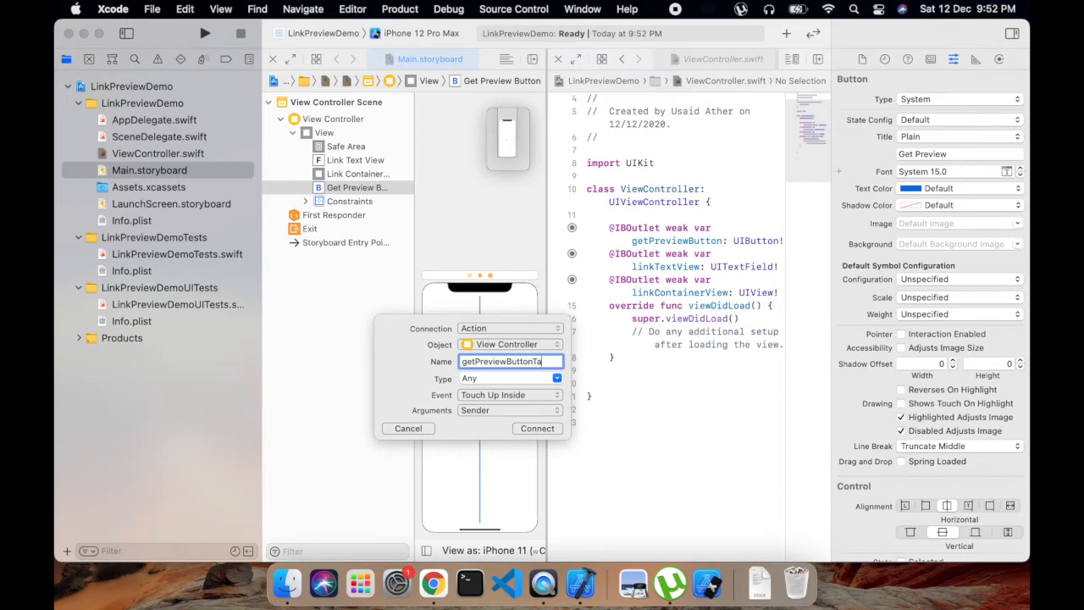
click(537, 427)
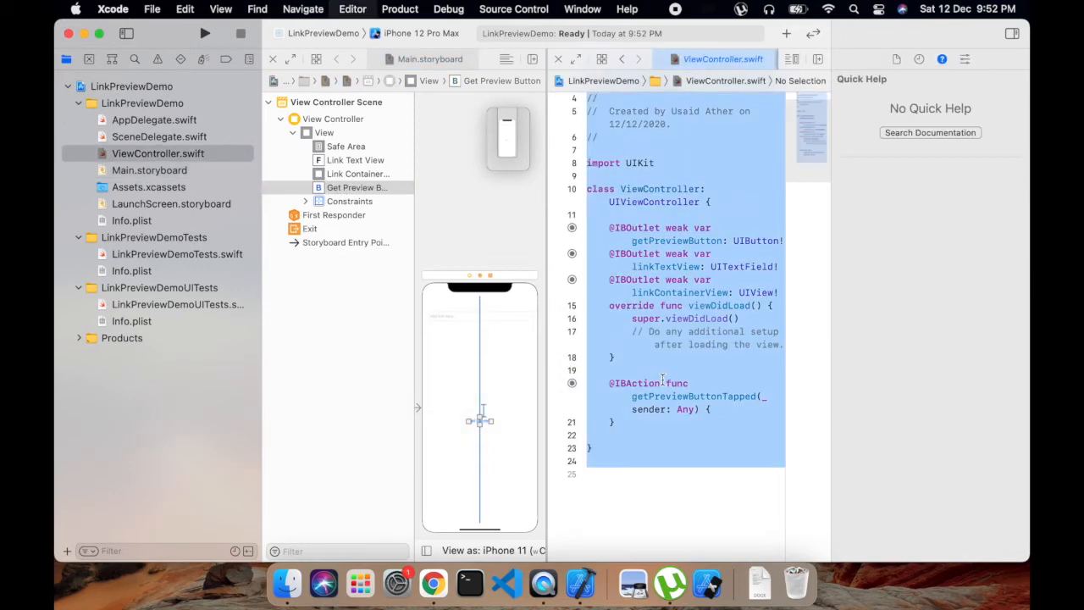
Step: Add 'import LinkPresentation' below the UIKit import
click(660, 280)
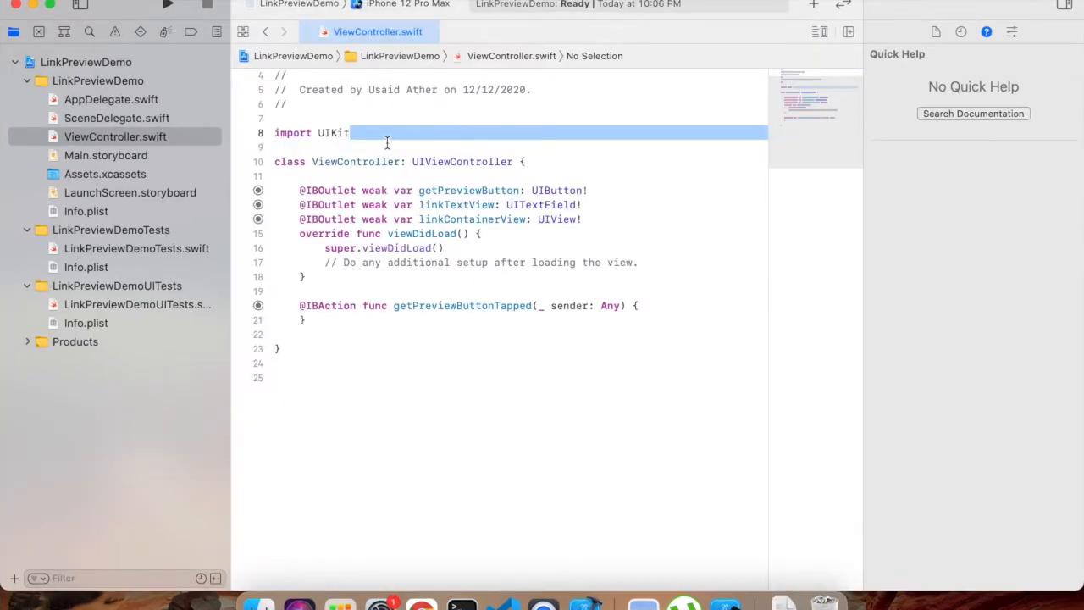
click(386, 146)
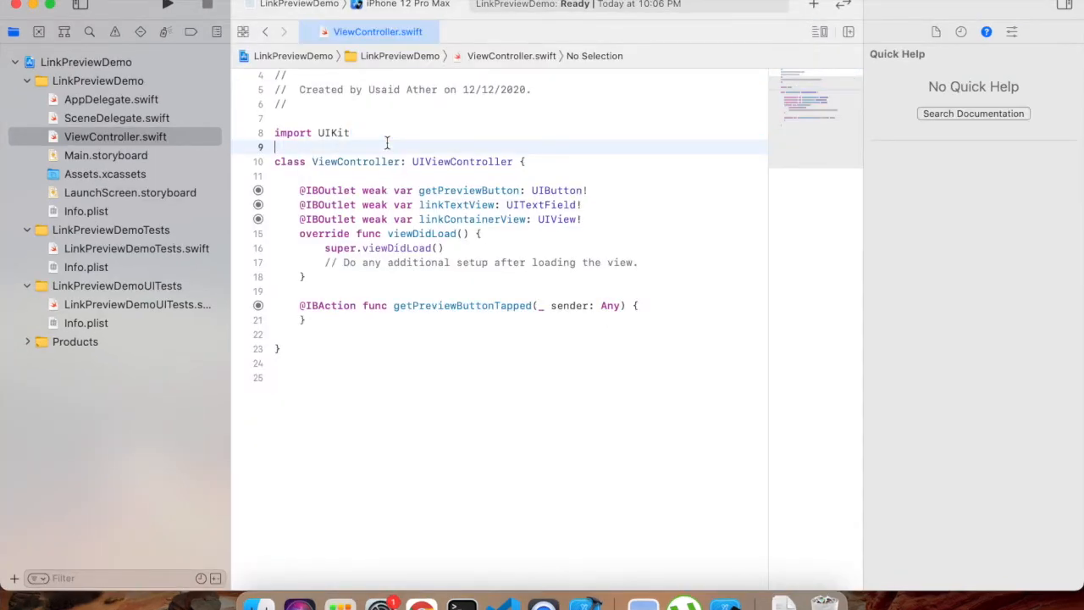
key(Return)
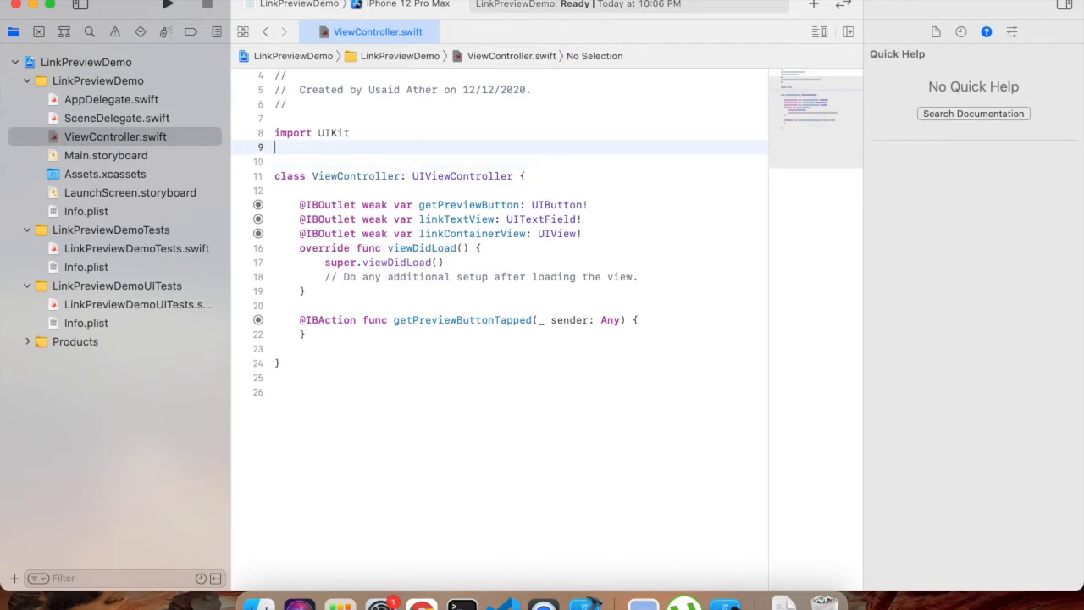
text(import Lni)
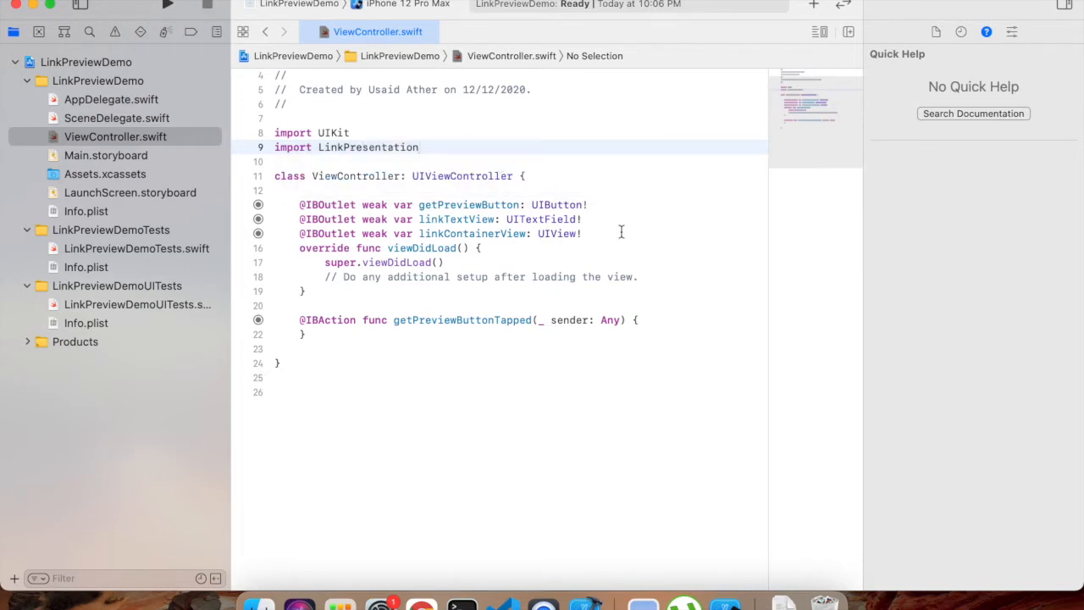
Step: Declare 'private var linkView: LPLinkView = LPLinkView(metadata: LPLinkMetadata())' after the outlets
key(Return)
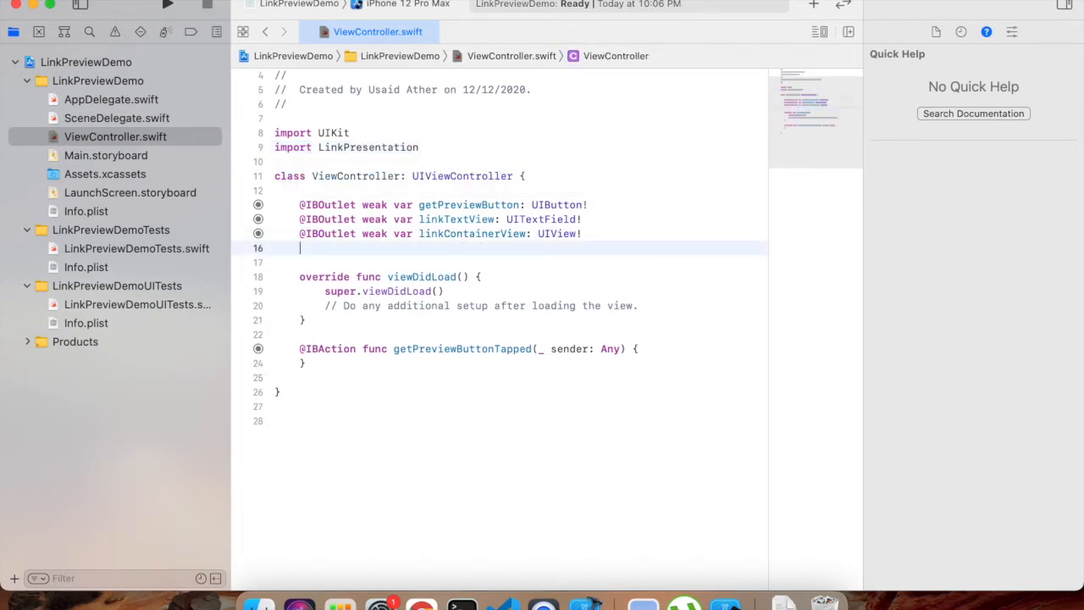
text(private var l)
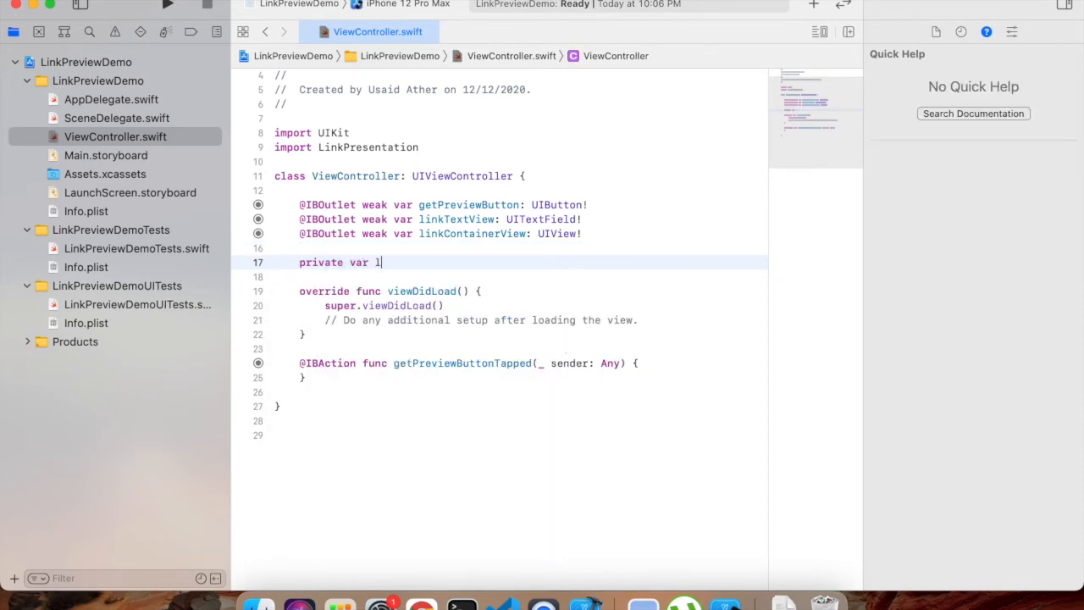
text(inkView:)
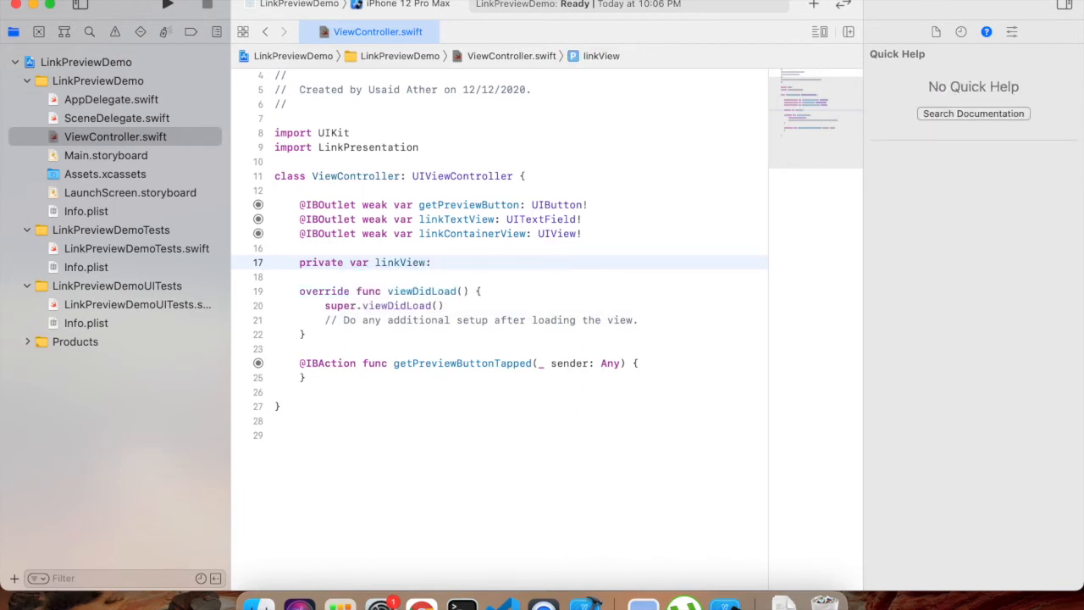
text(LP)
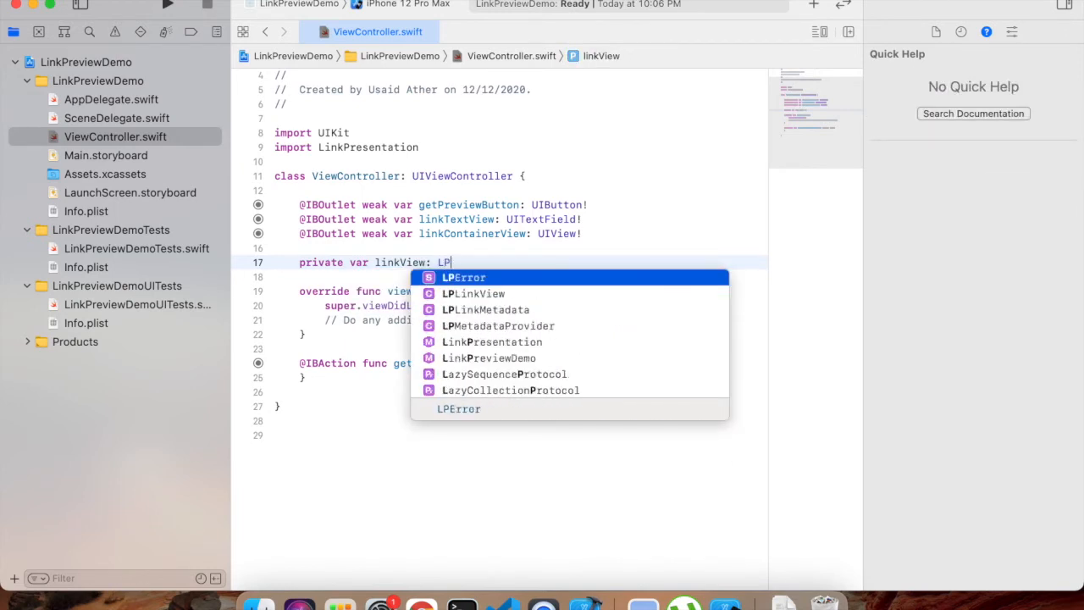
click(472, 293)
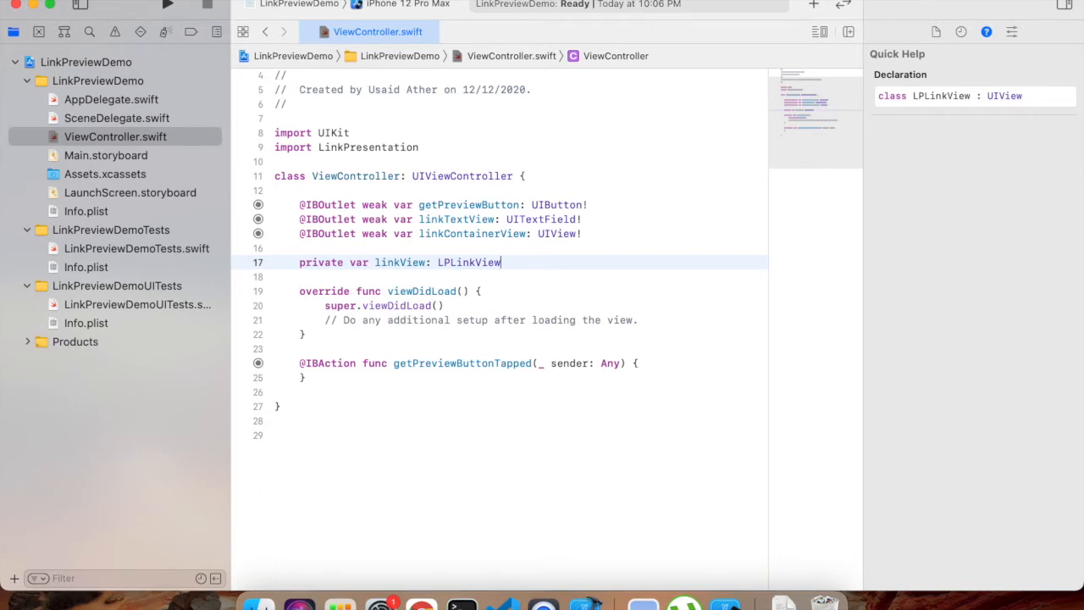
text(= LPLNI)
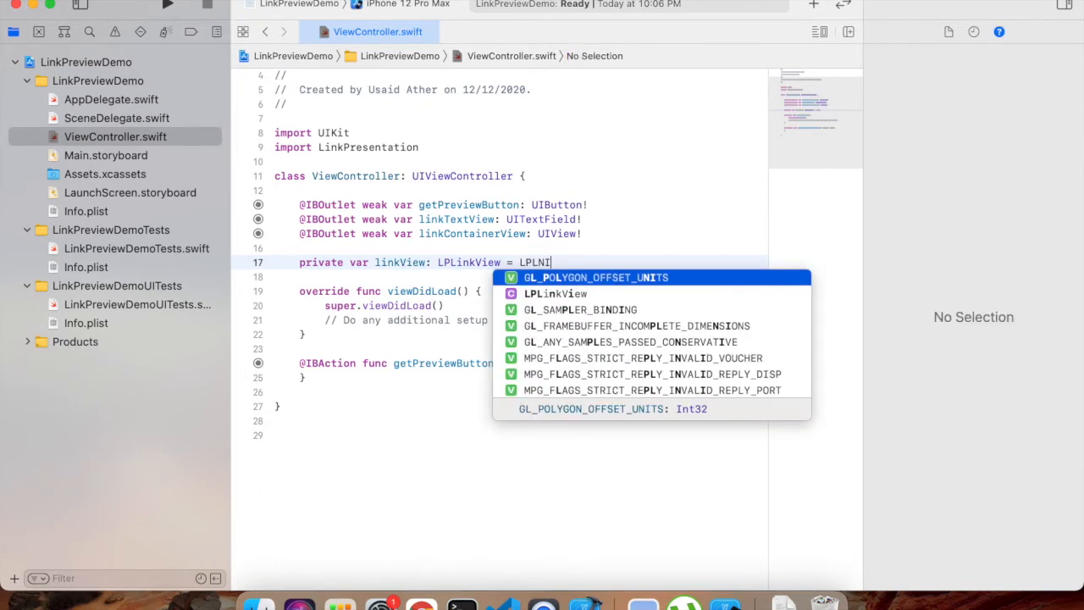
click(556, 293)
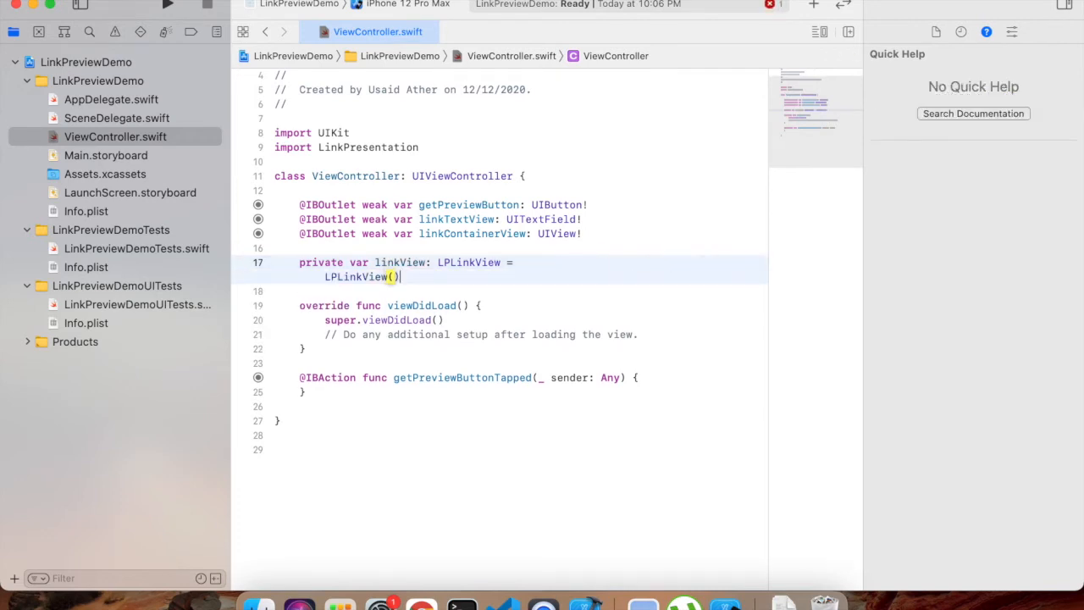
text(metadata: LPLinkMetadata)
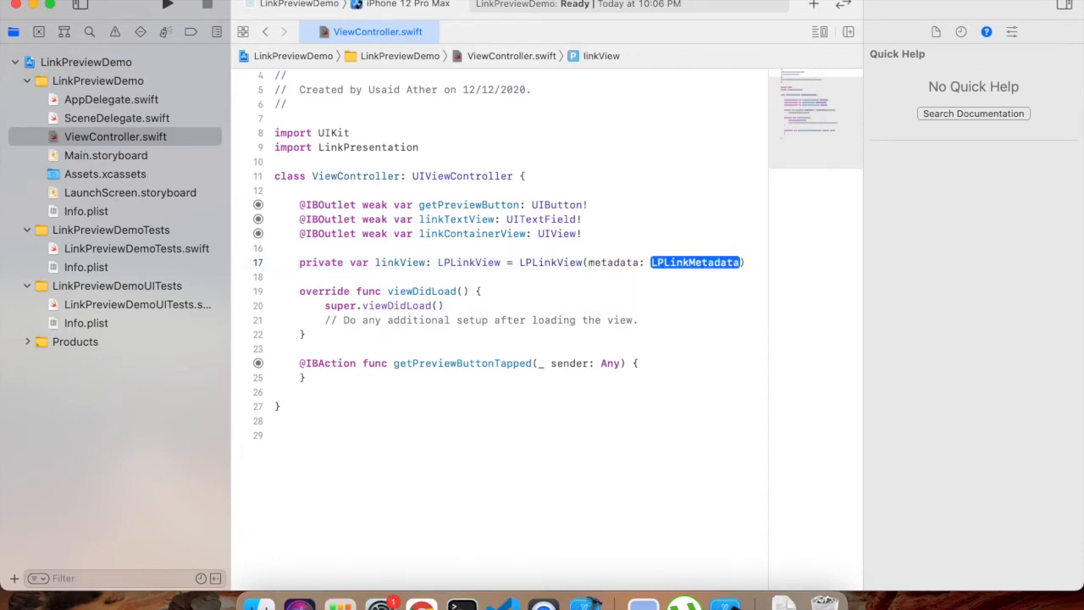
click(694, 261)
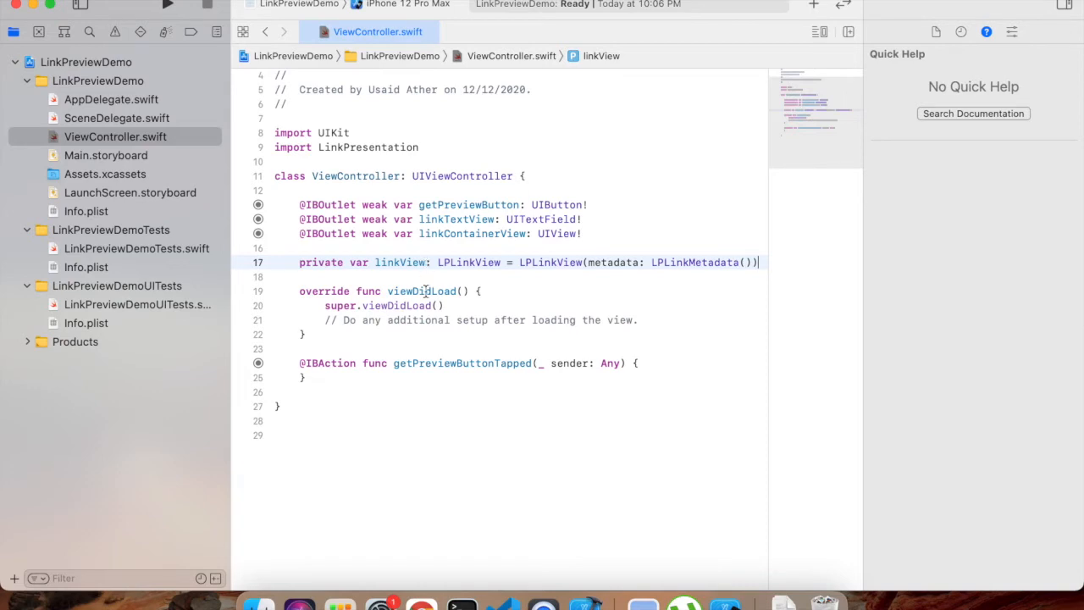
mouse_move(456, 383)
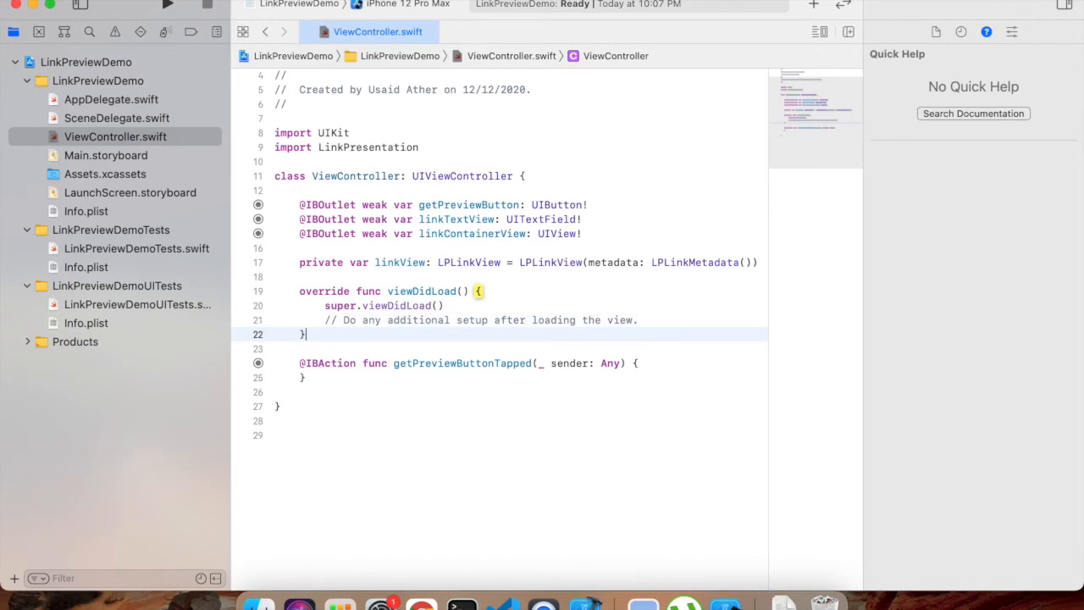
Step: Declare an empty 'private func addLinkViewToViewContainer()' in ViewController
text(pirav)
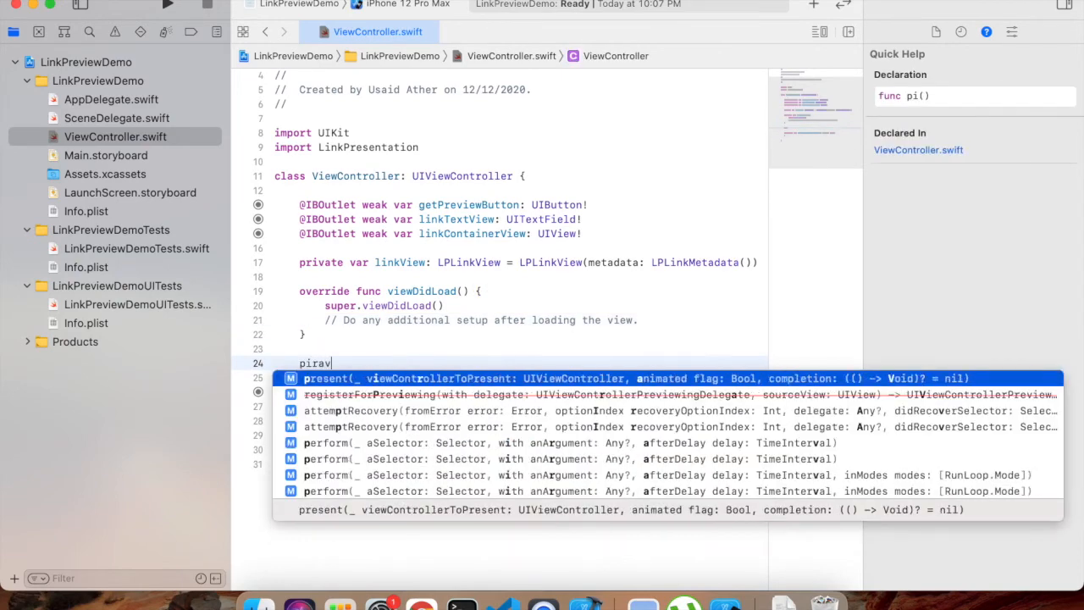
text(pravt)
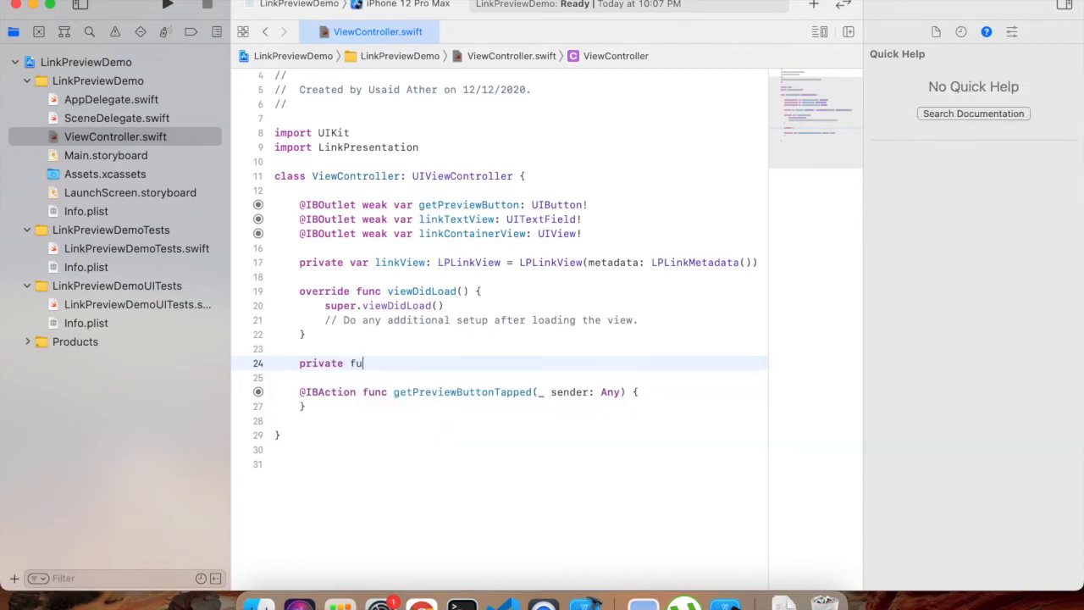
text(nc fet)
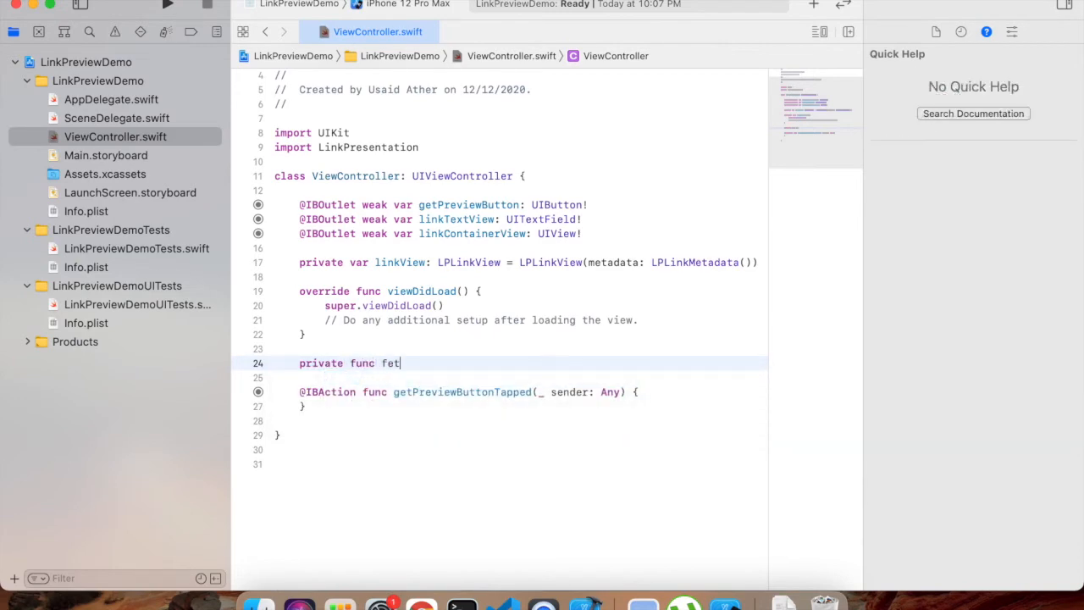
text(addLinkView)
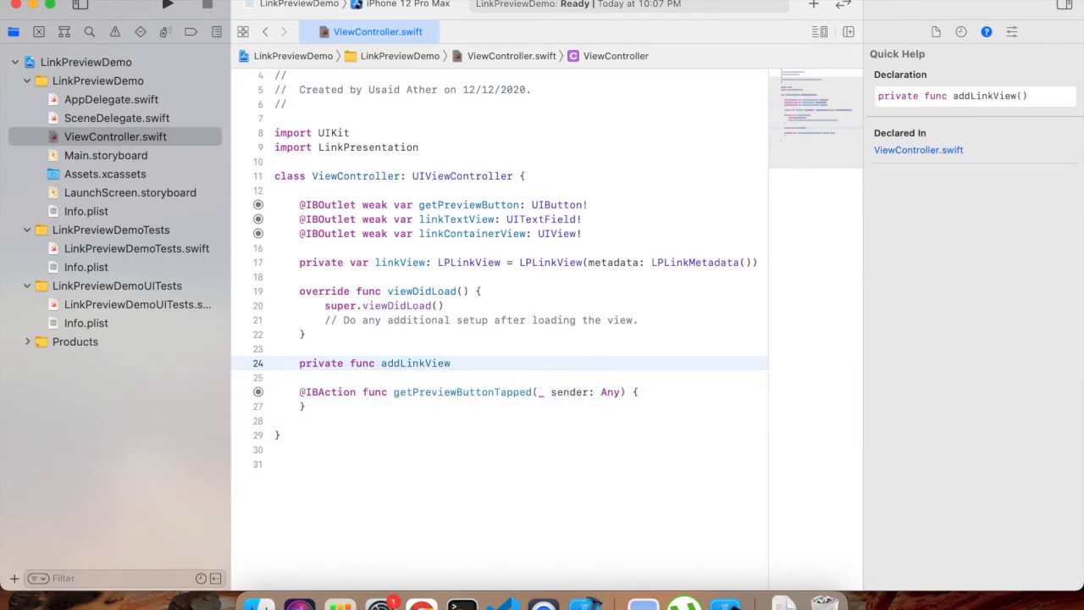
text(Tov)
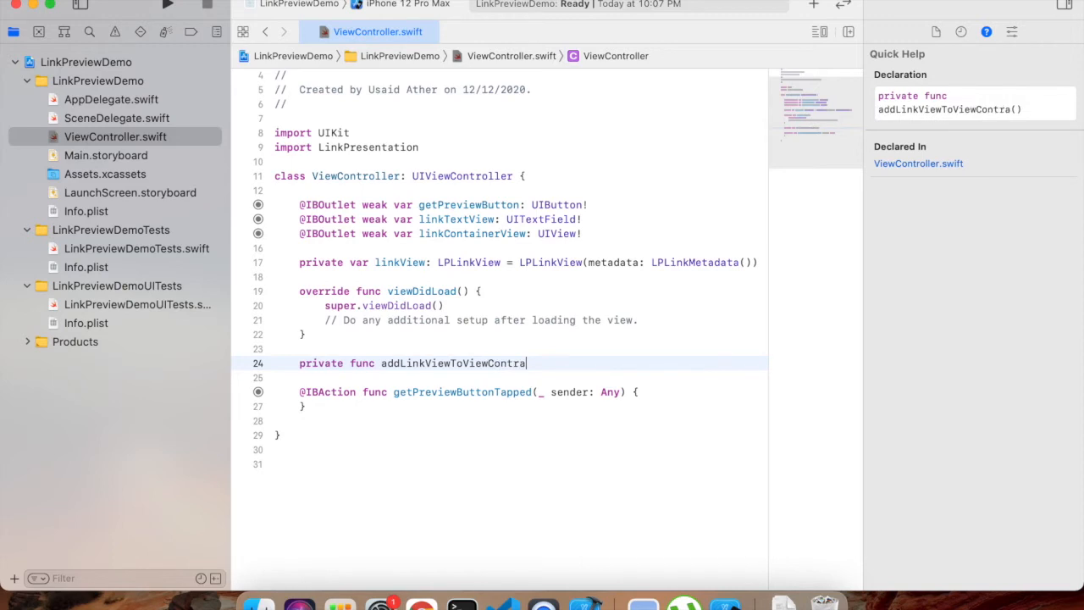
text(iner(){})
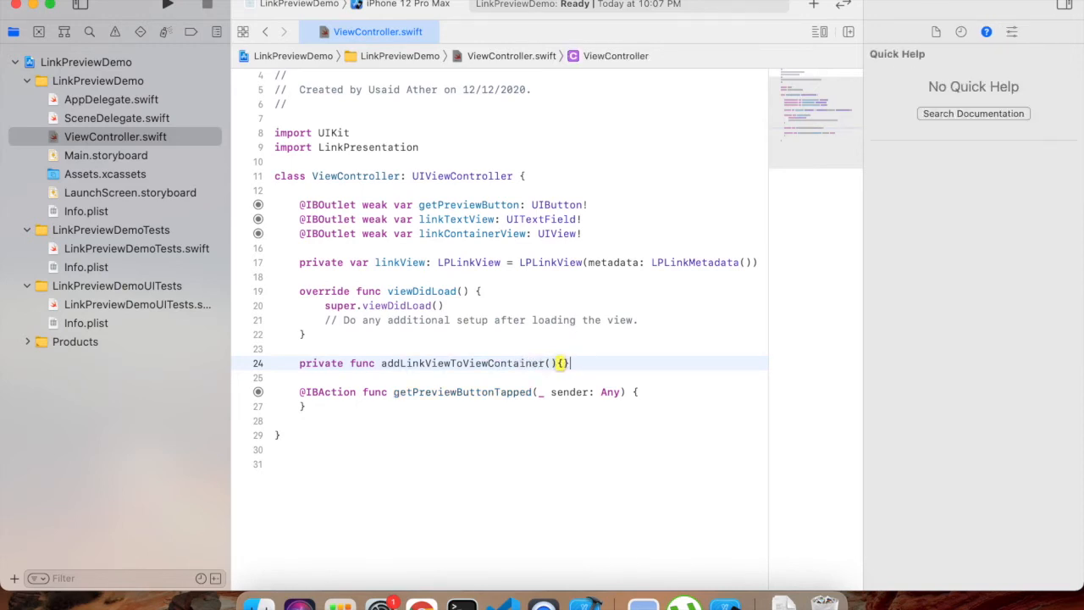
key(Return)
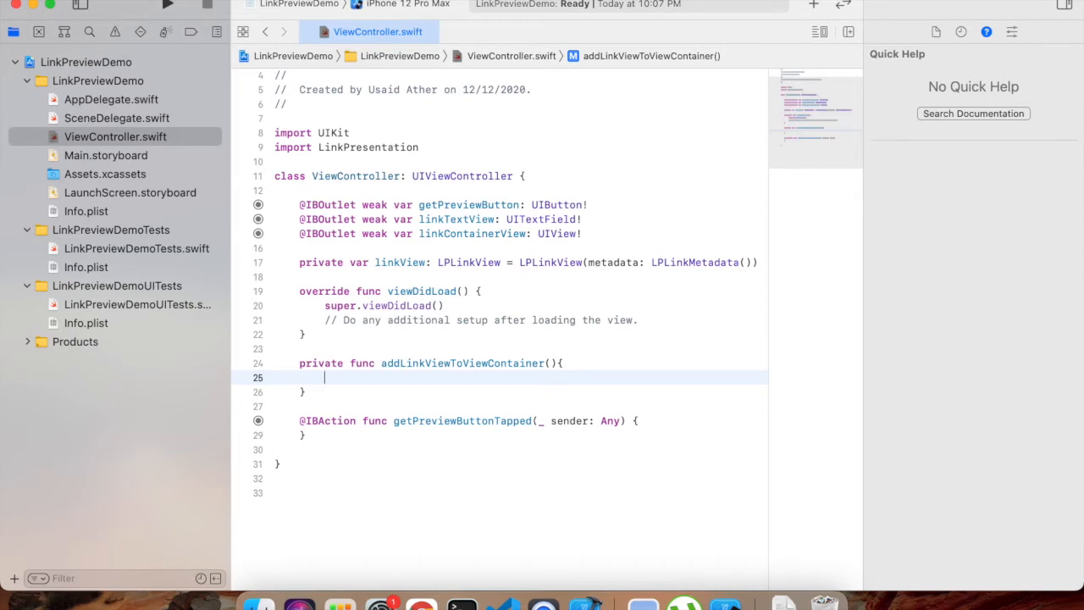
Step: Inside DispatchQueue.main.async, set self.linkView.frame to linkContainerView.bounds
text(Dispatch)
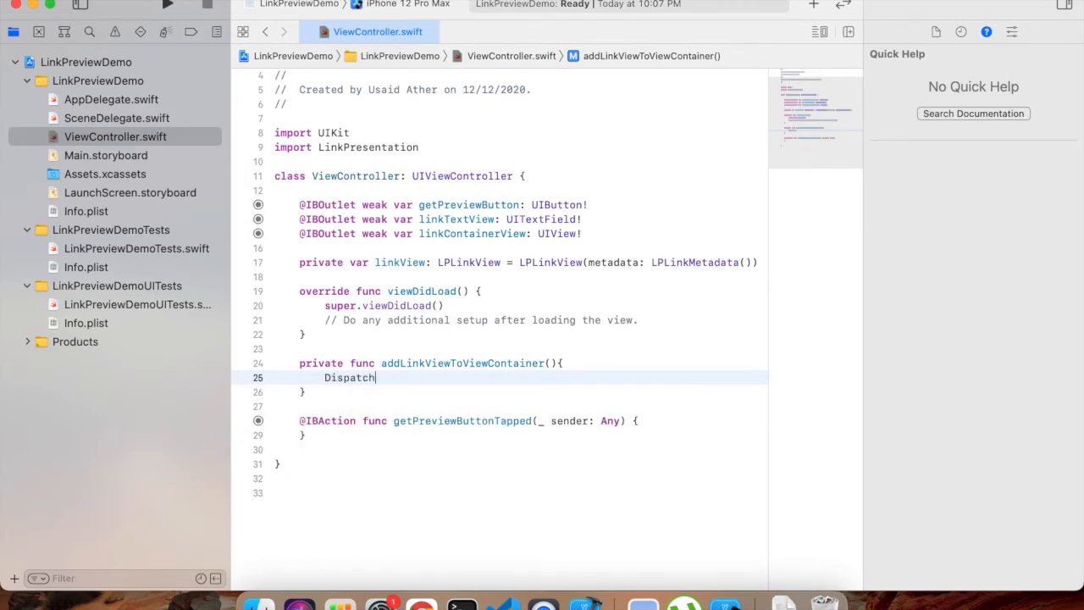
text(Queue.)
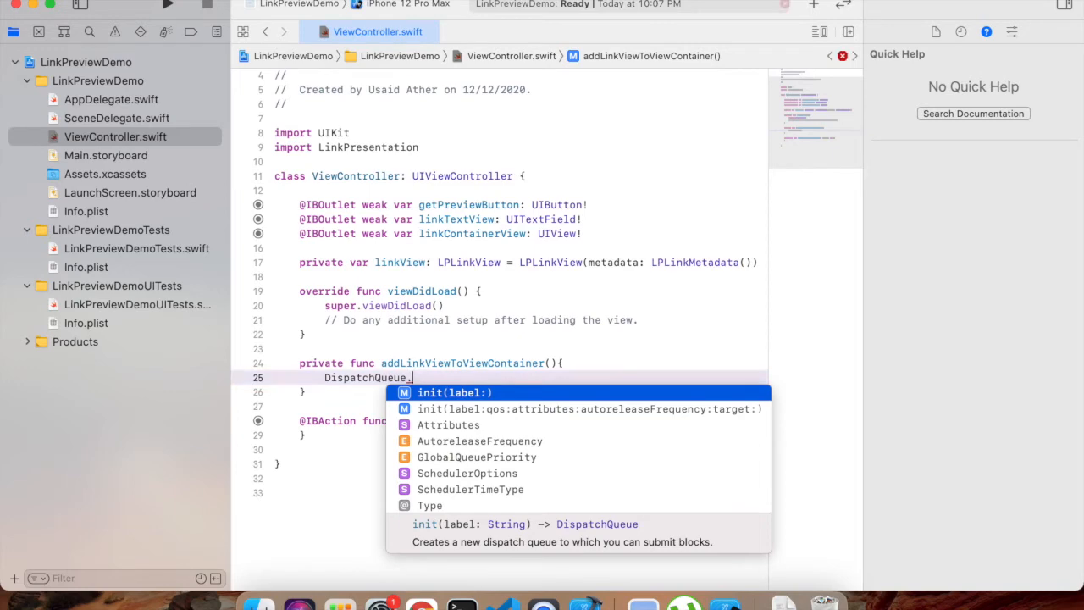
text(main.async {)
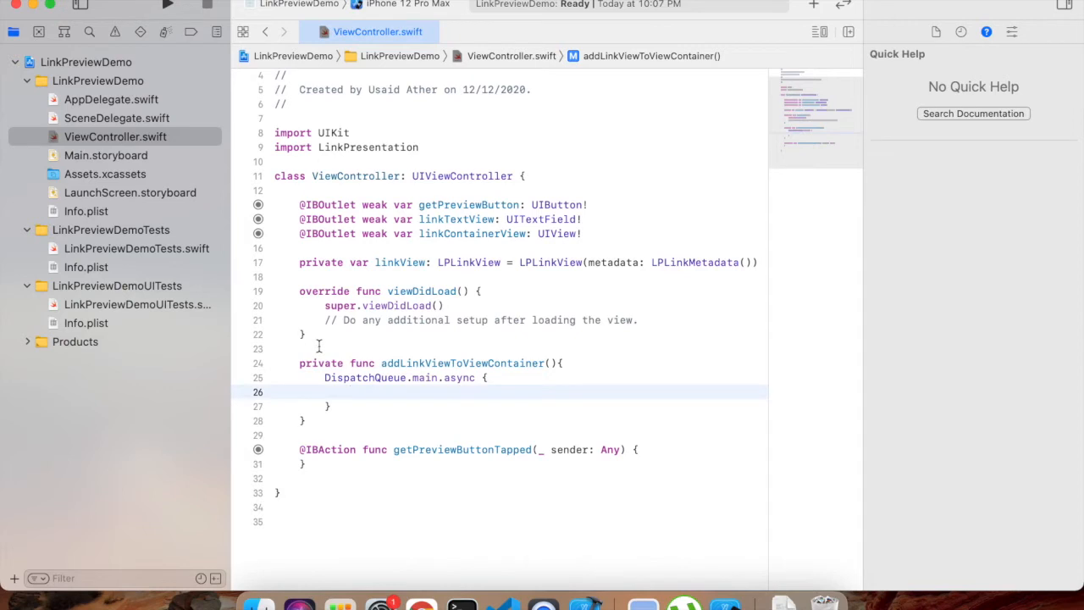
text(self.link)
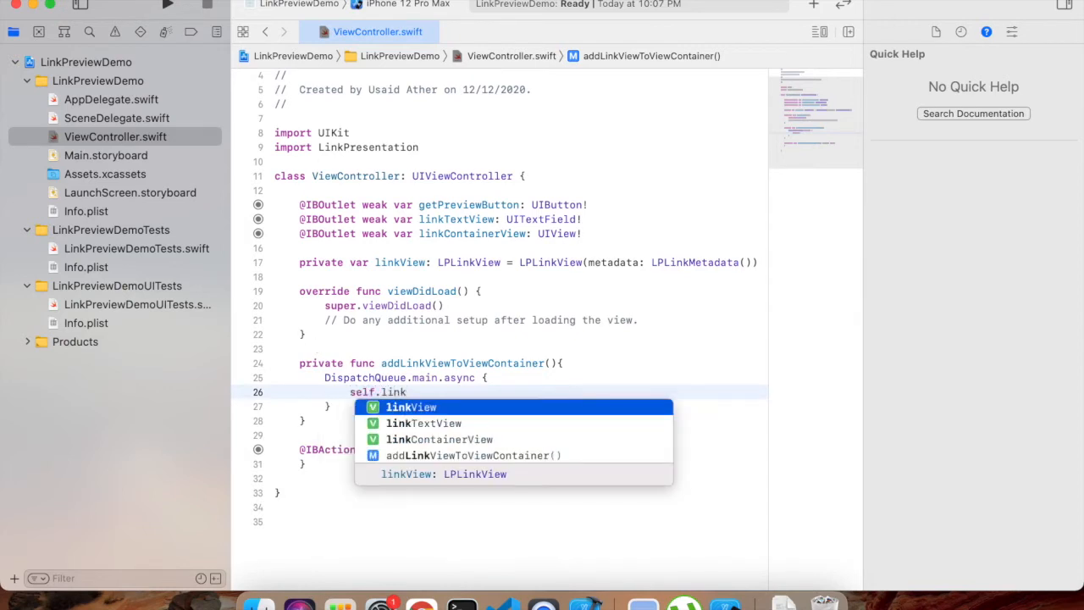
text(View.frame = self.)
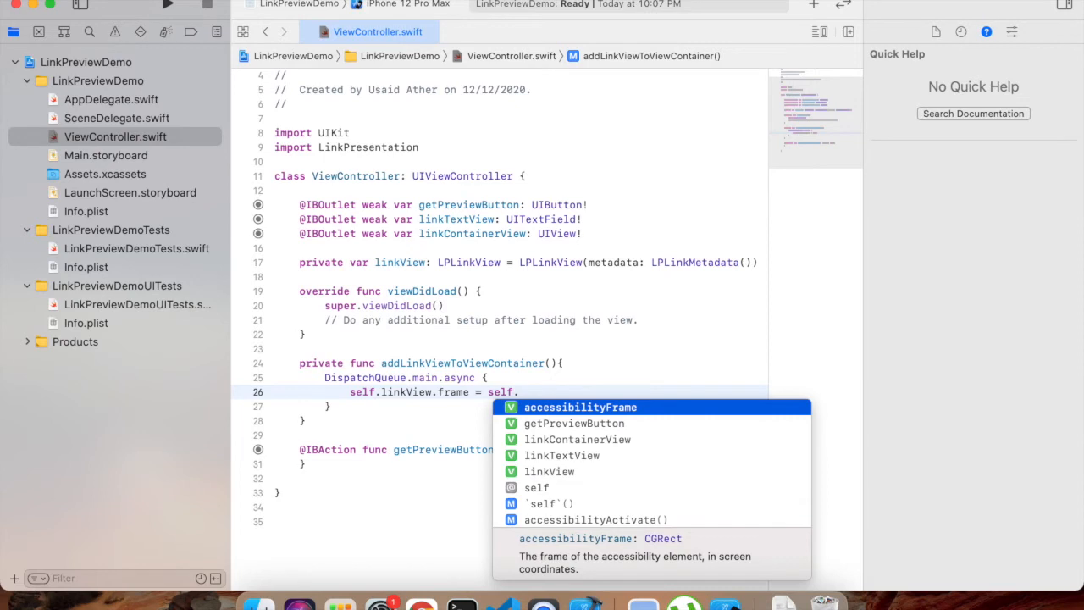
text(linkContainerView)
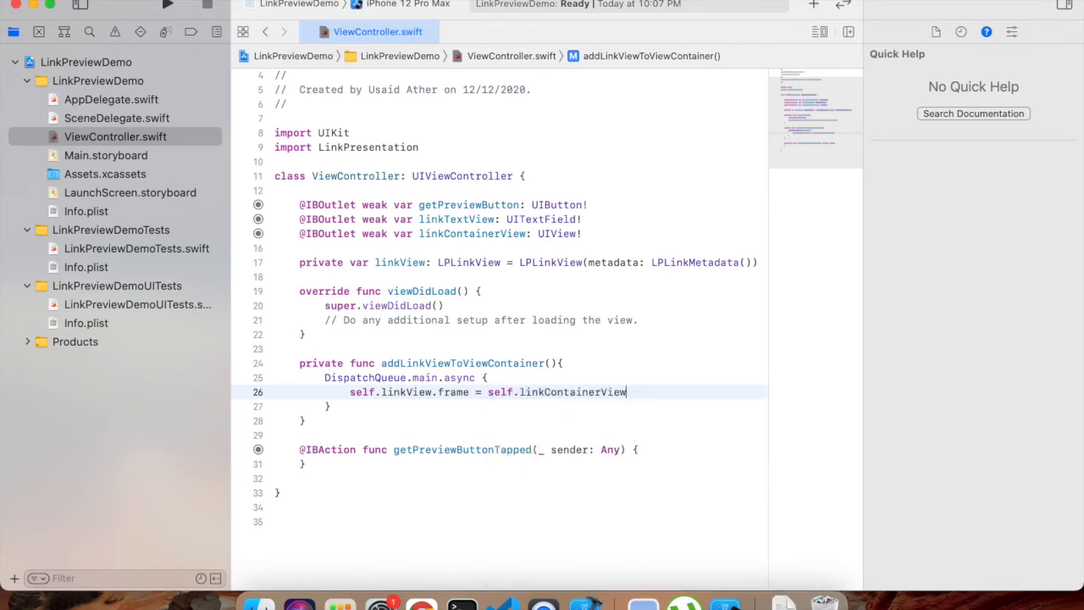
text(.bounds)
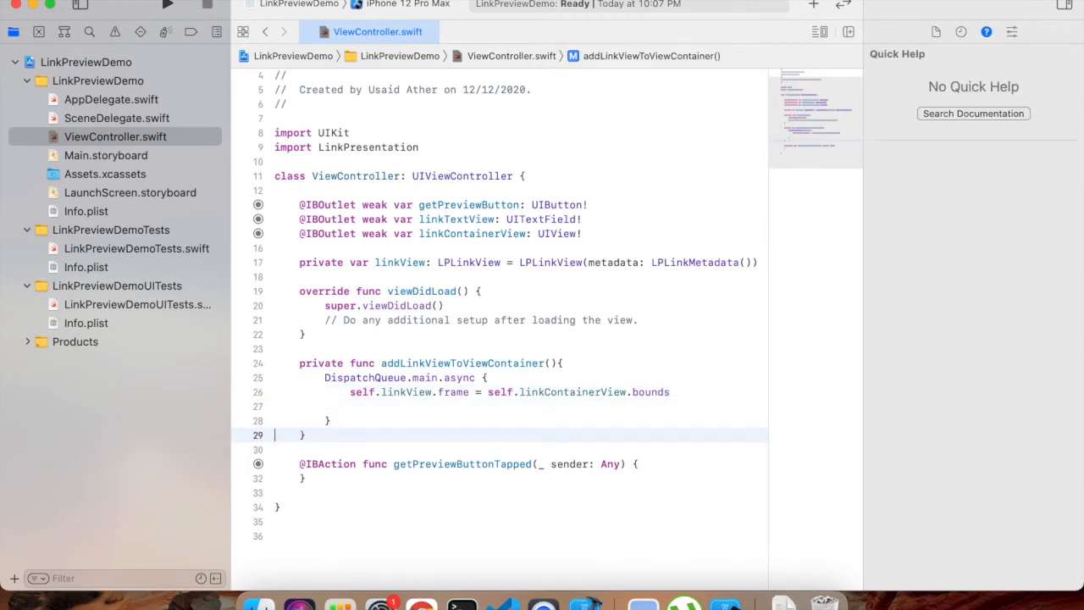
Step: Add linkContainerView.addSubview(self.linkView) and linkContainerView.sizeToFit(), checking sizeToFit's documentation
click(381, 407)
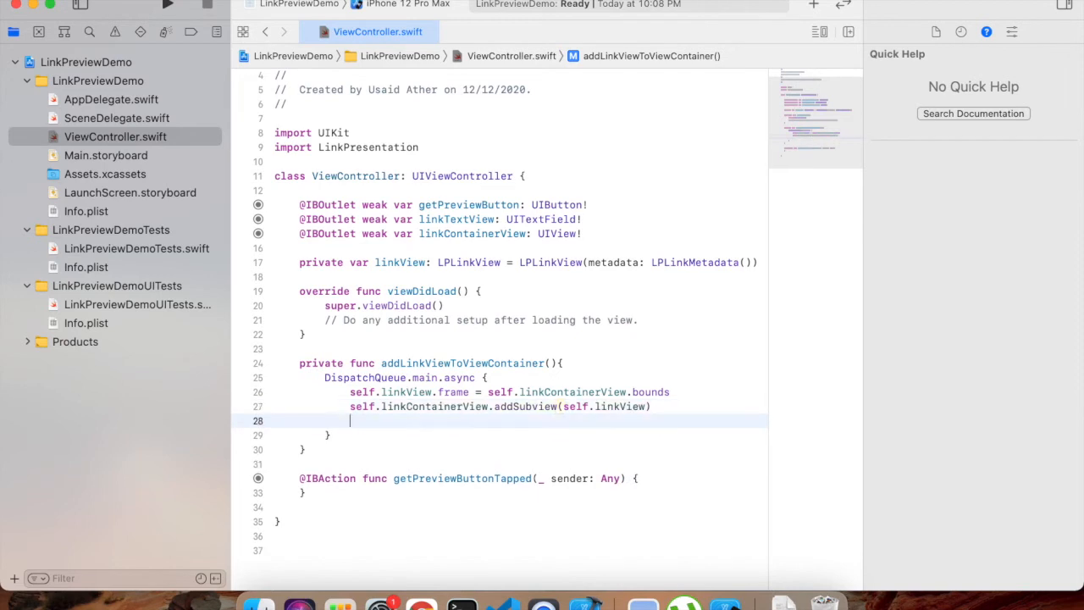
text(self.link)
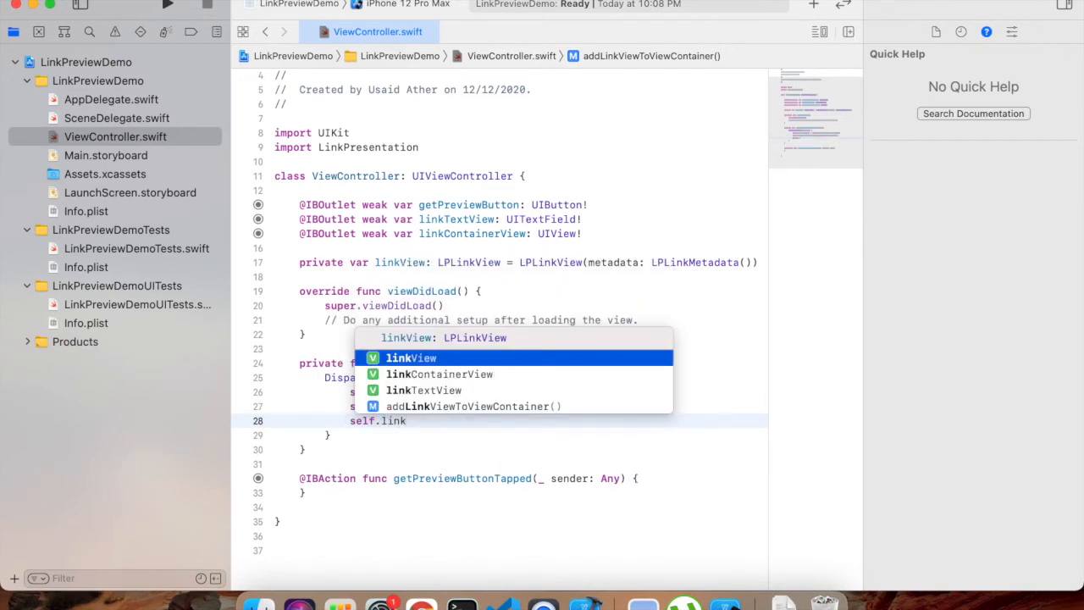
click(439, 374)
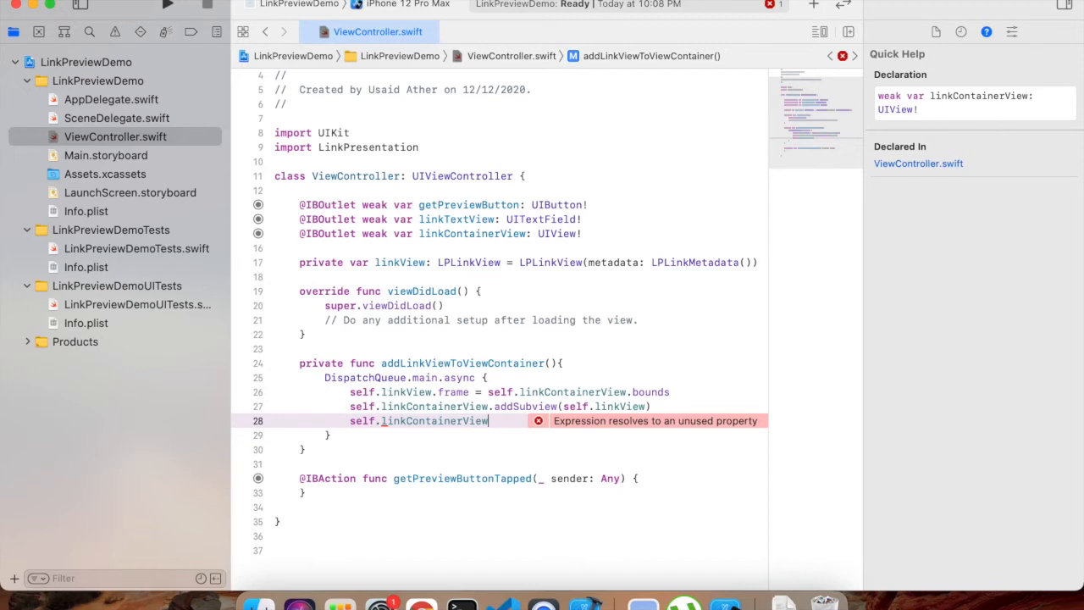
text(sizeToFit()
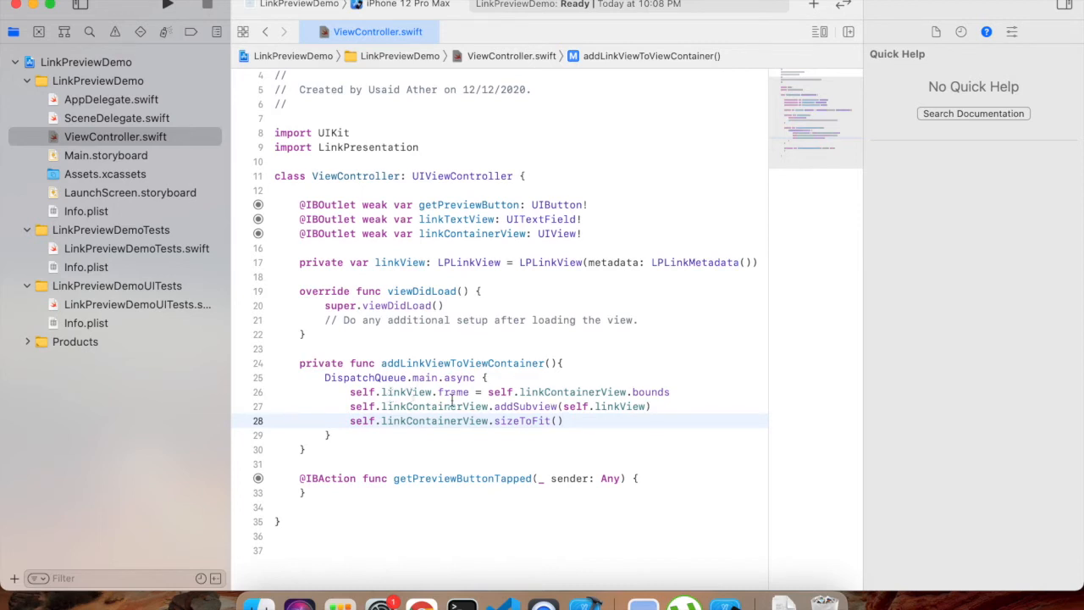
click(404, 278)
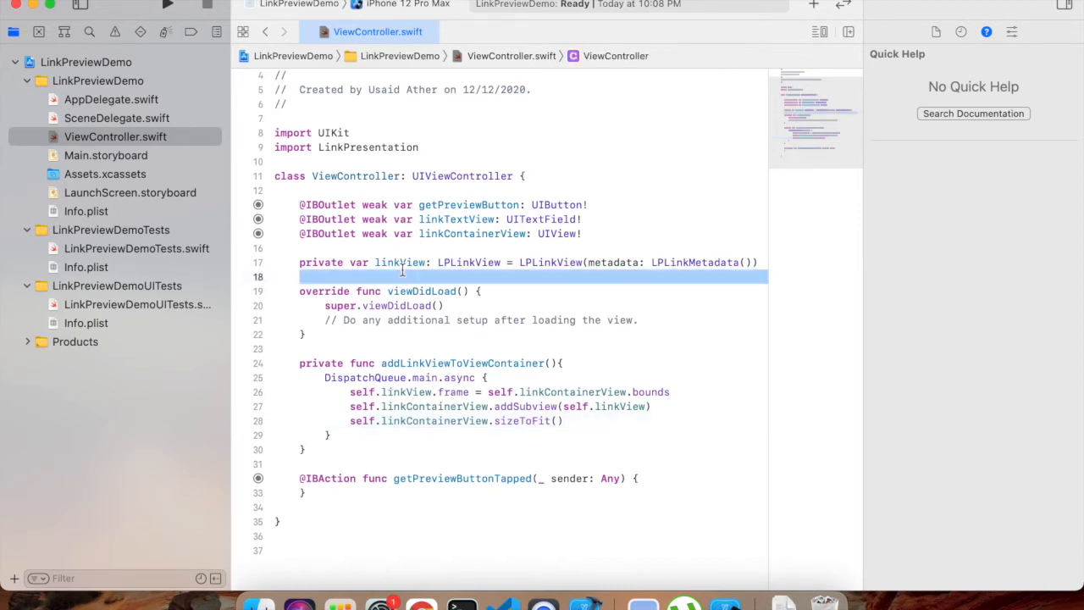
mouse_move(558, 380)
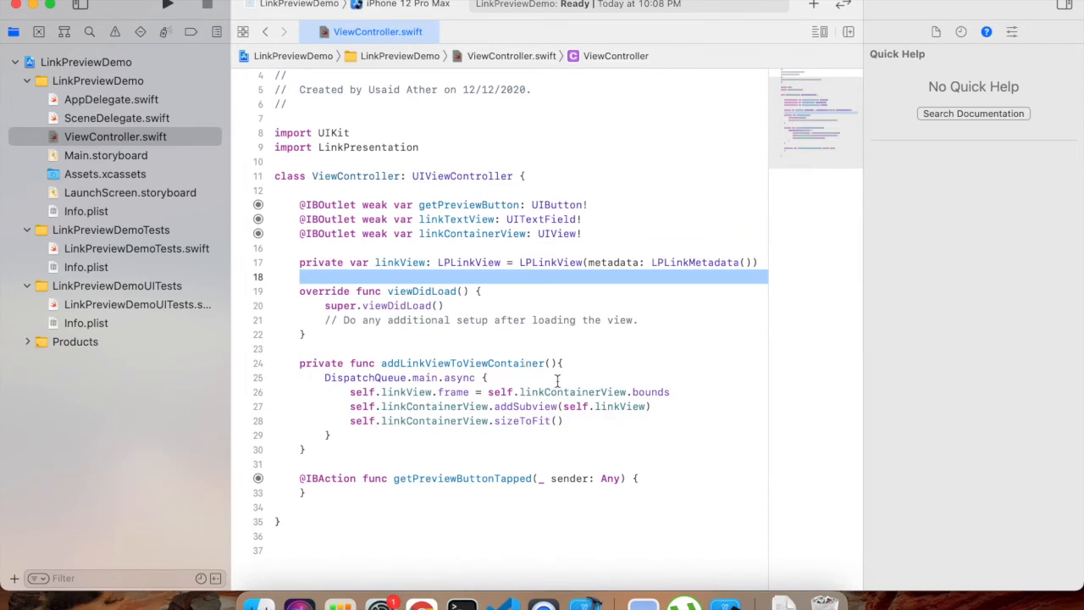
mouse_move(502, 319)
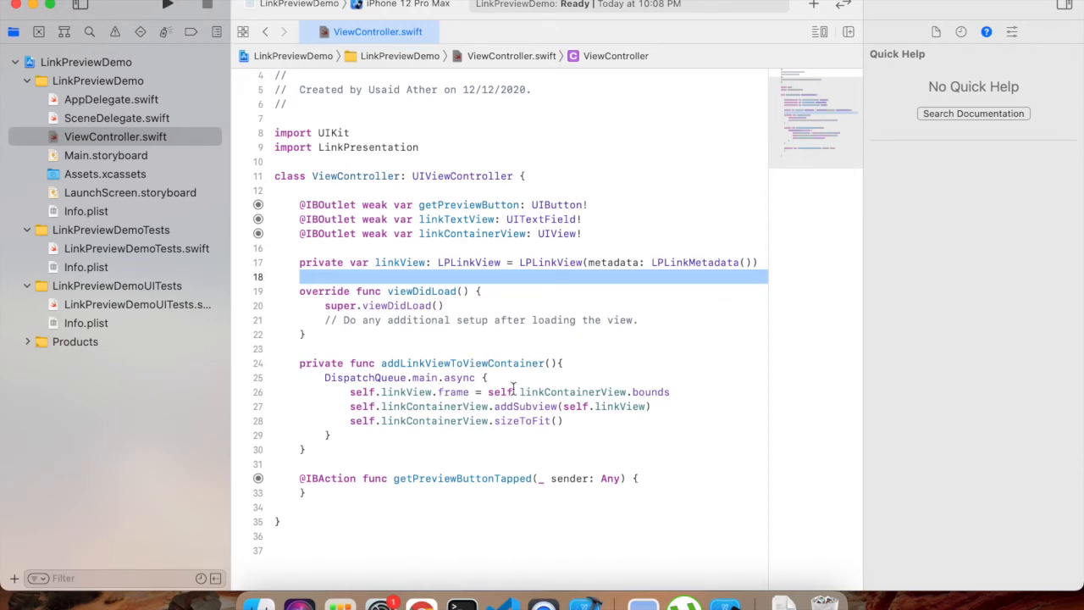
click(520, 420)
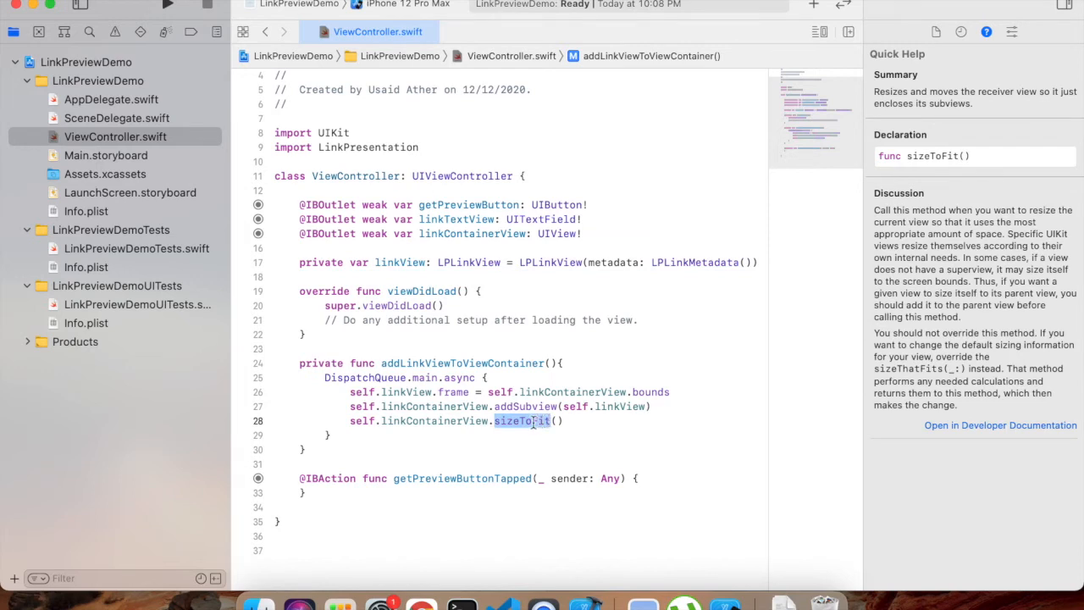
mouse_move(406, 488)
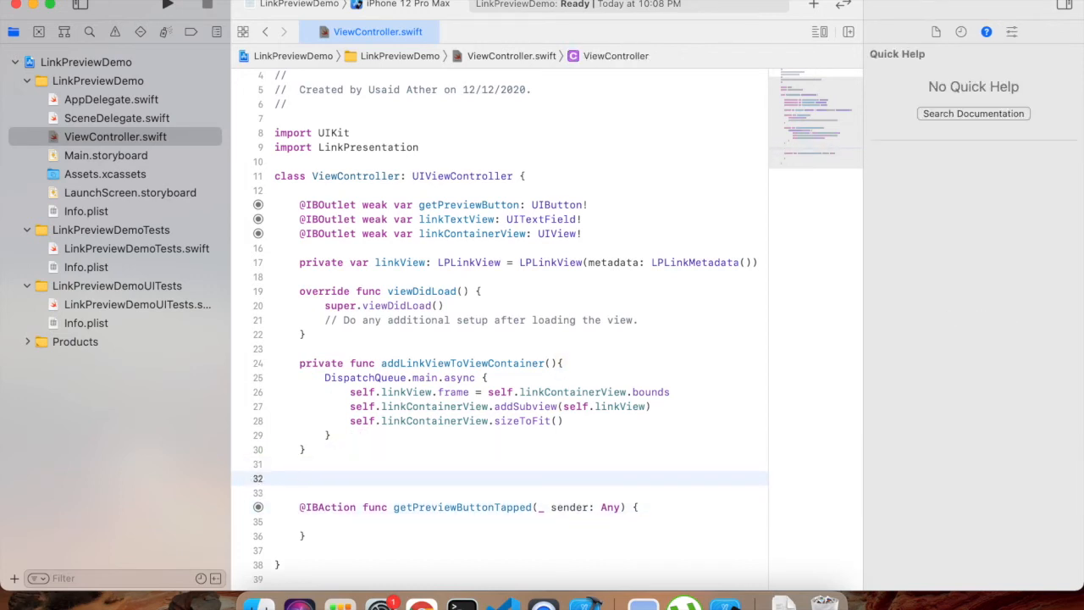
Step: Declare an empty 'private func fetchPreview()' in ViewController
text(private)
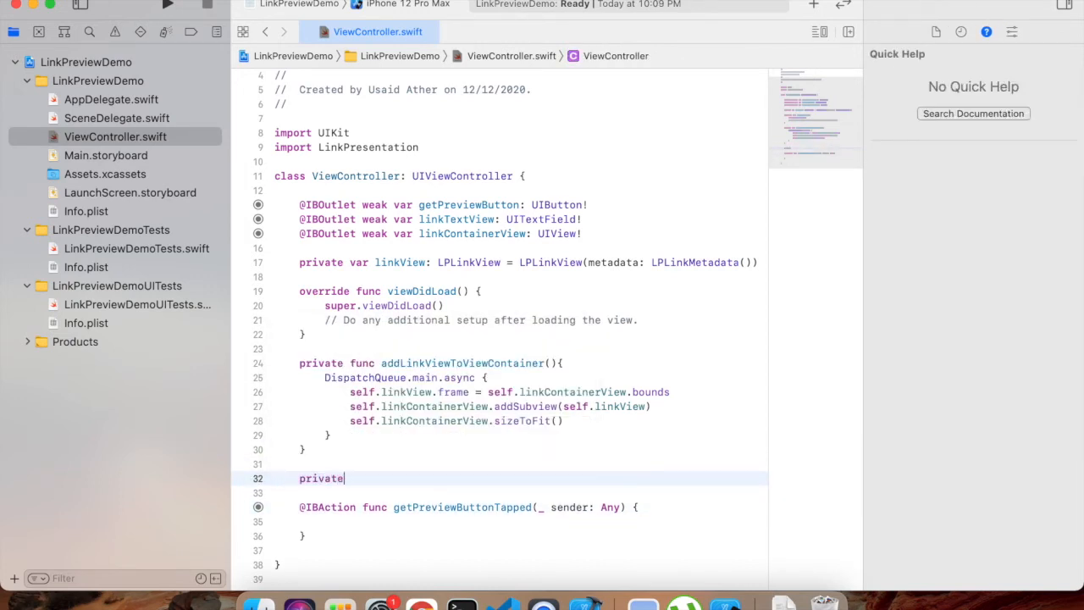
text(func fet)
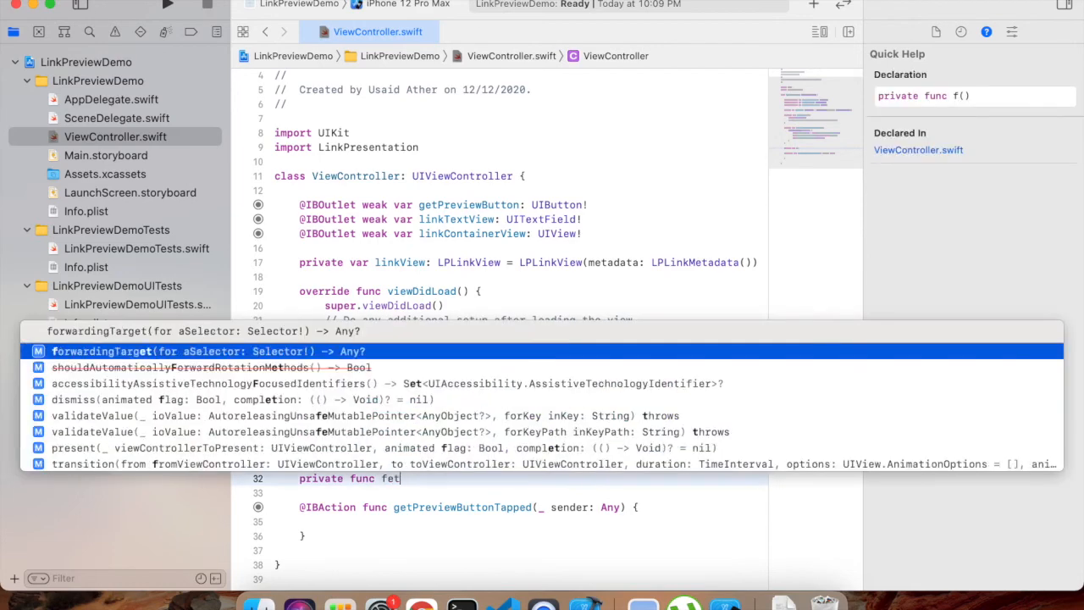
text(chPreview)
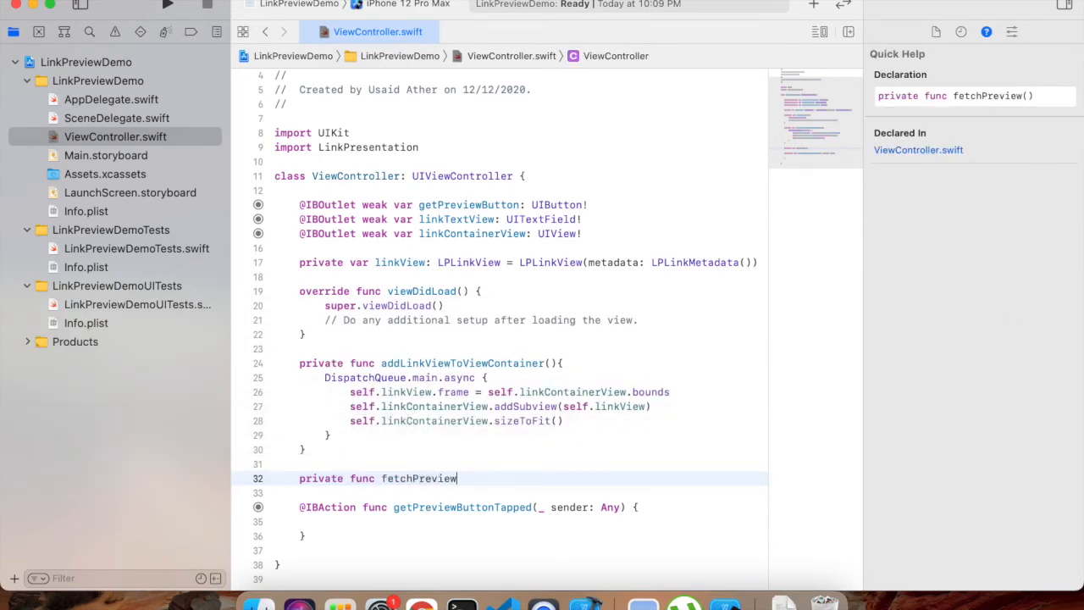
text((){})
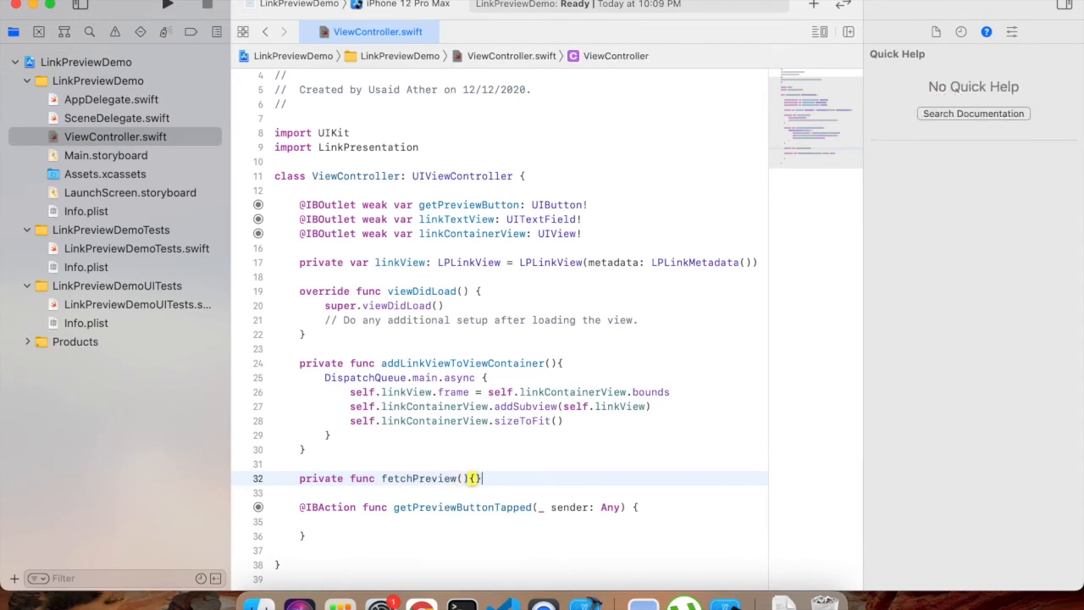
key(Return)
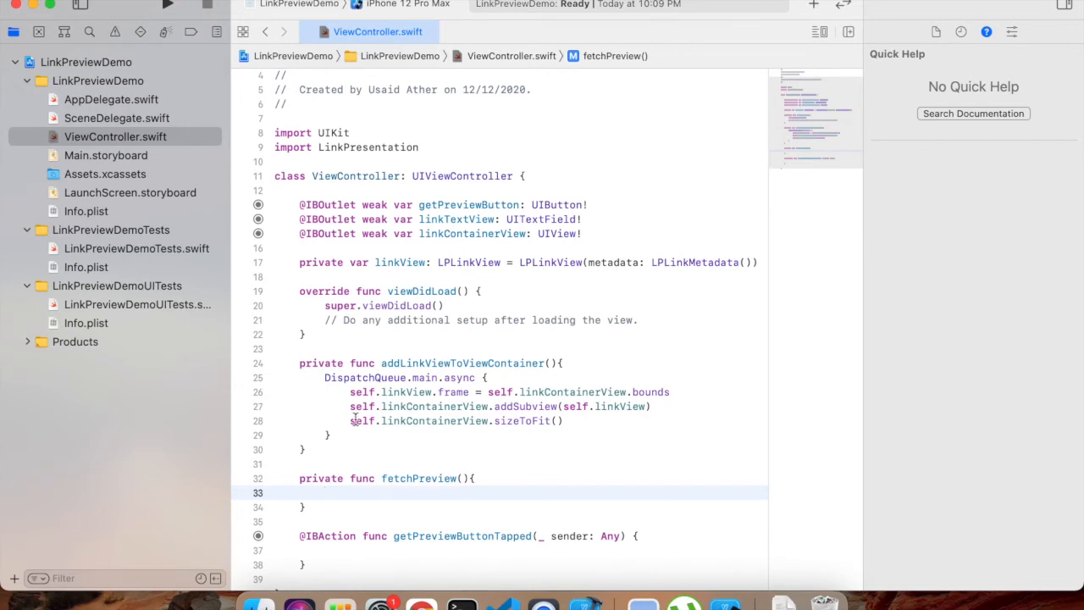
click(478, 478)
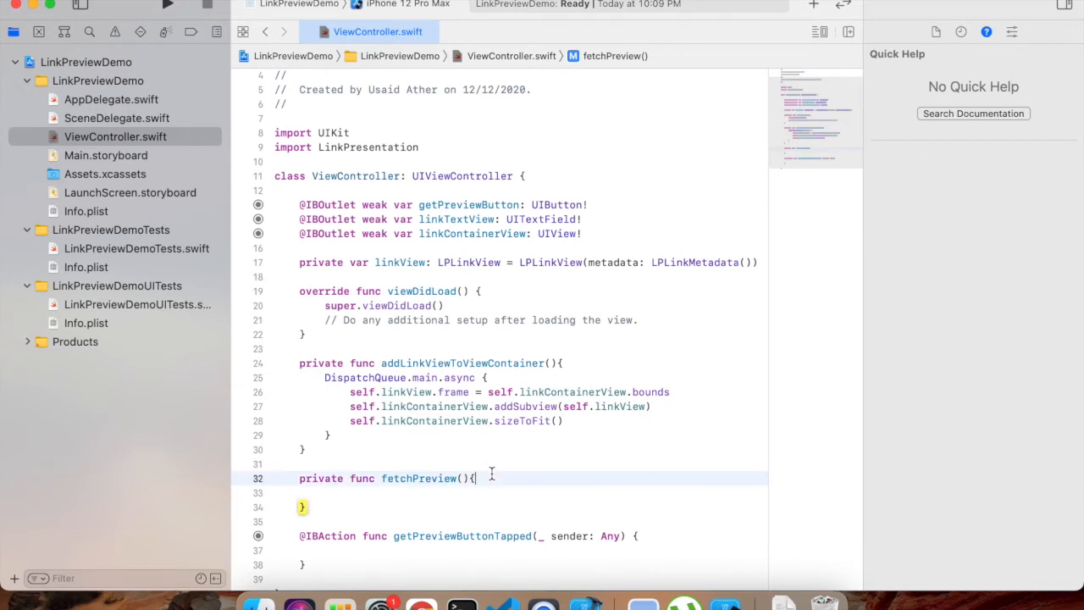
Step: Unwrap the text field's text as textUrl and build url with URL(string: textUrl)
text(if)
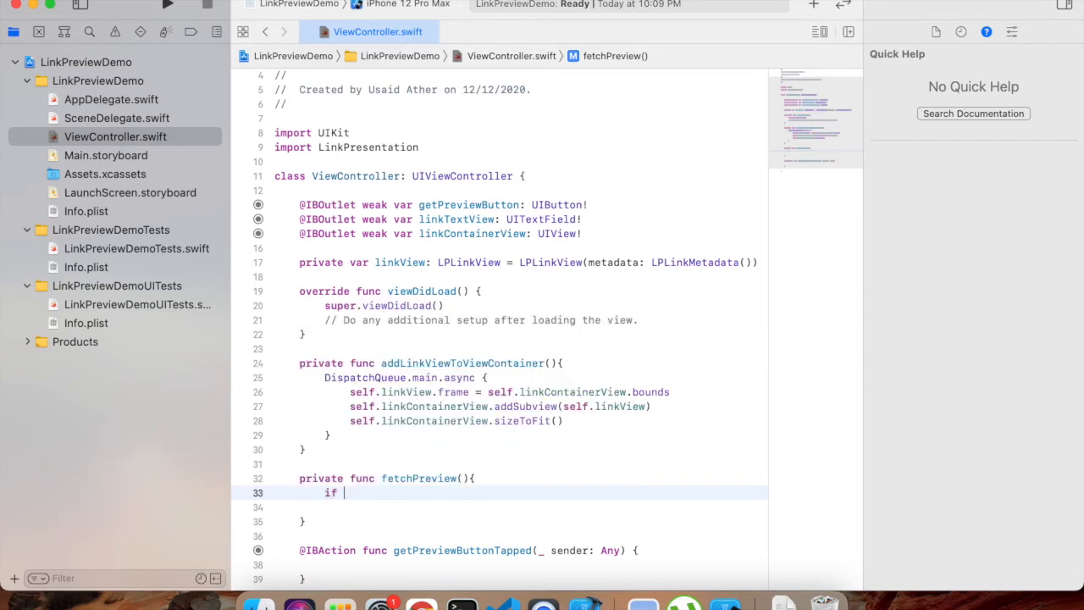
text(let text)
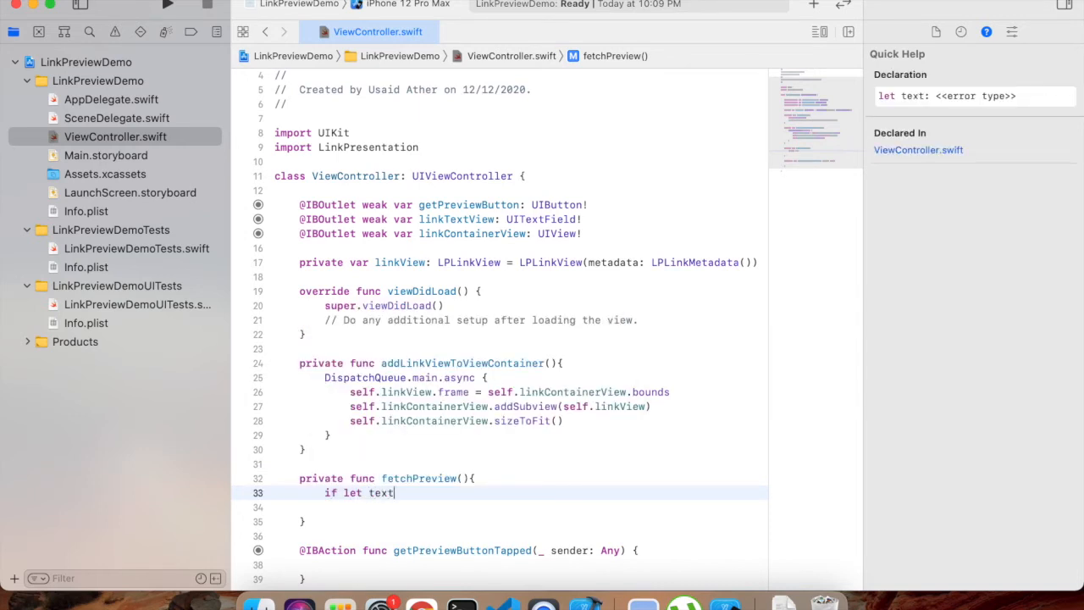
key(BackSpace)
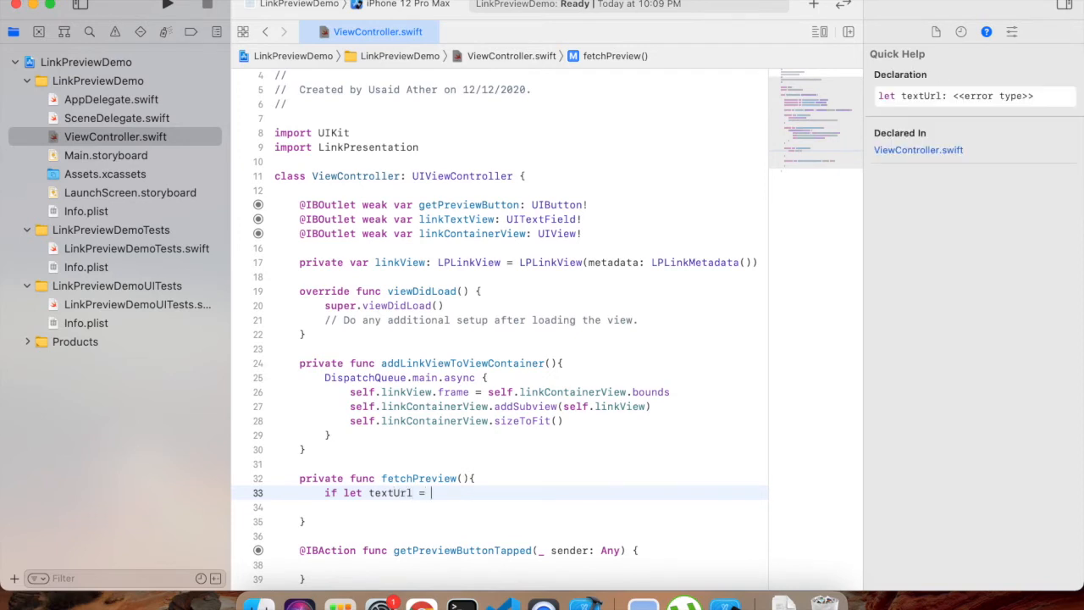
text(self.linkTextView.text, le)
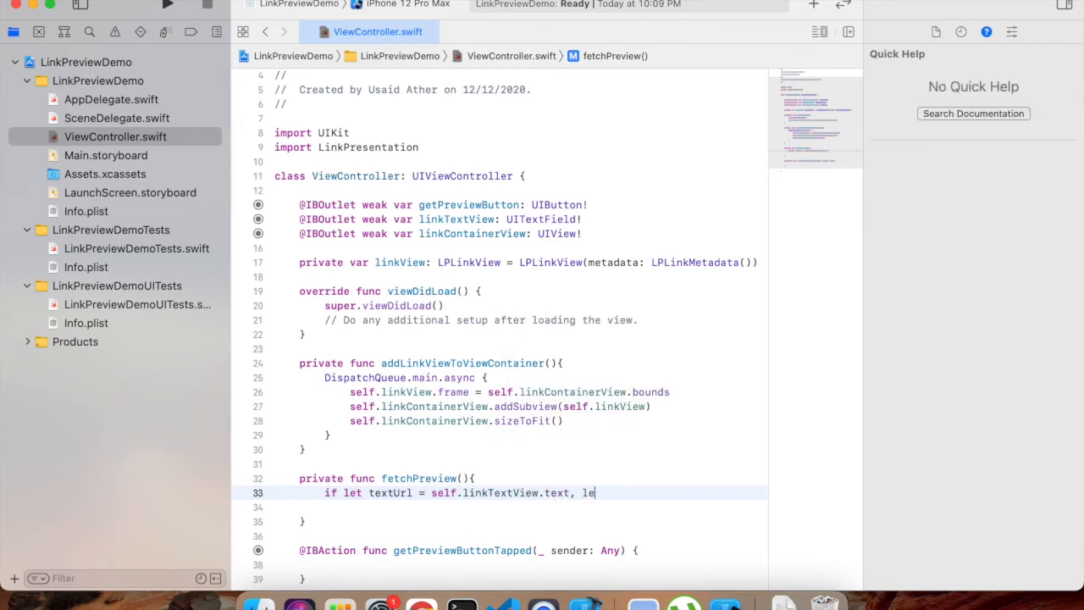
text(url =)
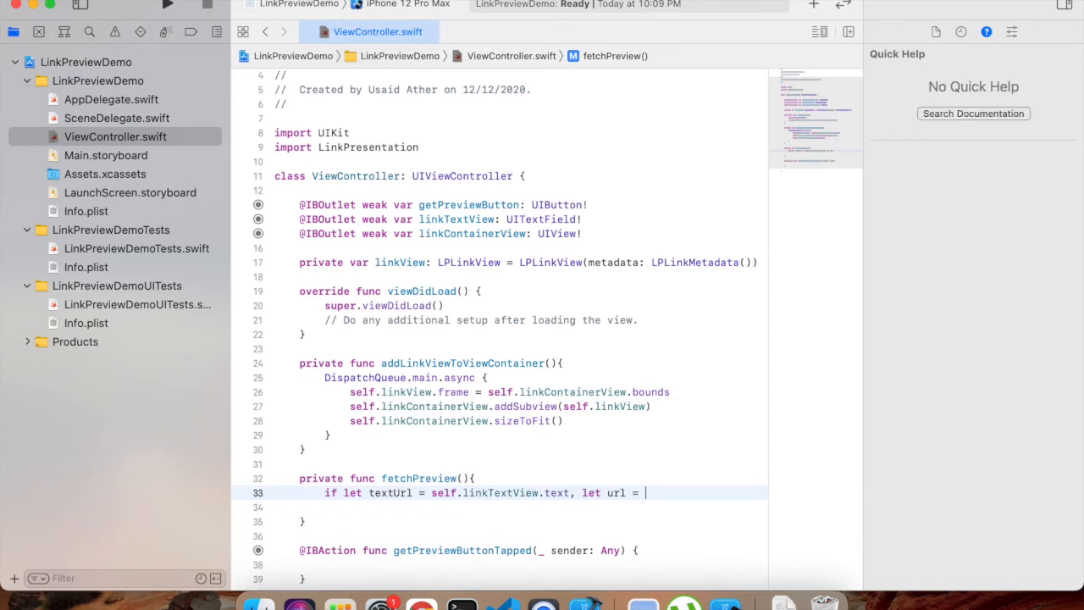
text(URL())
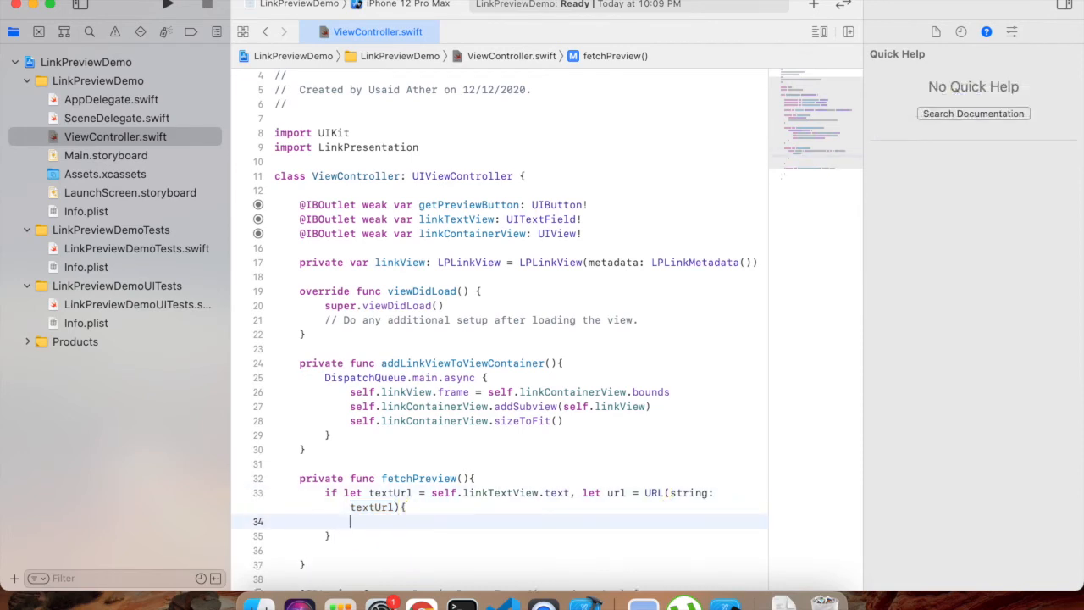
Step: Create 'let metadataProvider = LPMetadataProvider()' and call startFetchingMetadata(for: url) with a completion handler
text(let)
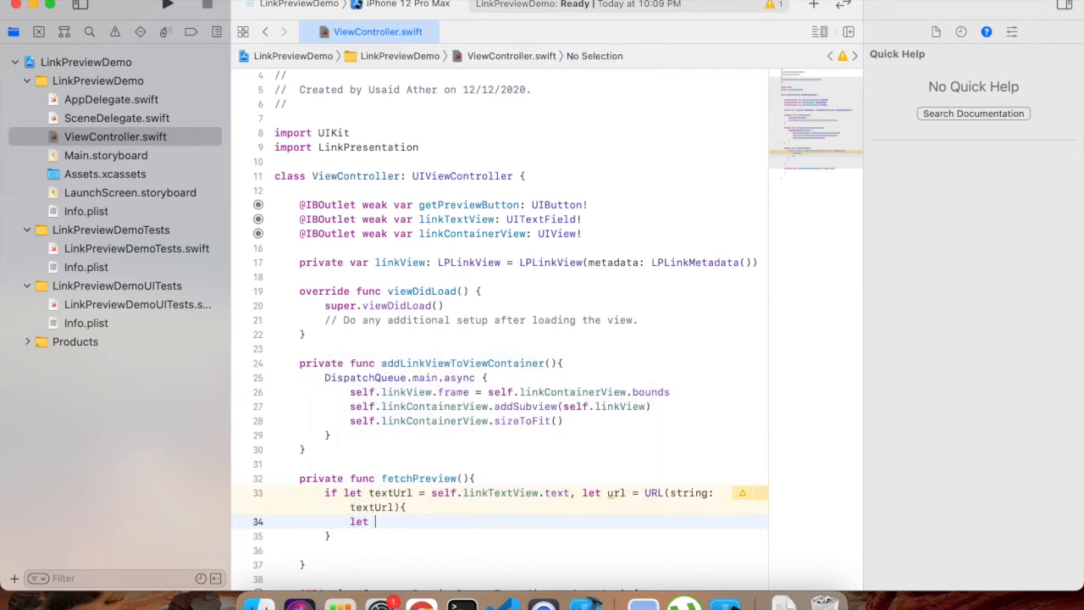
text(metaDataPro)
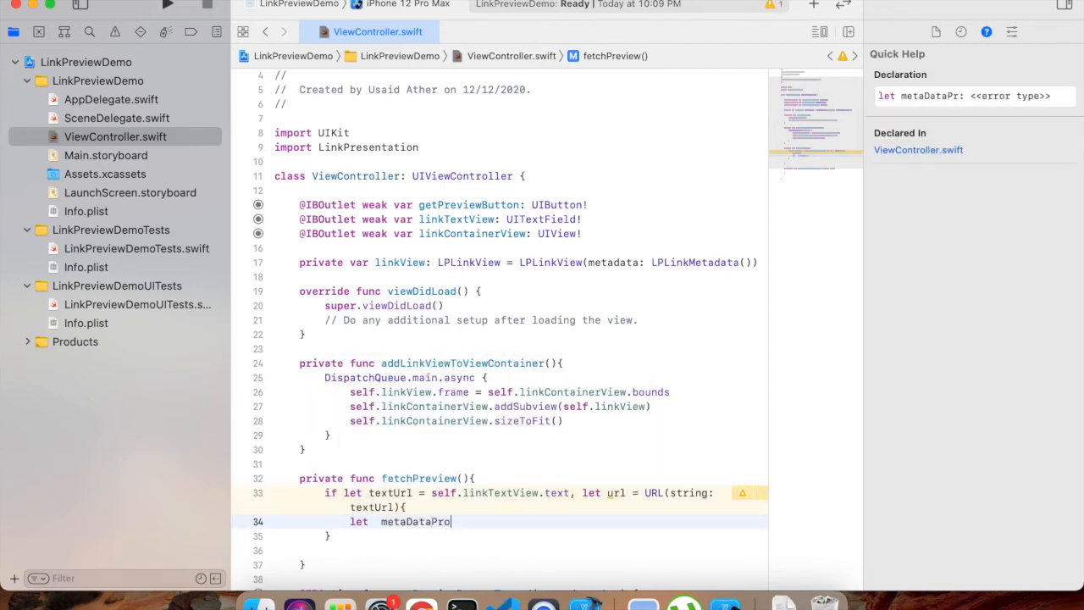
text(vider = L)
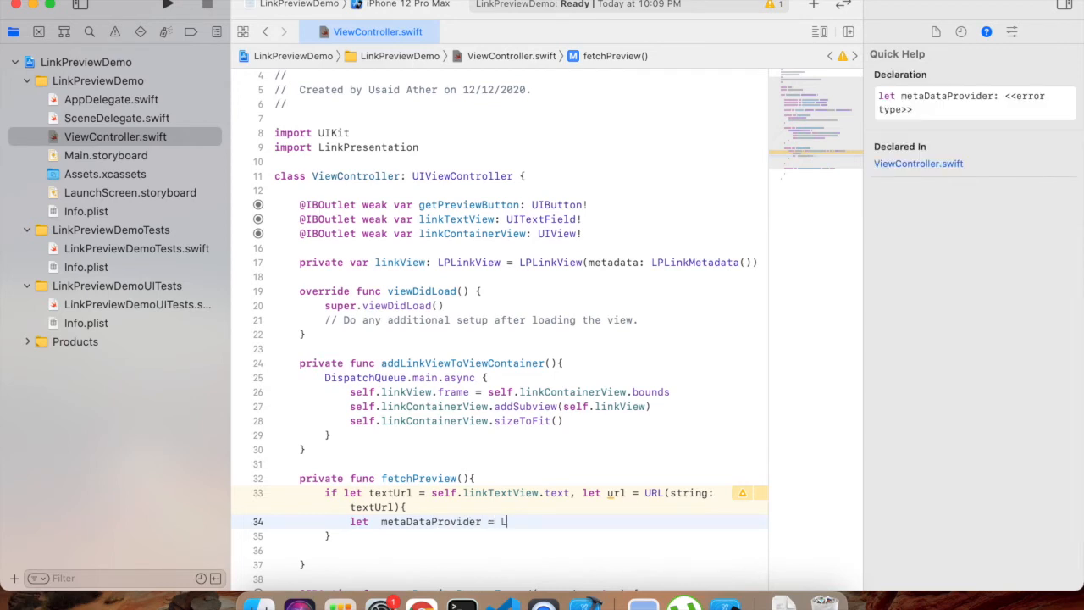
text(GLOB_APPEND)
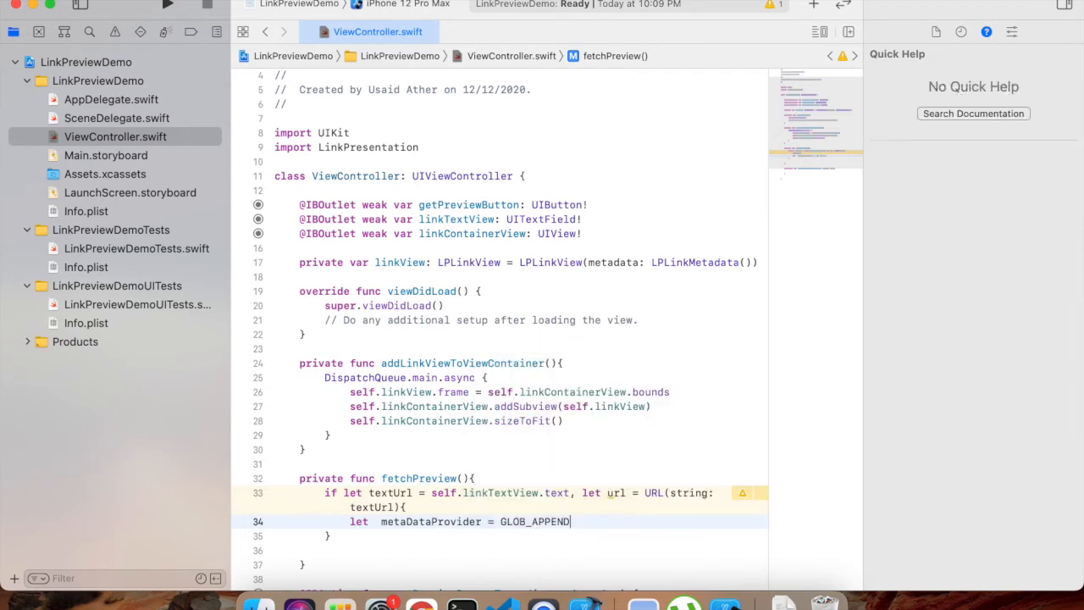
key(backspace)
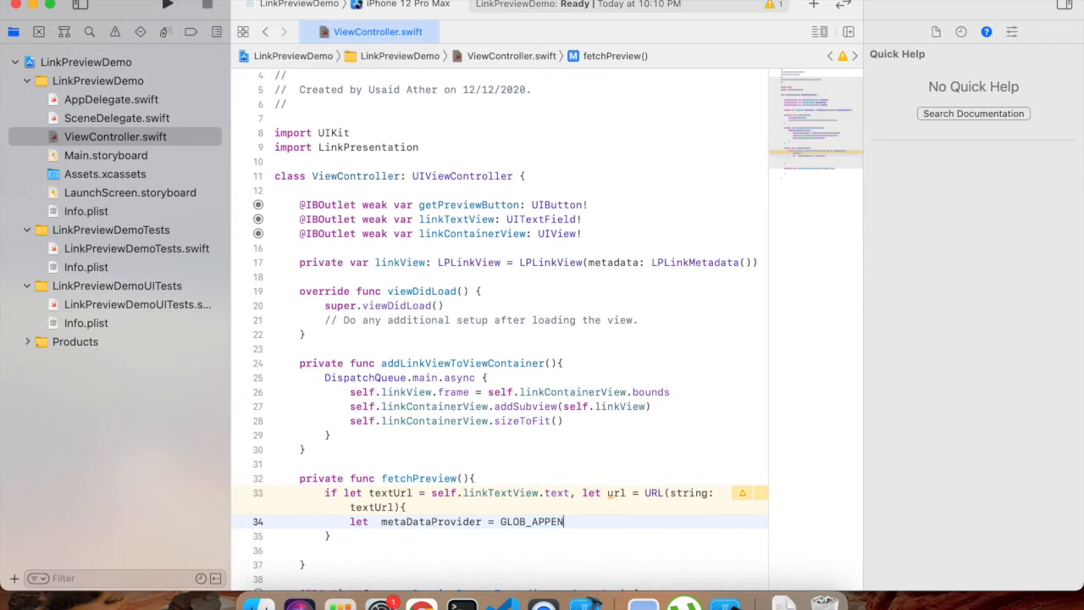
text(LP)
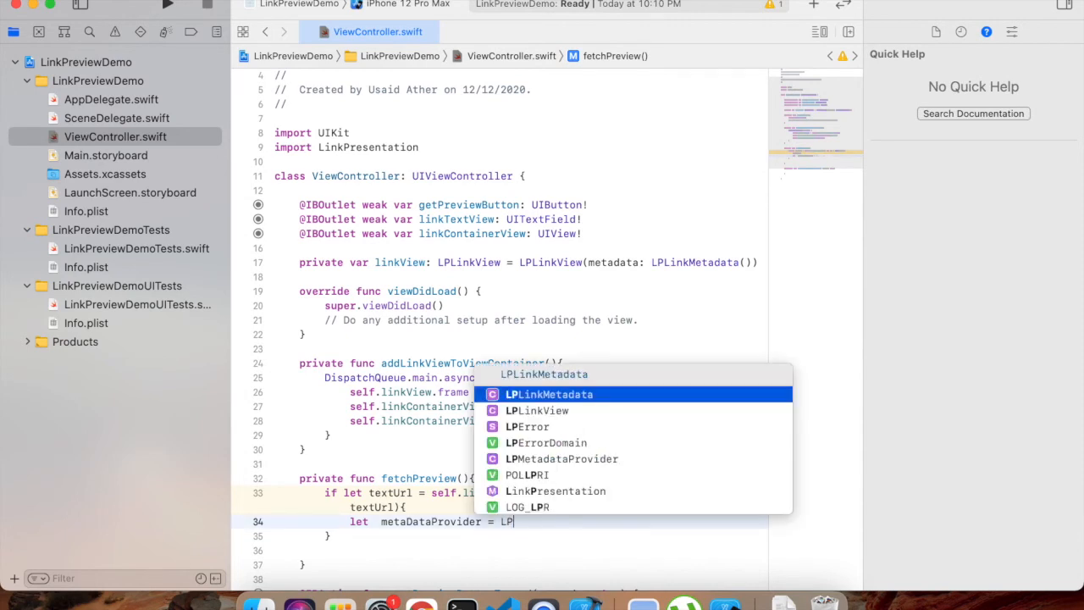
click(561, 457)
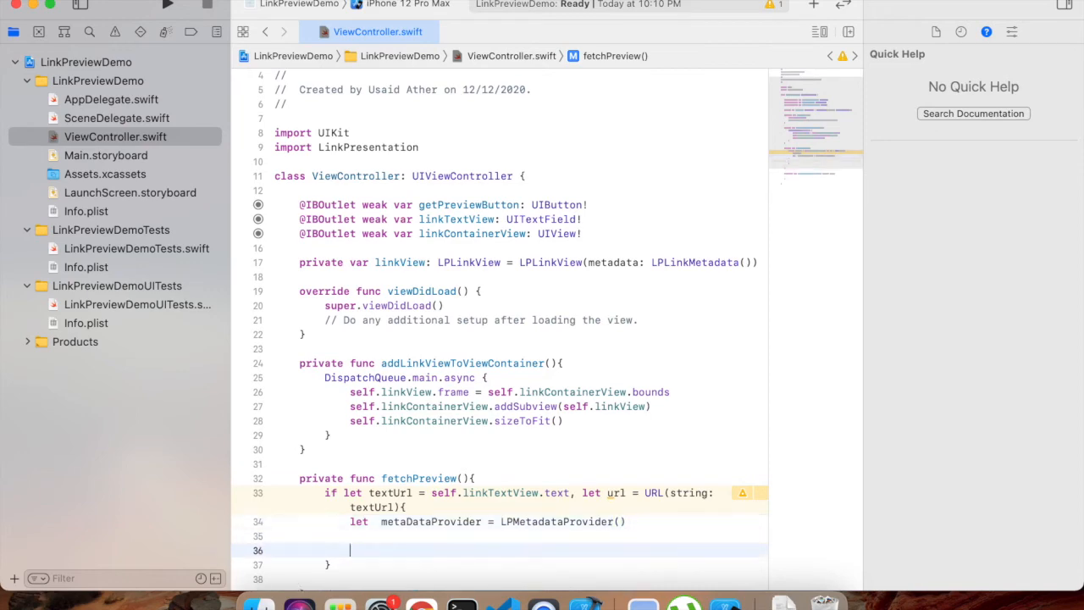
text(metDataProvider.)
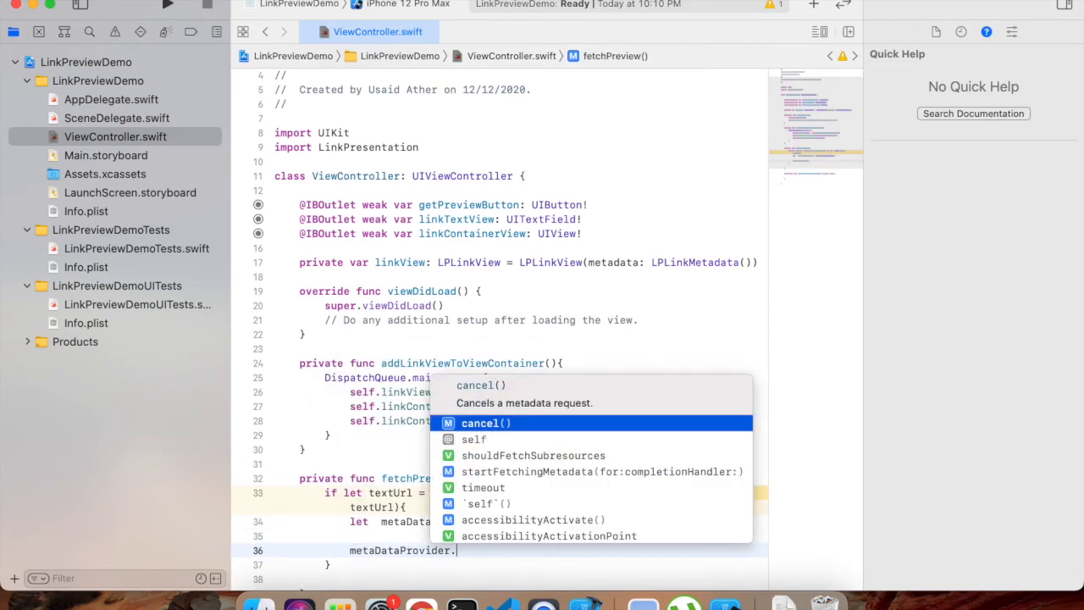
click(603, 471)
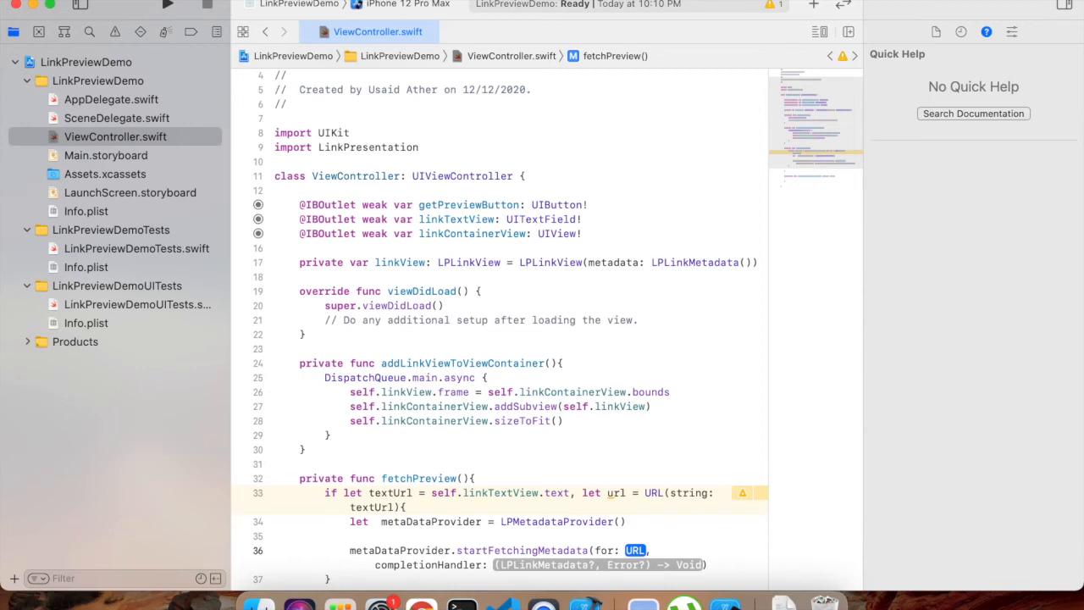
text(url) {)
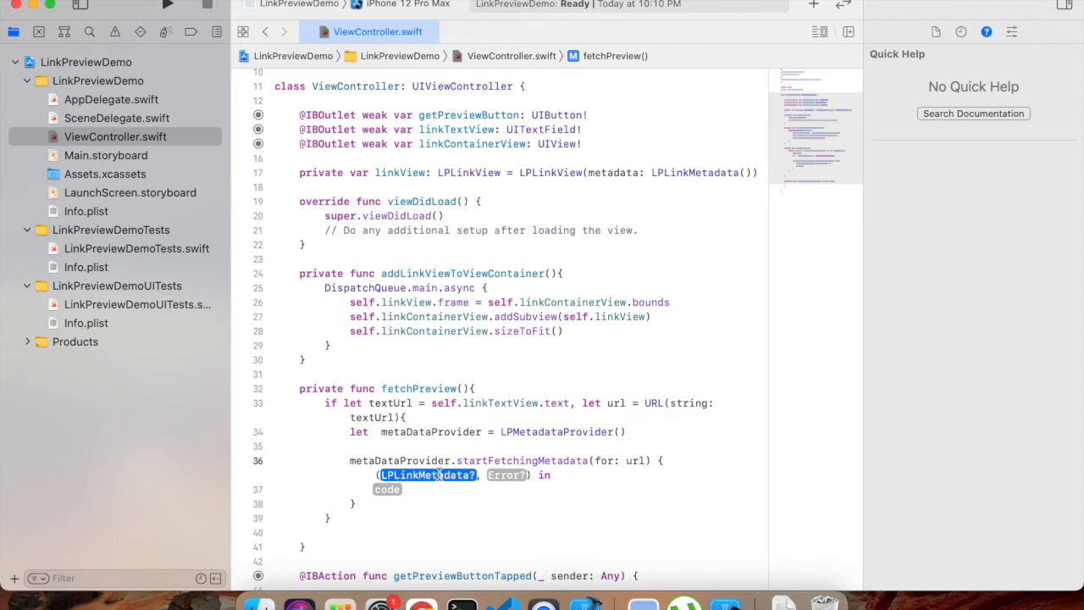
Step: Write the completion closure as '{ [weak self] (metaData, error) in' with an empty body
click(505, 474)
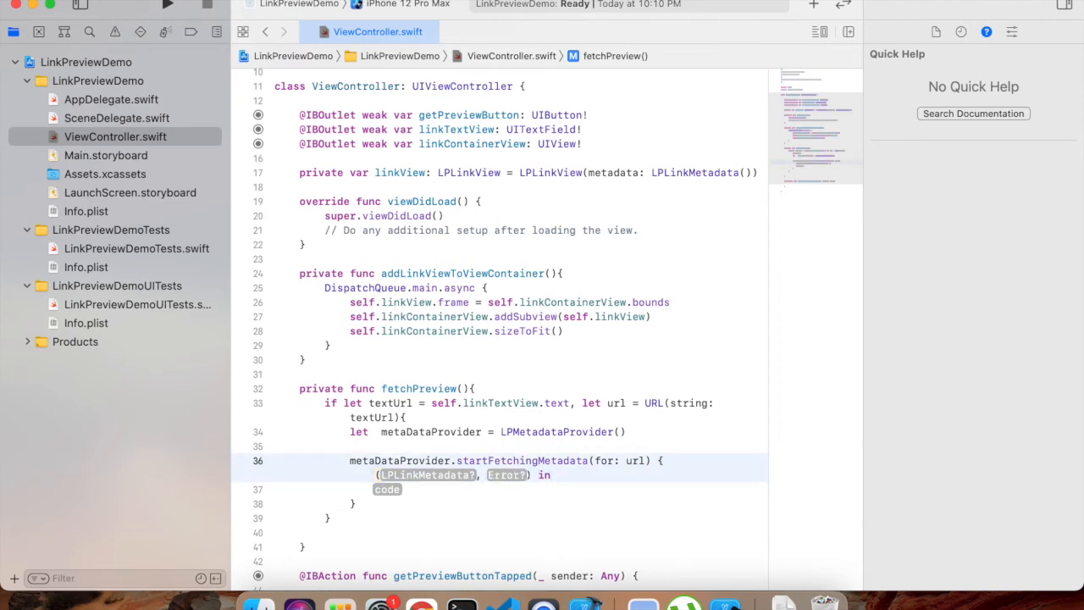
text(metaData)
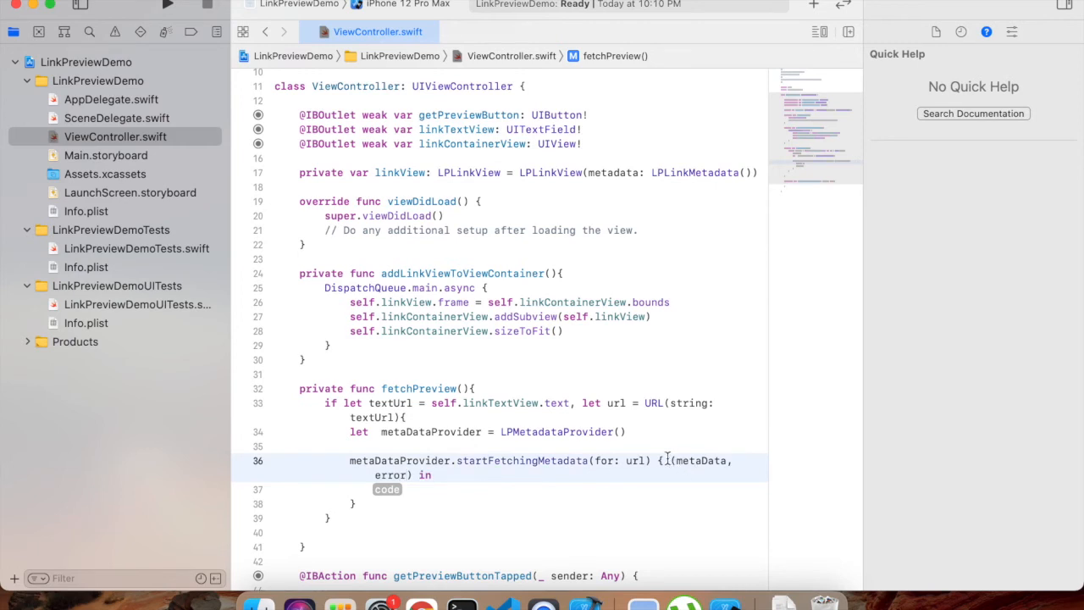
click(675, 461)
text([self)
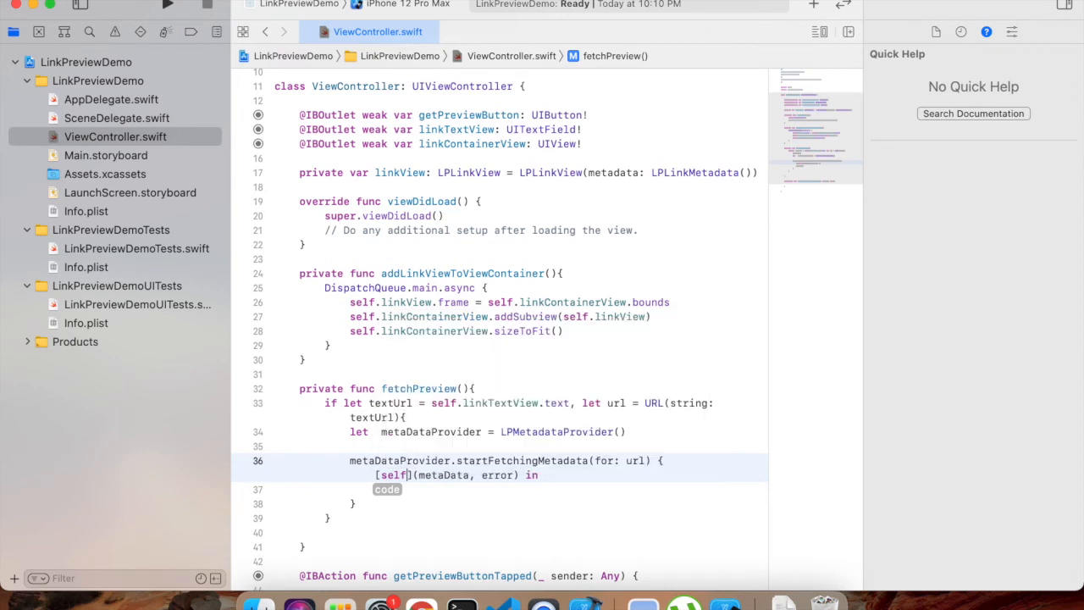
text(weak)
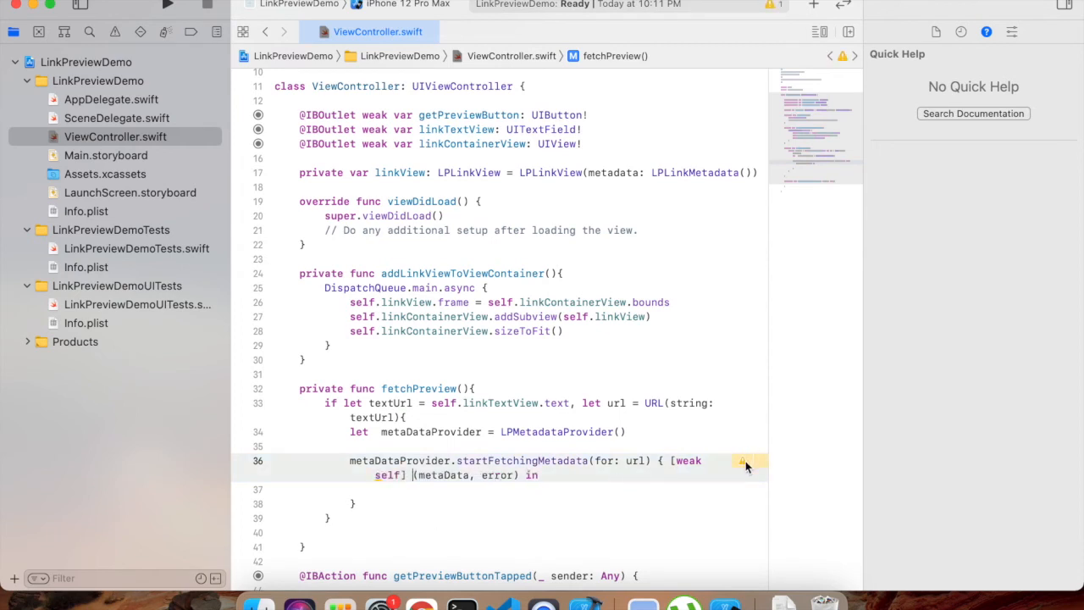
click(746, 461)
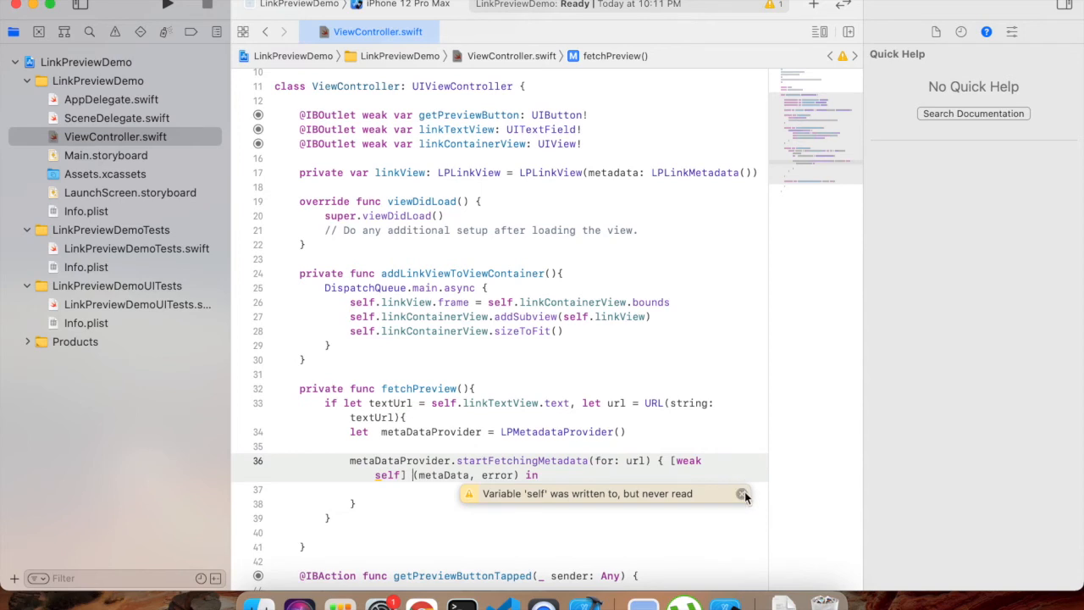
click(742, 494)
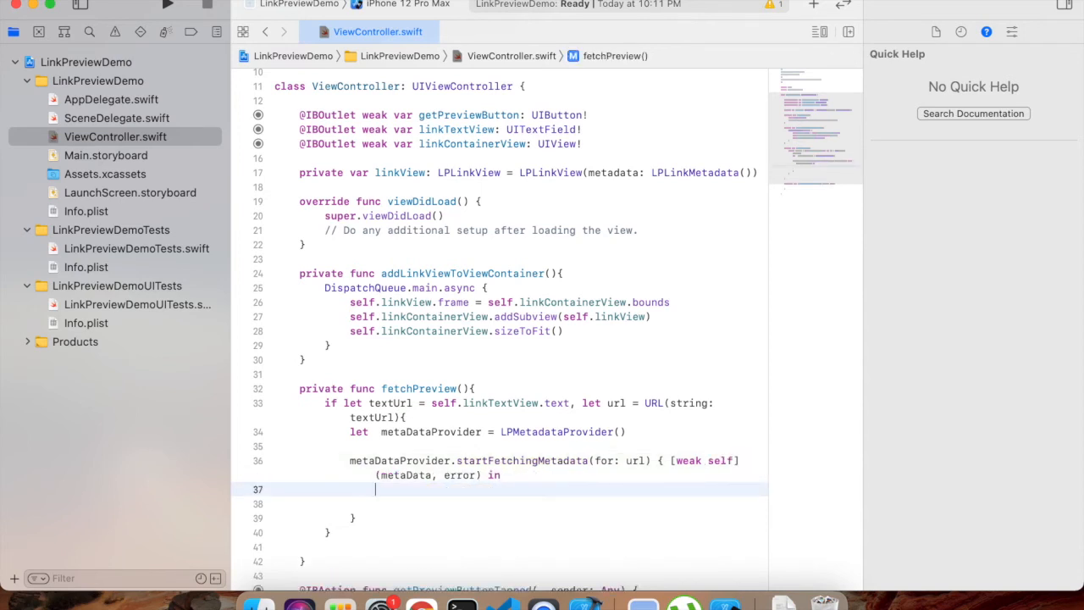
Step: Print the error via 'if let error = error', then open '} else if let metaData = metaData {'
text(if let)
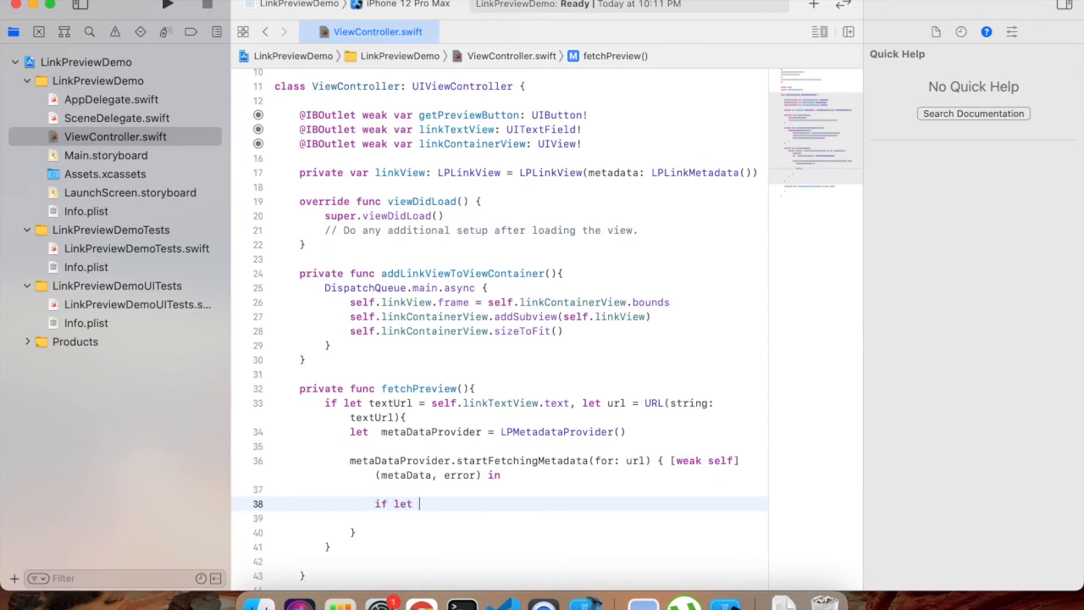
text(error = e)
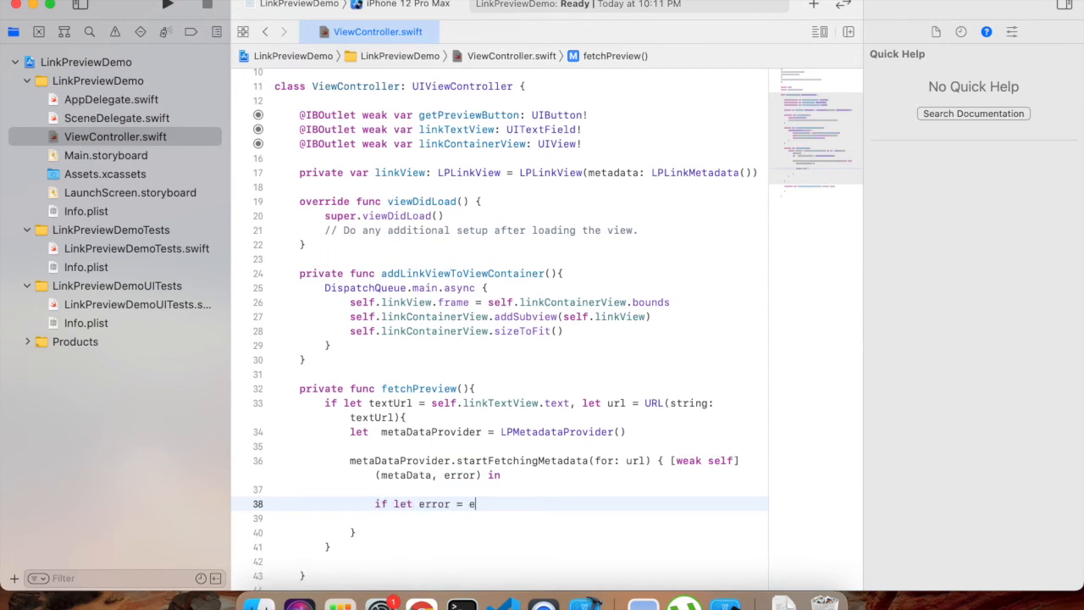
text(rror{)
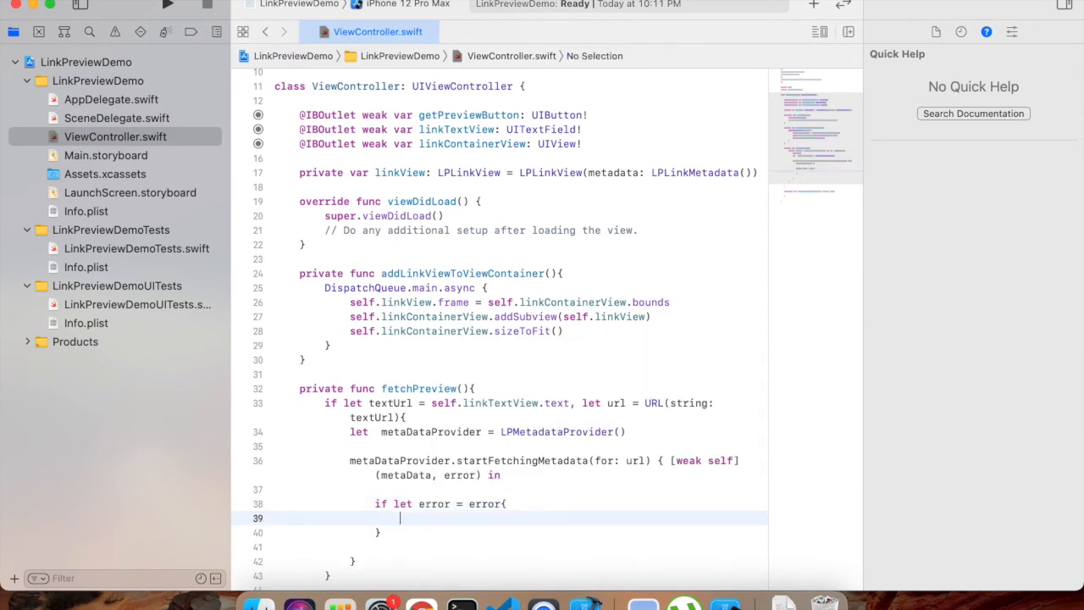
text(print(e))
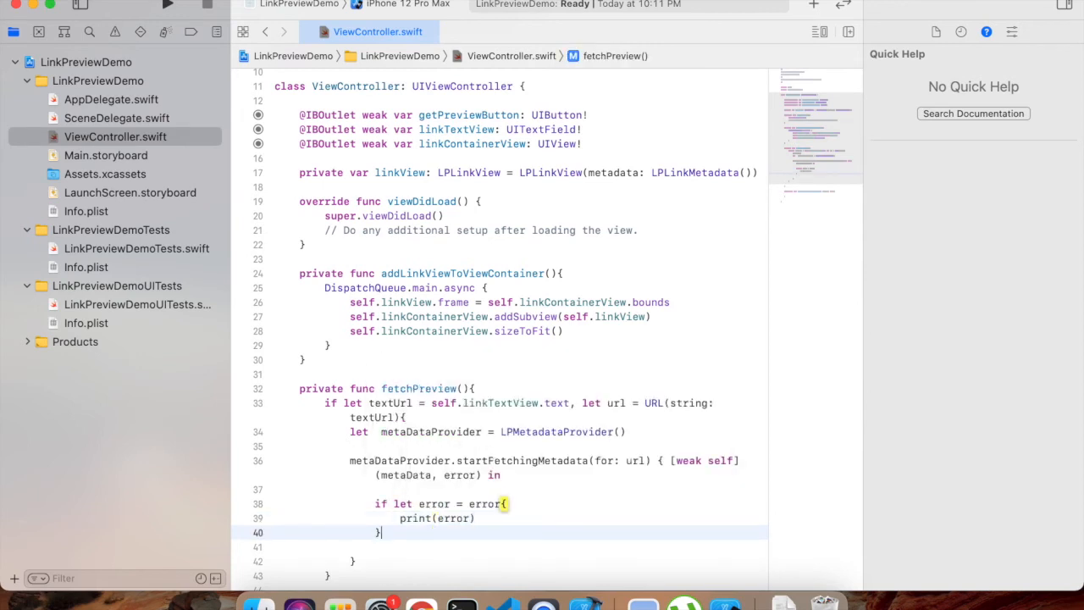
text(else{)
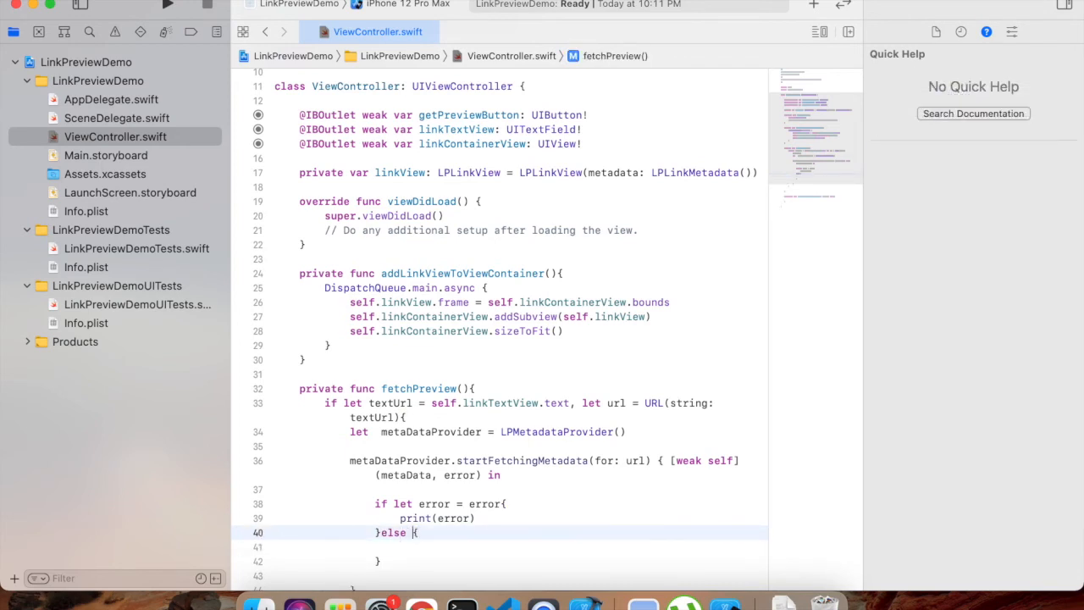
text(if let metaData = metaData)
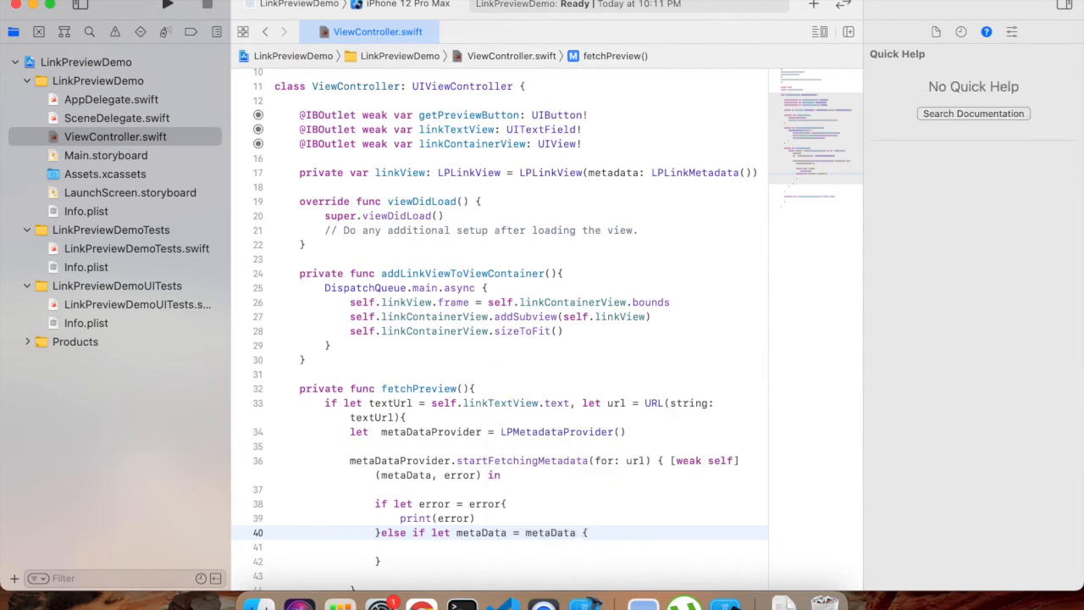
Step: In the metaData branch, assign self?.linkView.metadata = metaData inside DispatchQueue.main.async { [weak self] in }
text(Dis)
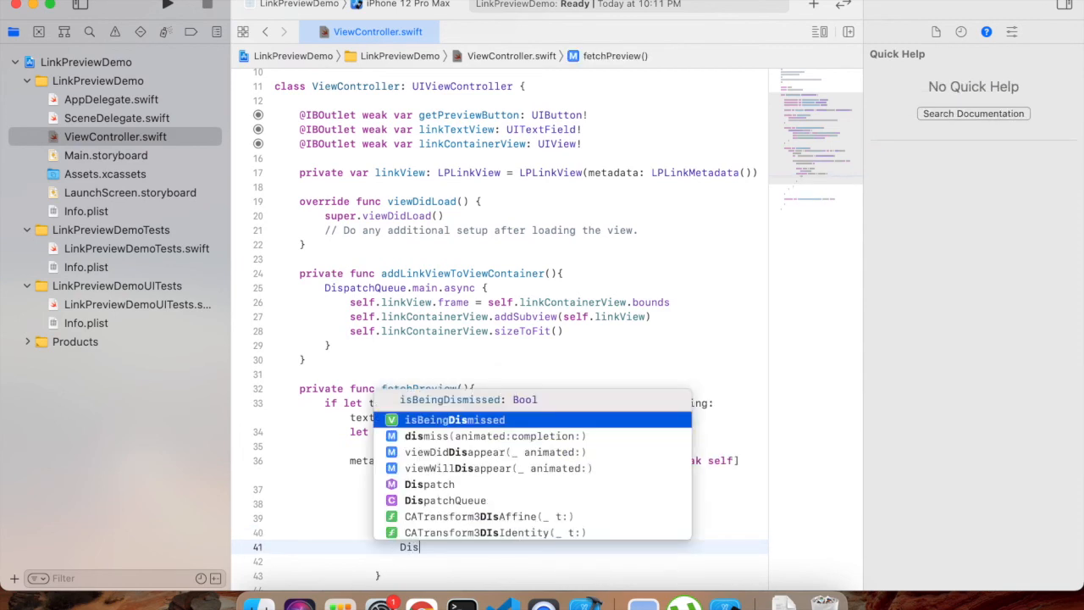
key(Backspace)
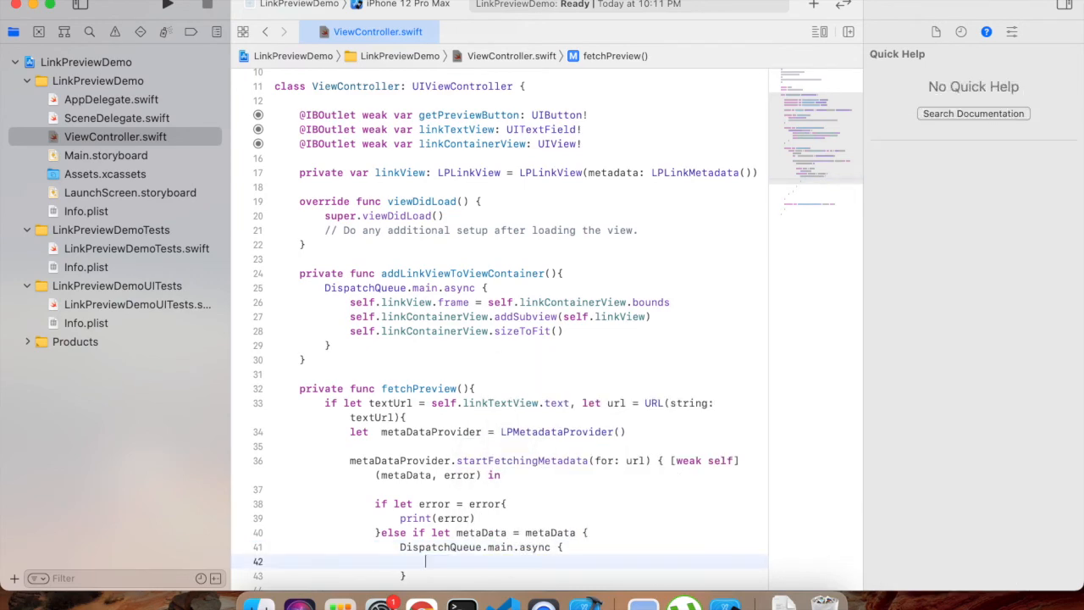
mouse_move(552, 474)
text( [)
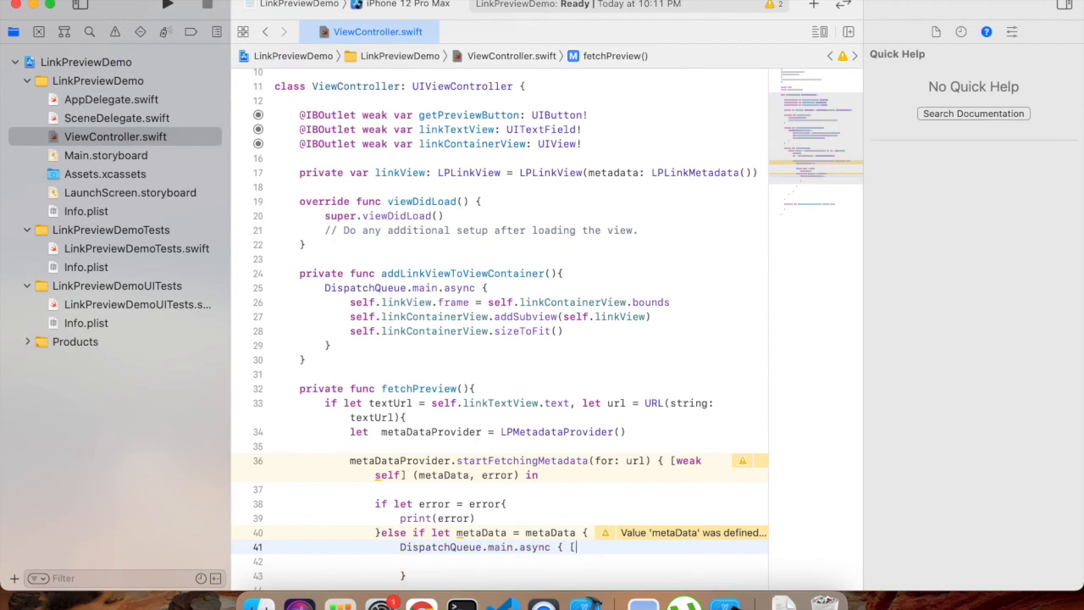
text(weak self])
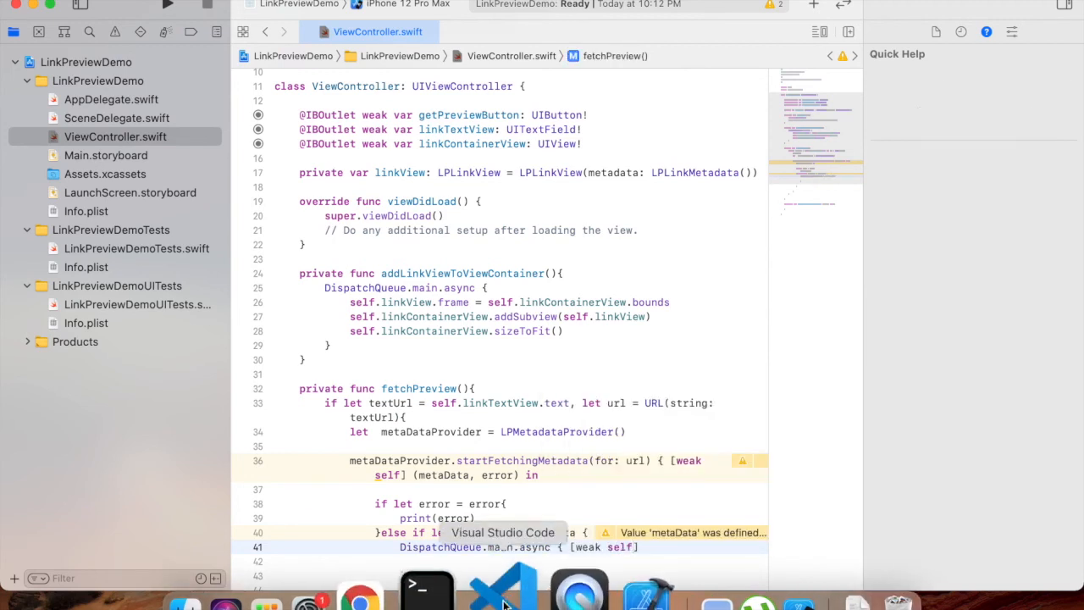
click(522, 461)
text(self?.linkView)
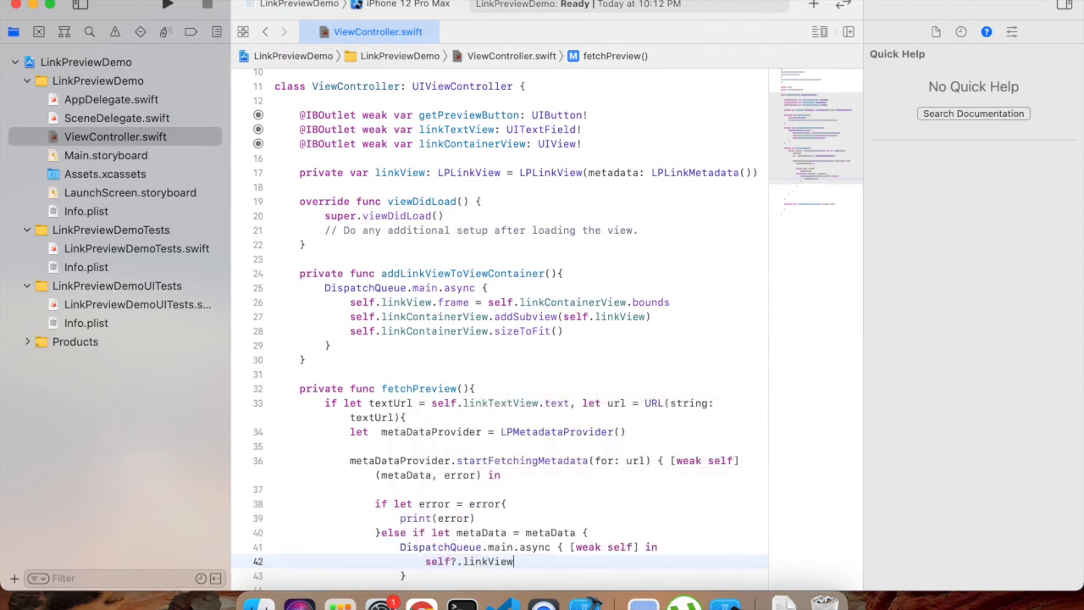
text(.metadata =)
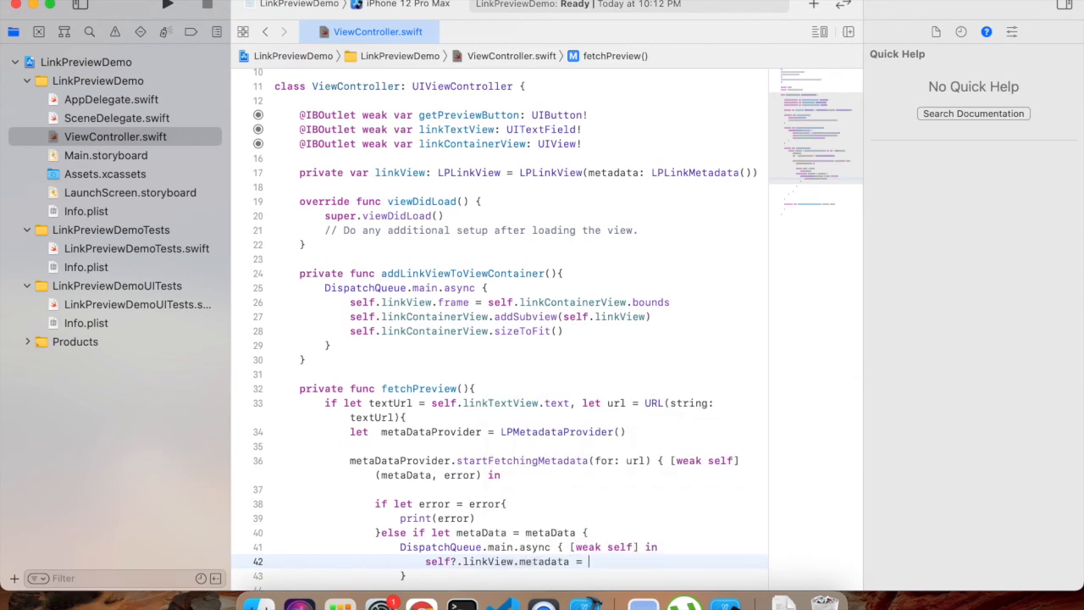
text(metaData)
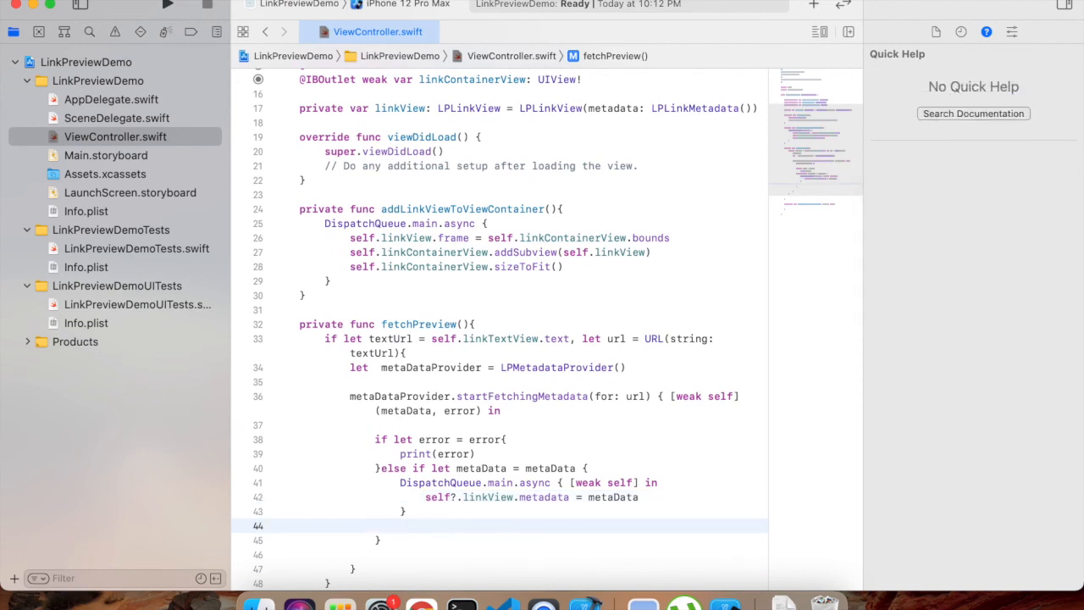
text(})
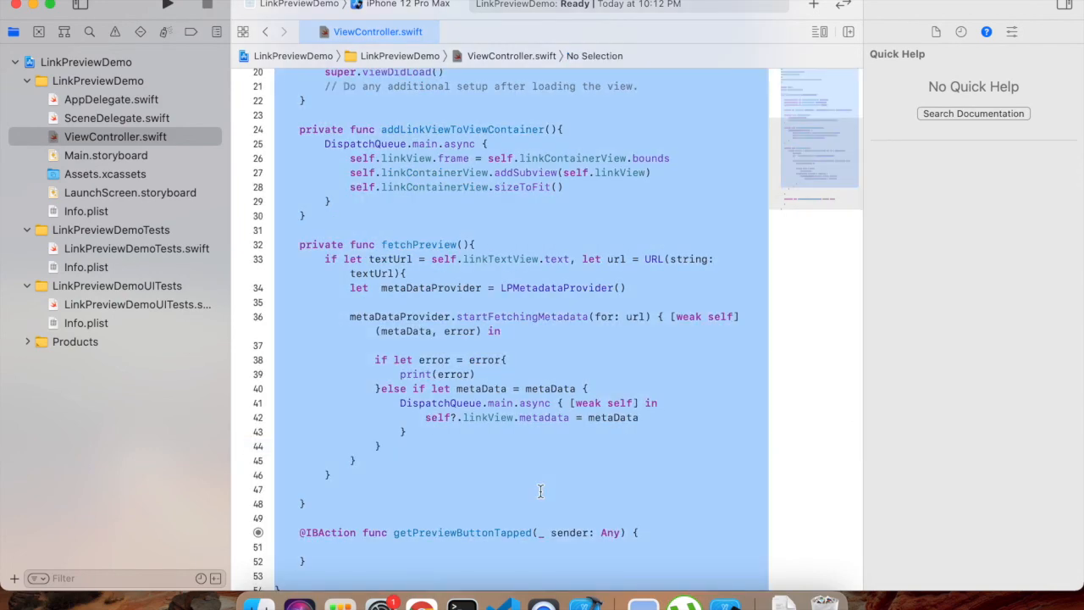
Step: Call addLinkViewToViewContainer() from viewDidLoad
scroll(up, 3)
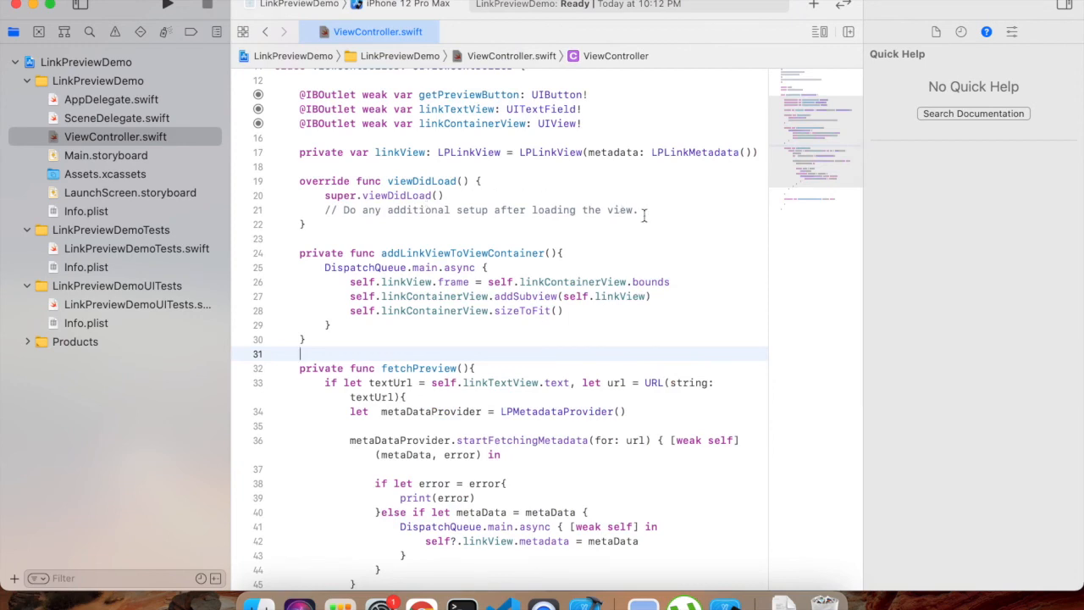
text(addLni)
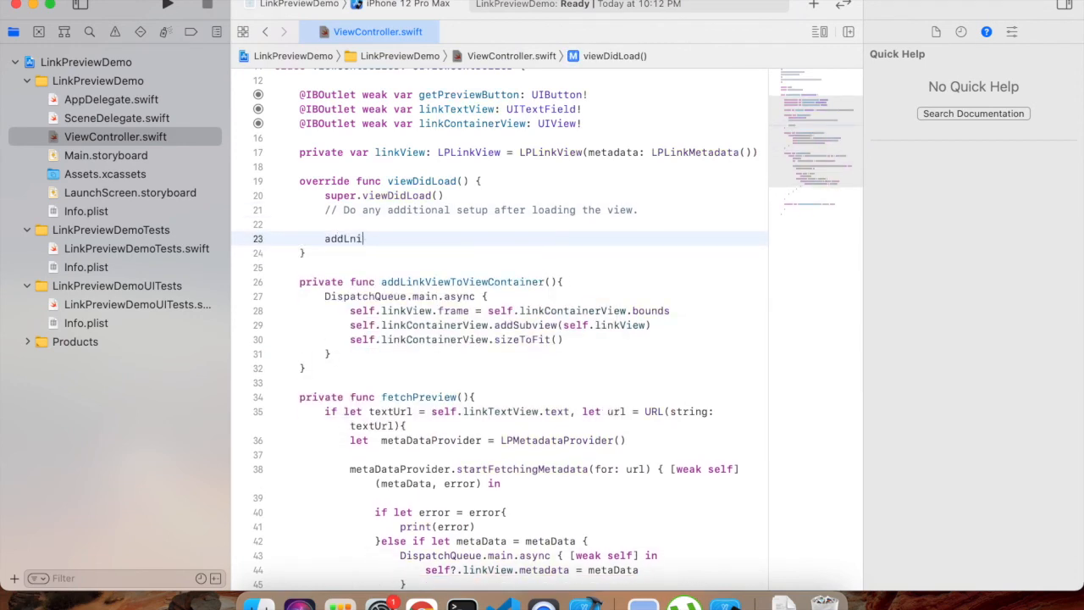
text(addLinkViewToViewContainer())
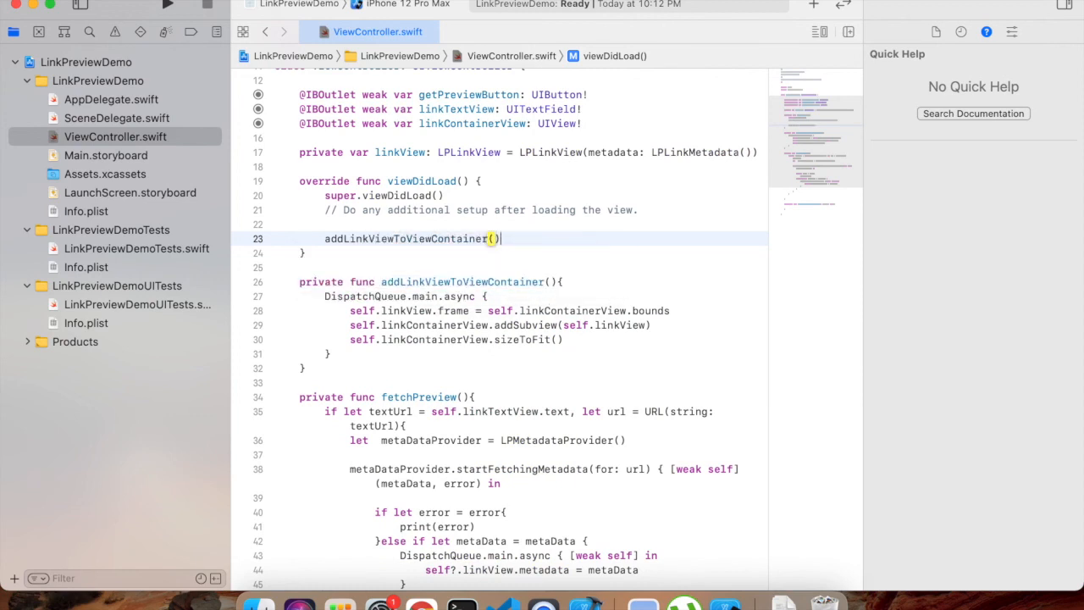
click(415, 238)
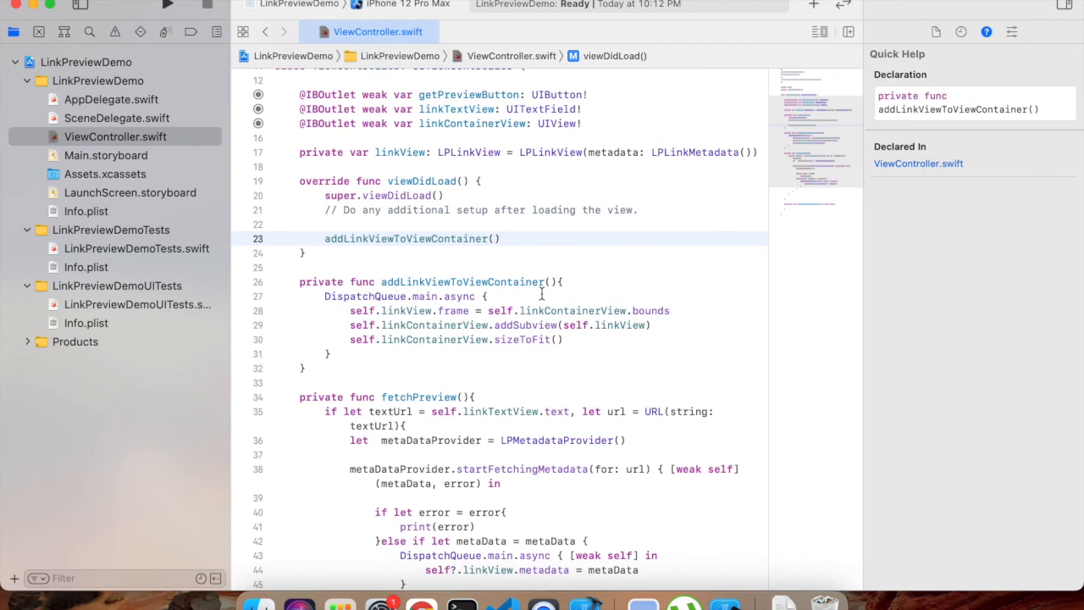
Step: Call fetchPreview() inside the getPreviewButtonTapped IBAction
scroll(down, 3)
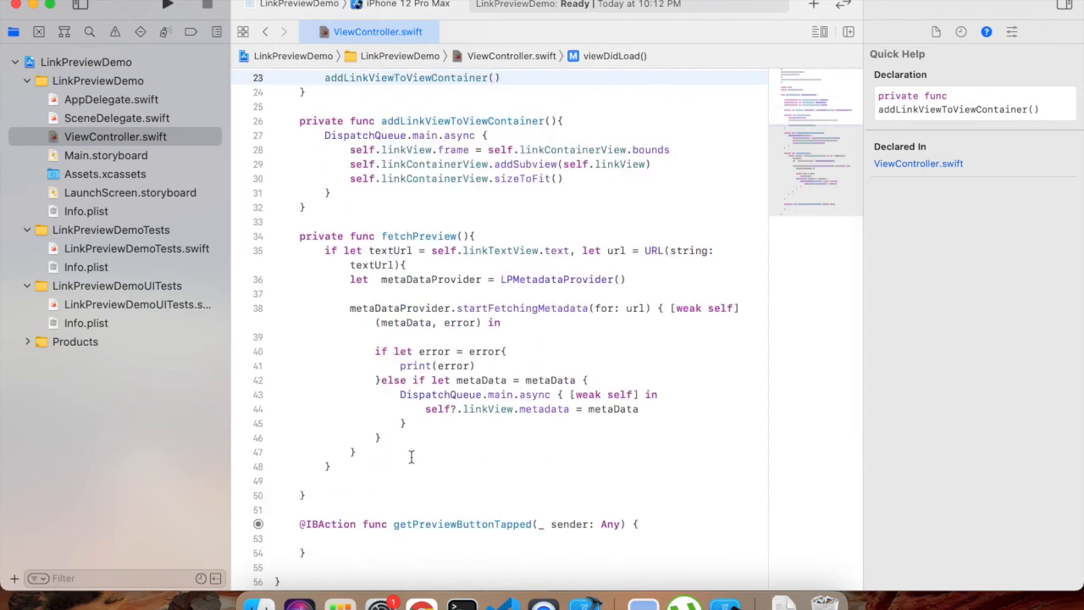
click(641, 524)
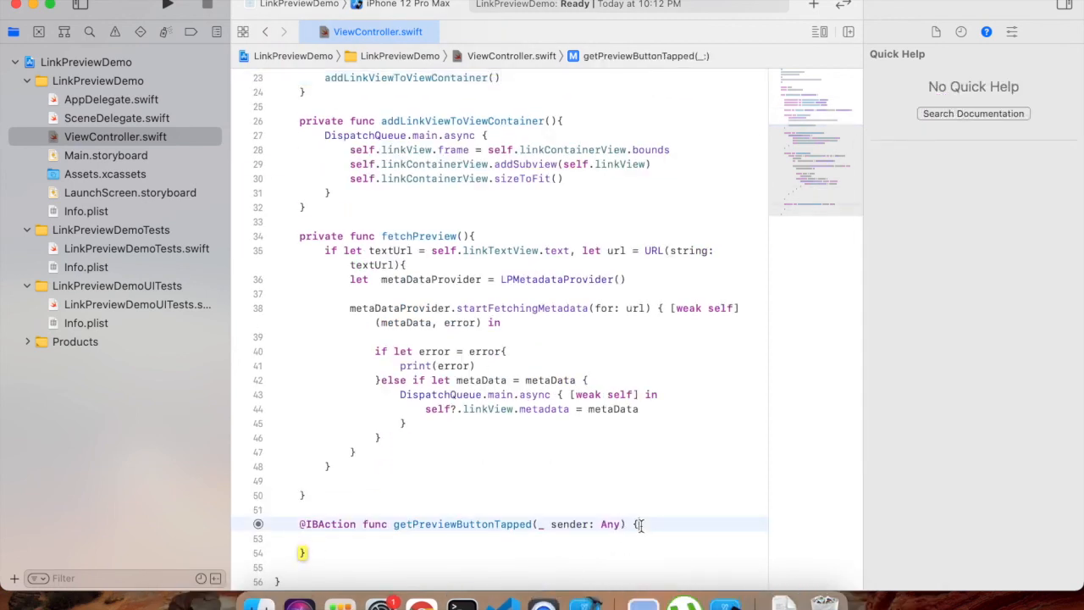
text(fetchPreview()
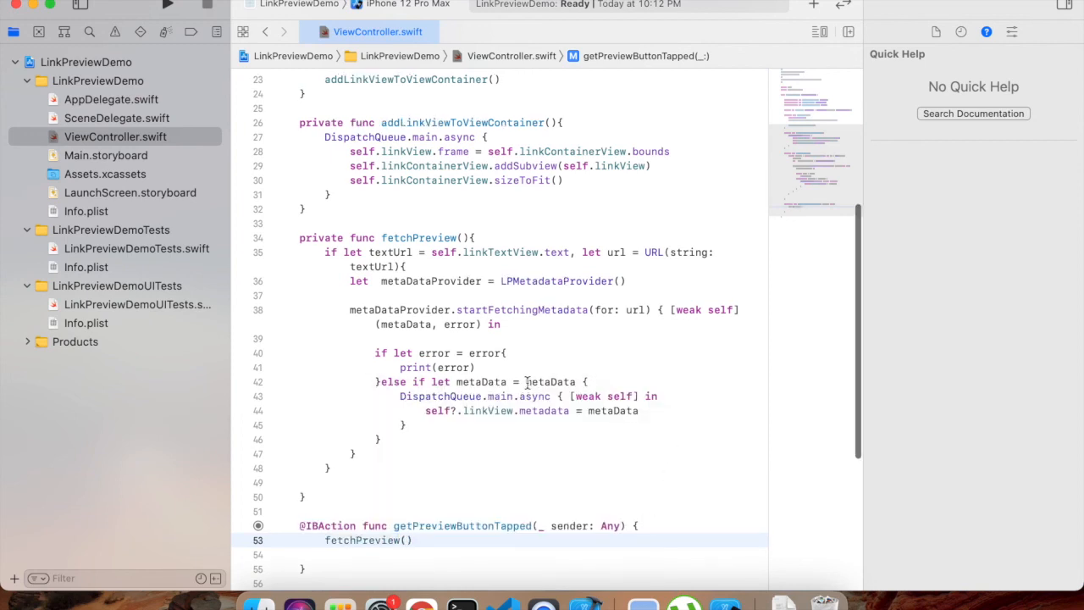
scroll(up, 3)
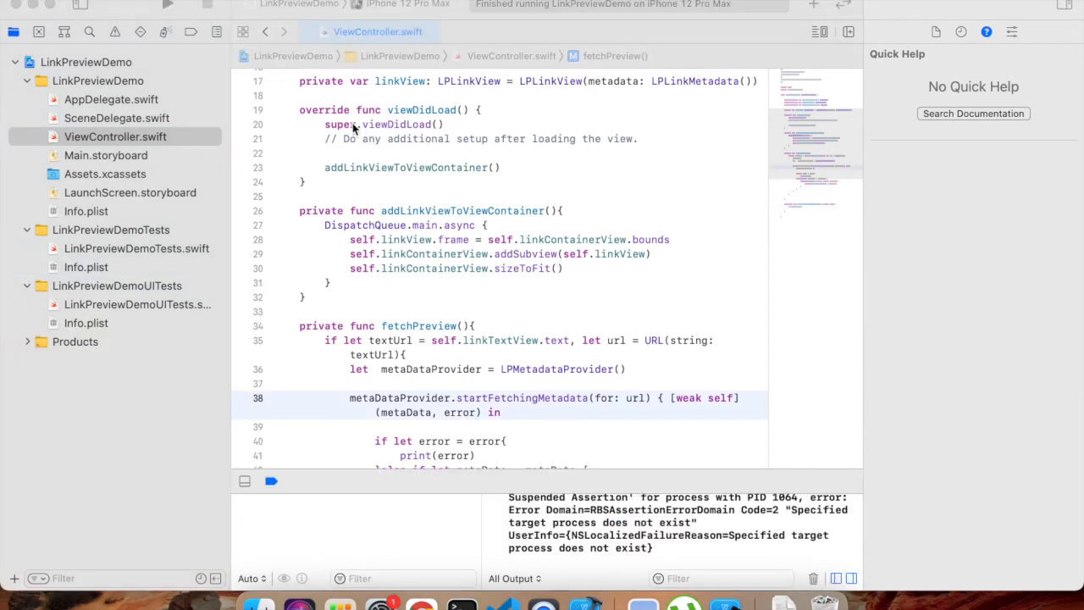
Step: Build and run LinkPreviewDemo on the iPhone 12 Pro Max simulator
click(168, 7)
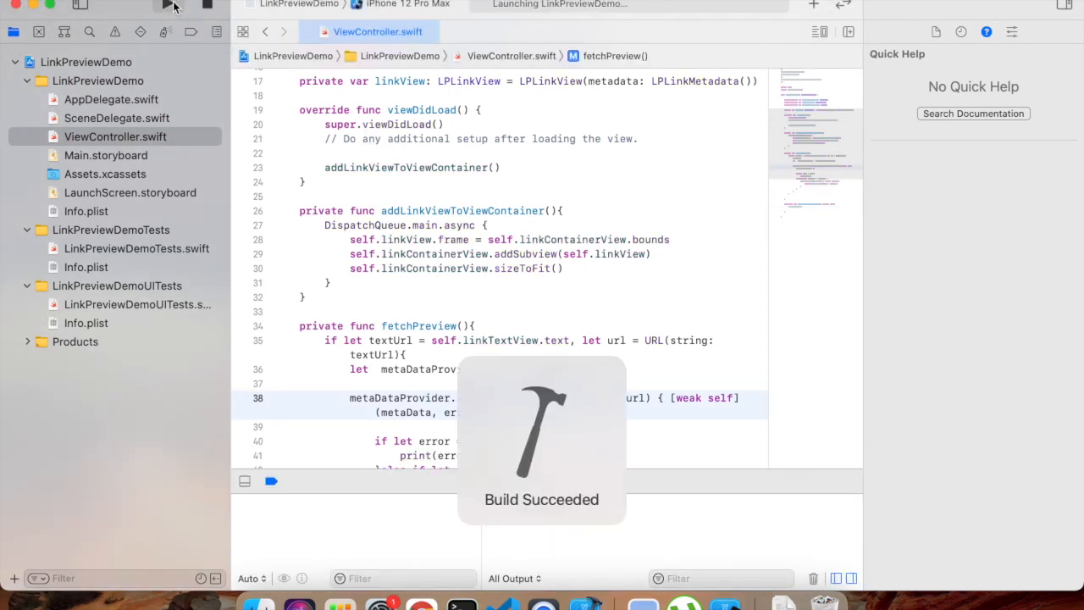
click(168, 7)
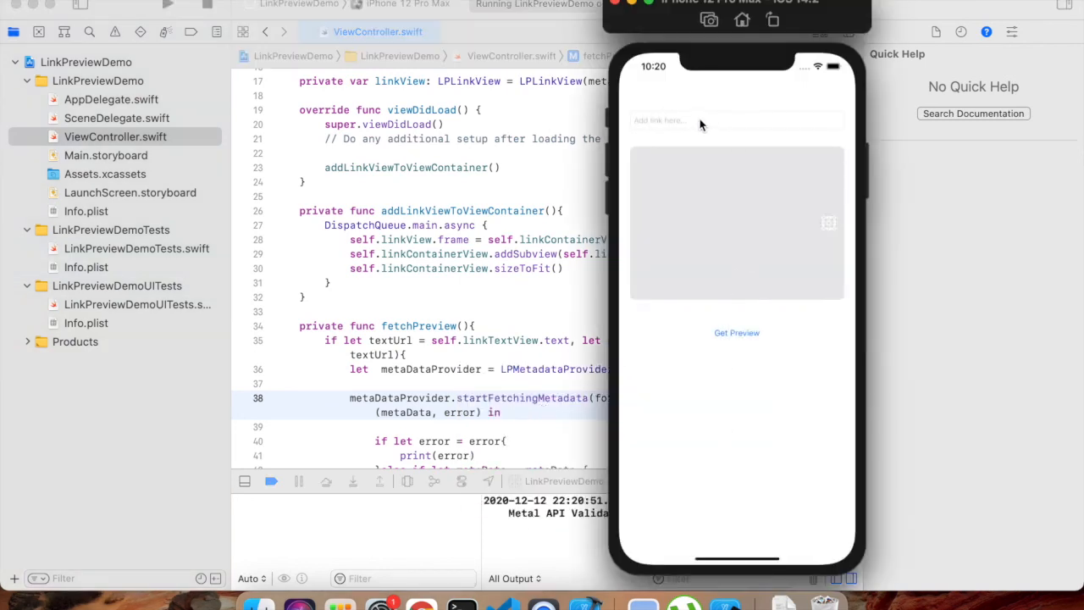
mouse_move(664, 128)
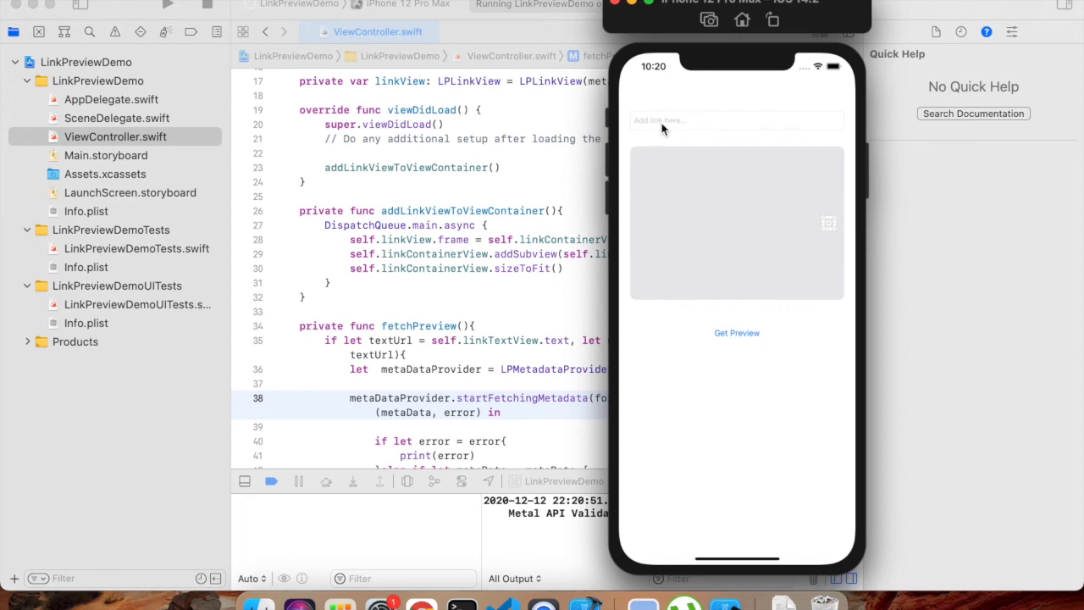
mouse_move(623, 222)
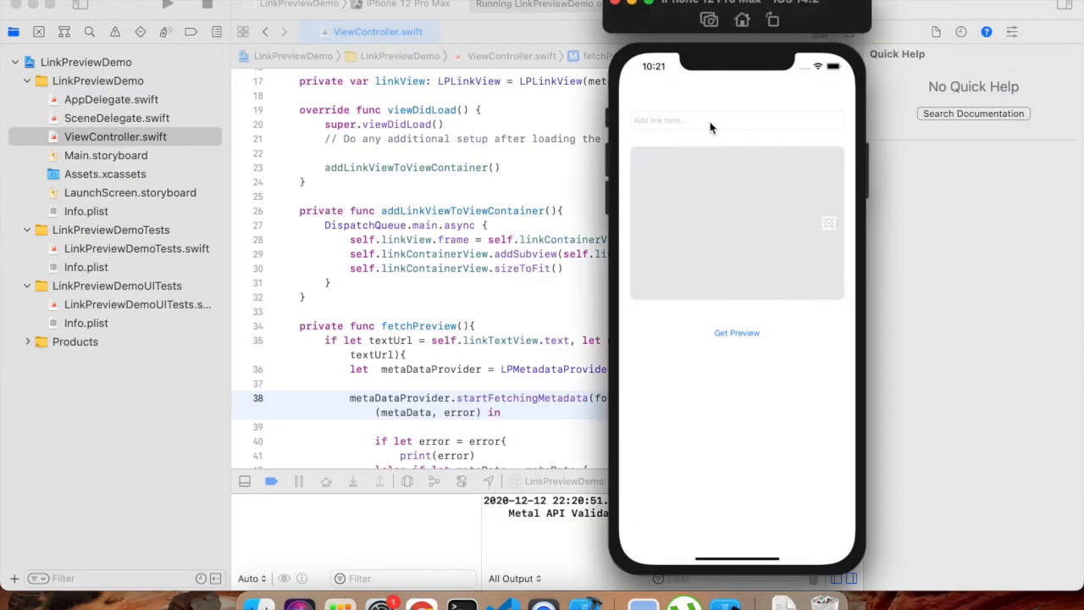
Step: Paste the YouTube URL into the link field and tap Get Preview to load its preview card
click(728, 119)
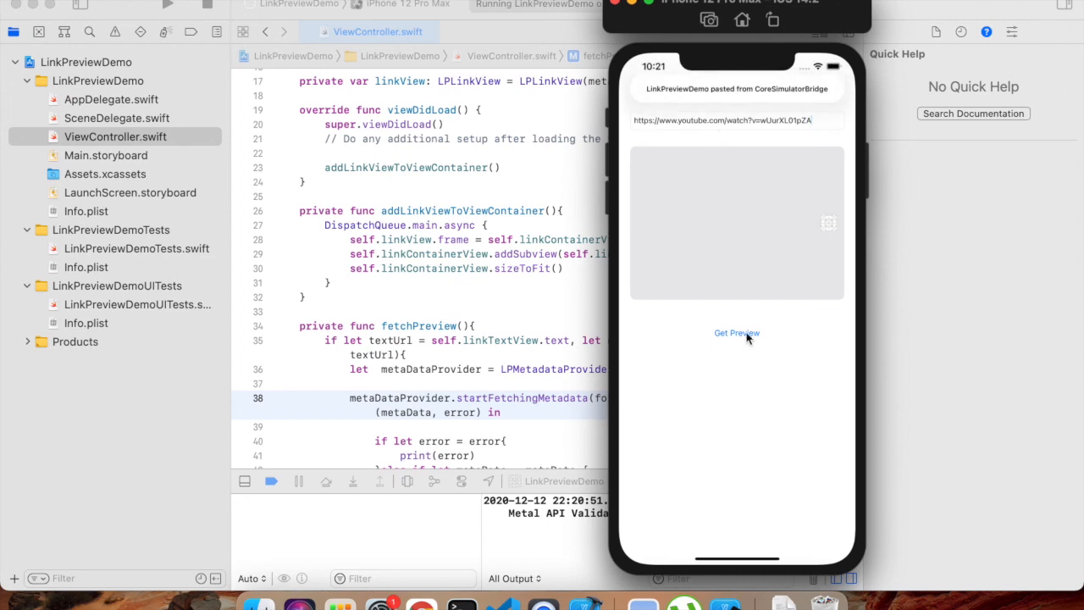
click(735, 332)
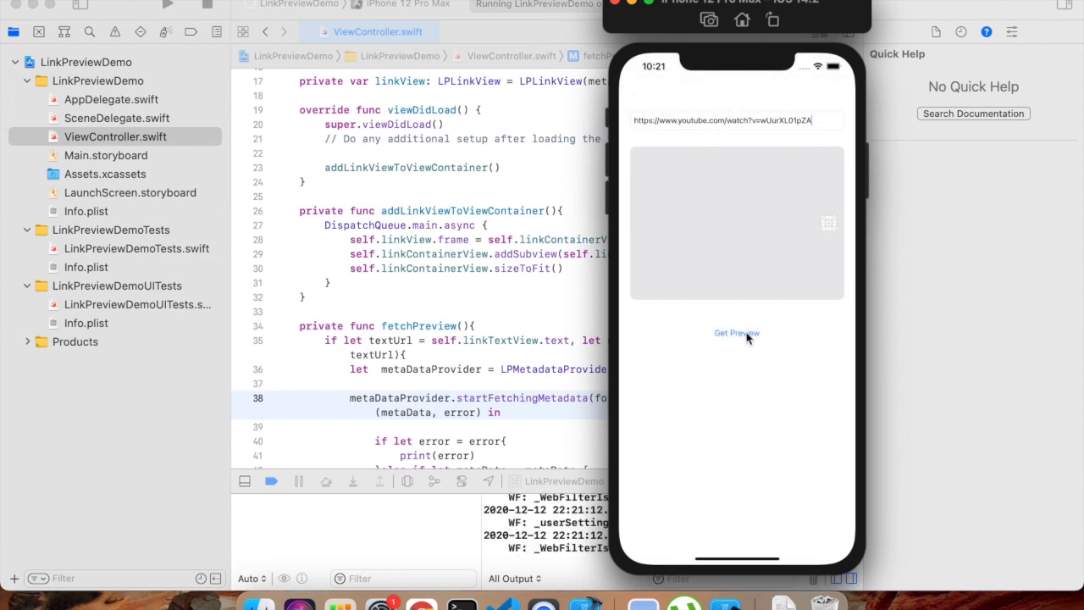
click(735, 332)
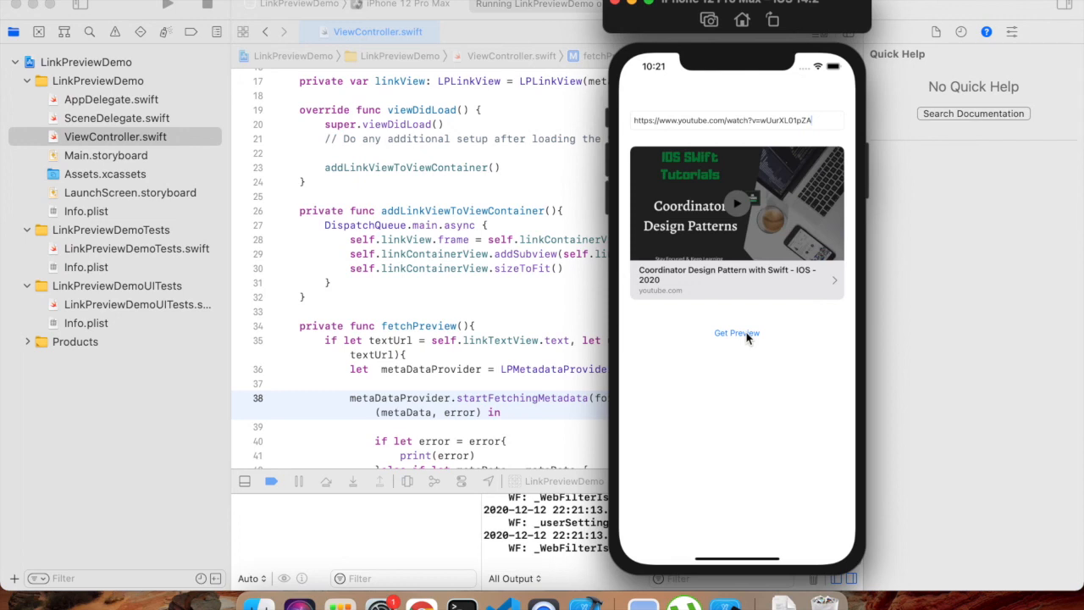
mouse_move(726, 178)
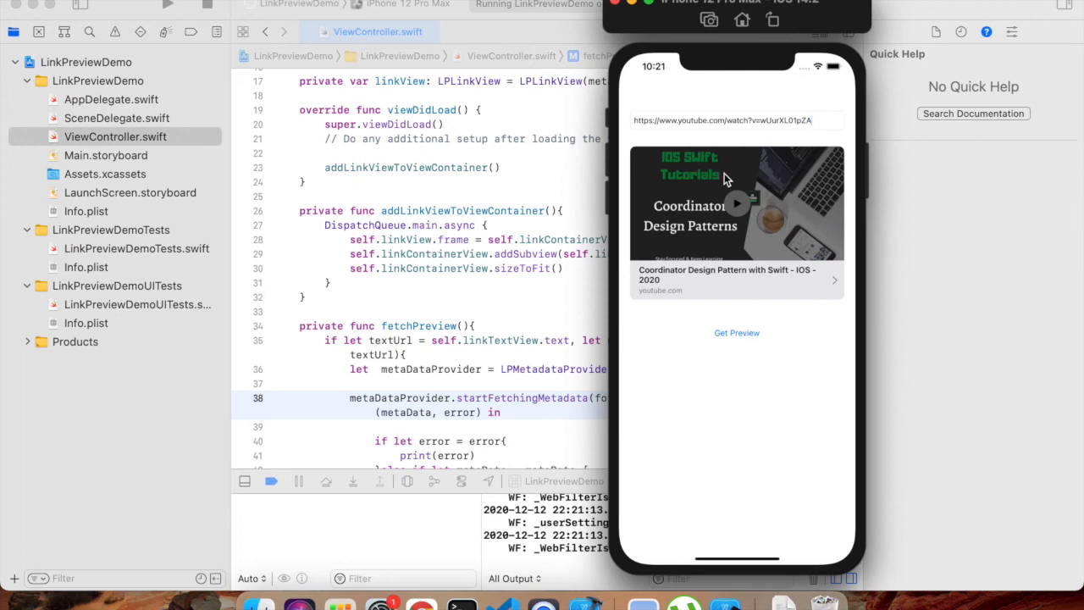
mouse_move(754, 240)
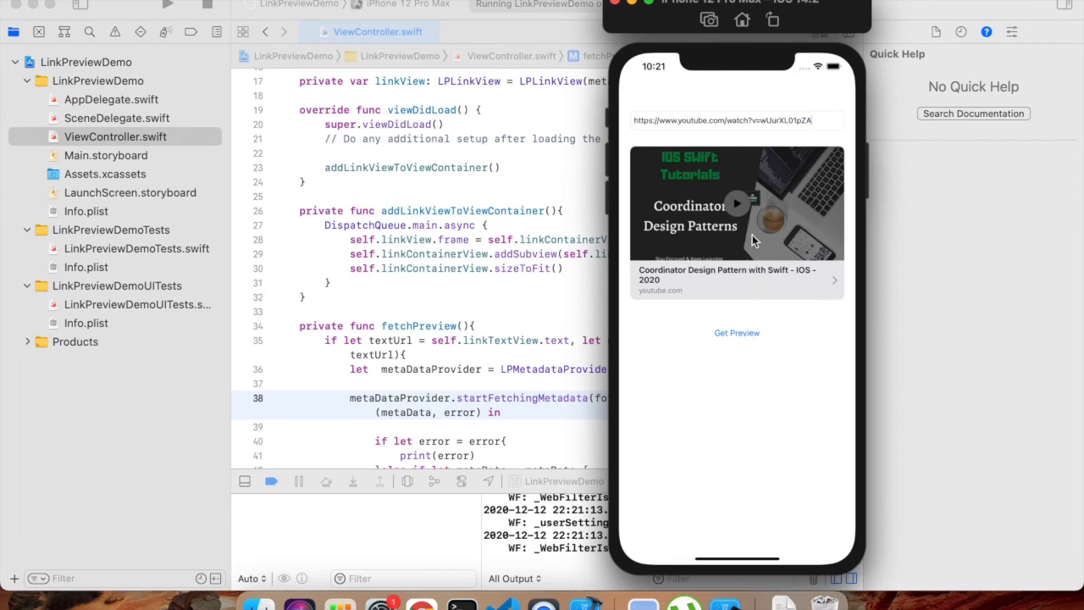